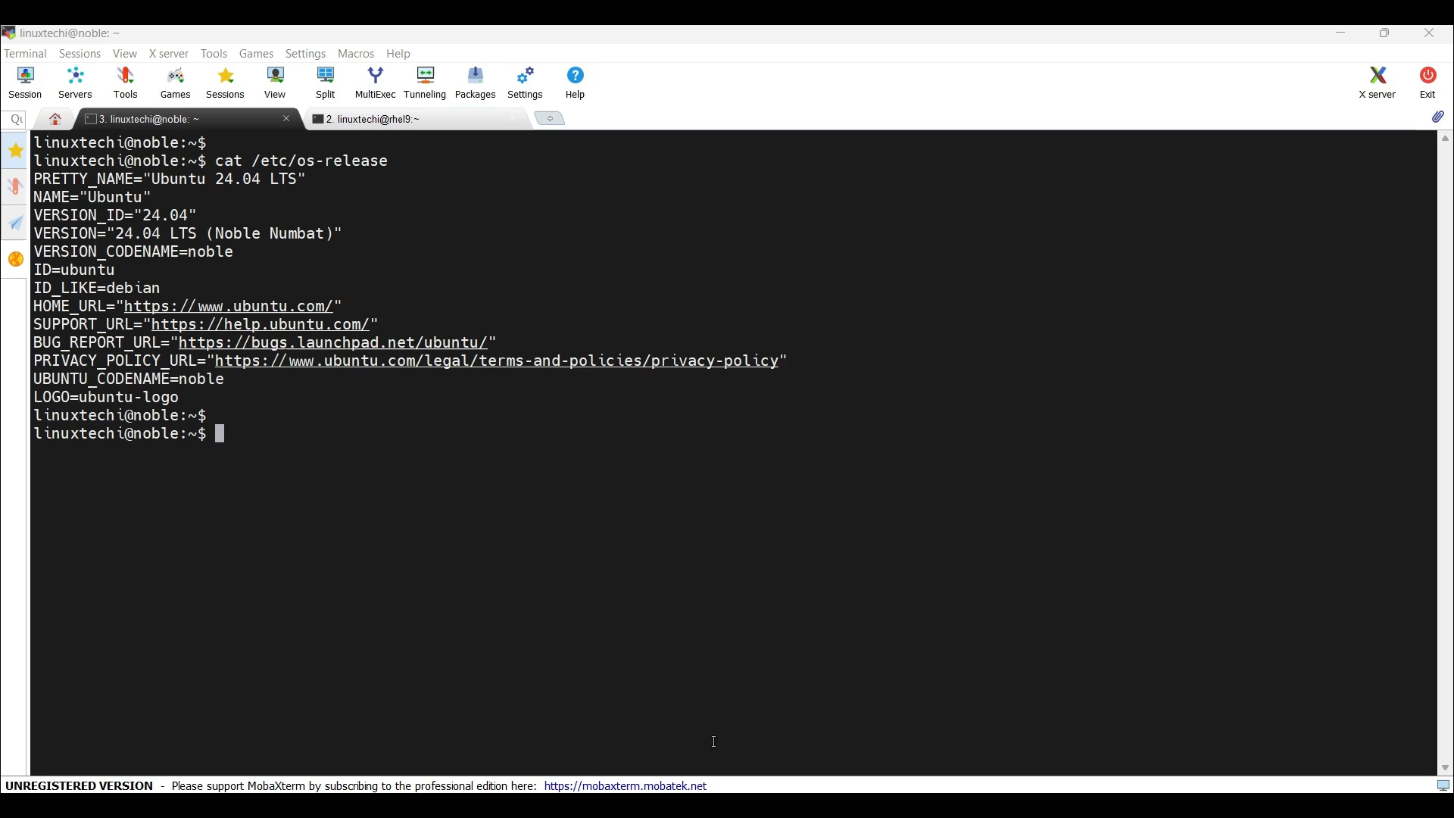
mouse_move(707, 755)
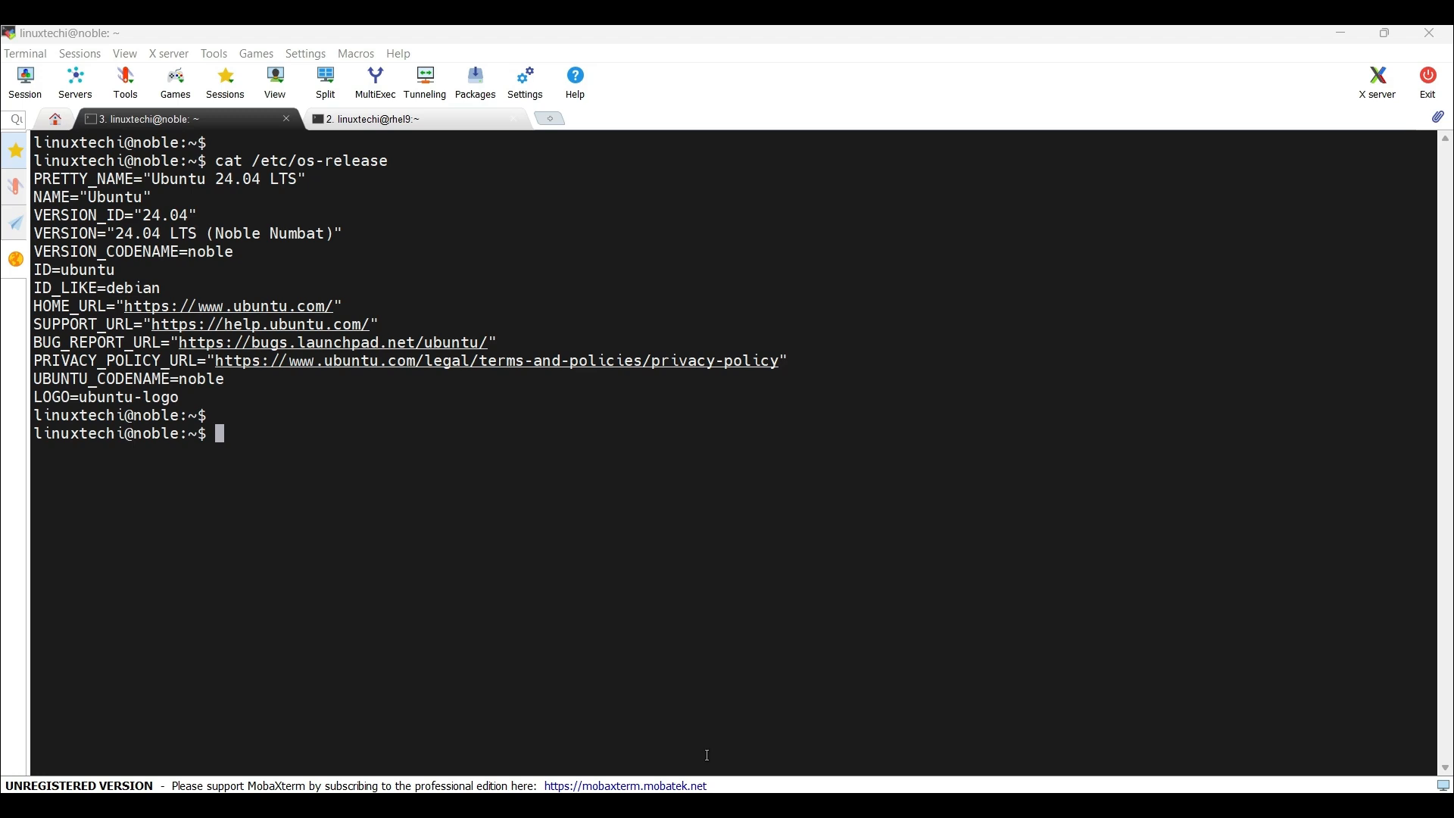
mouse_move(501, 462)
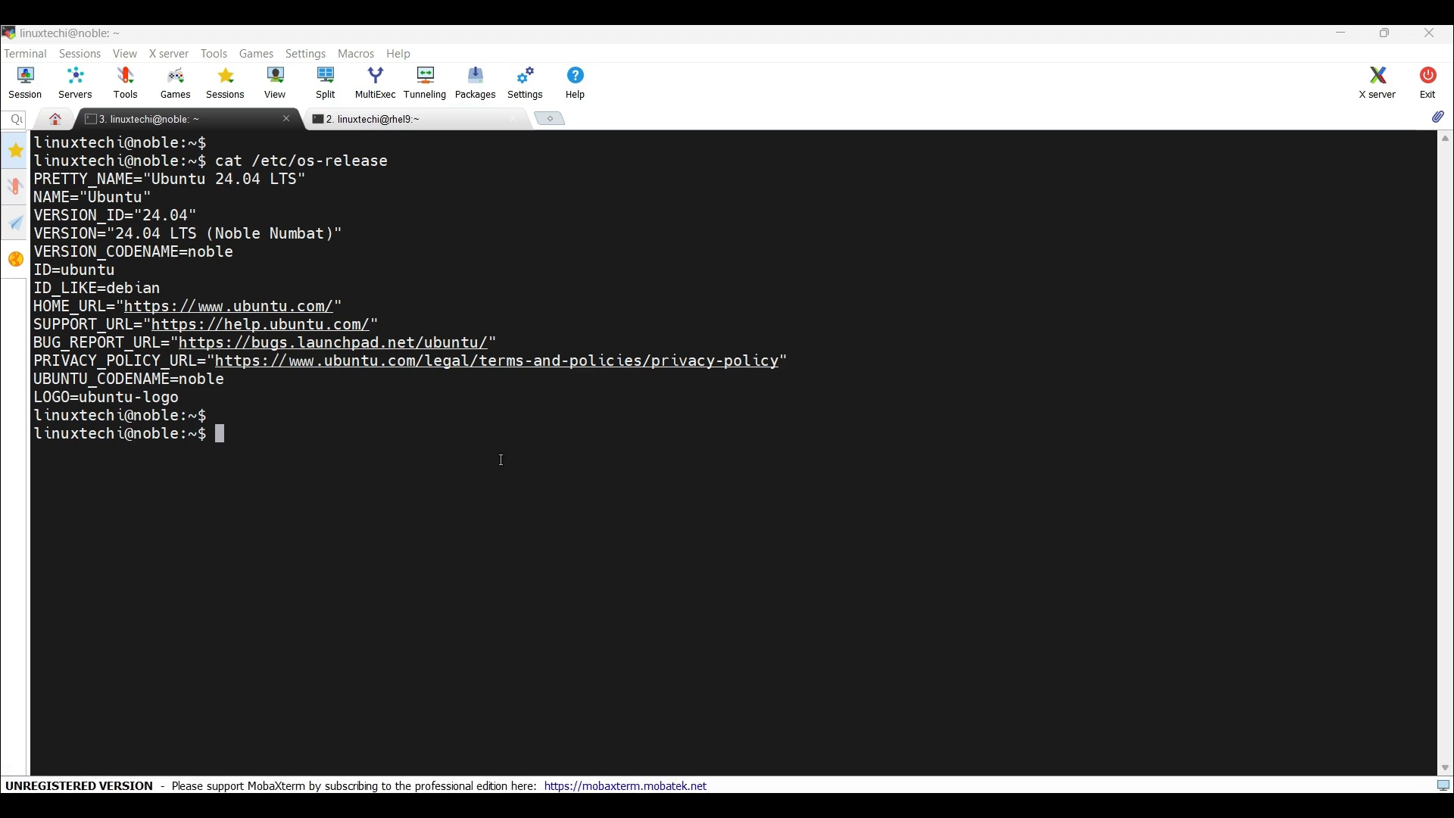
List the Ubuntu interfaces (ens160 at 192.168.1.50/24) and its routes via 192.168.1.1
text(ip)
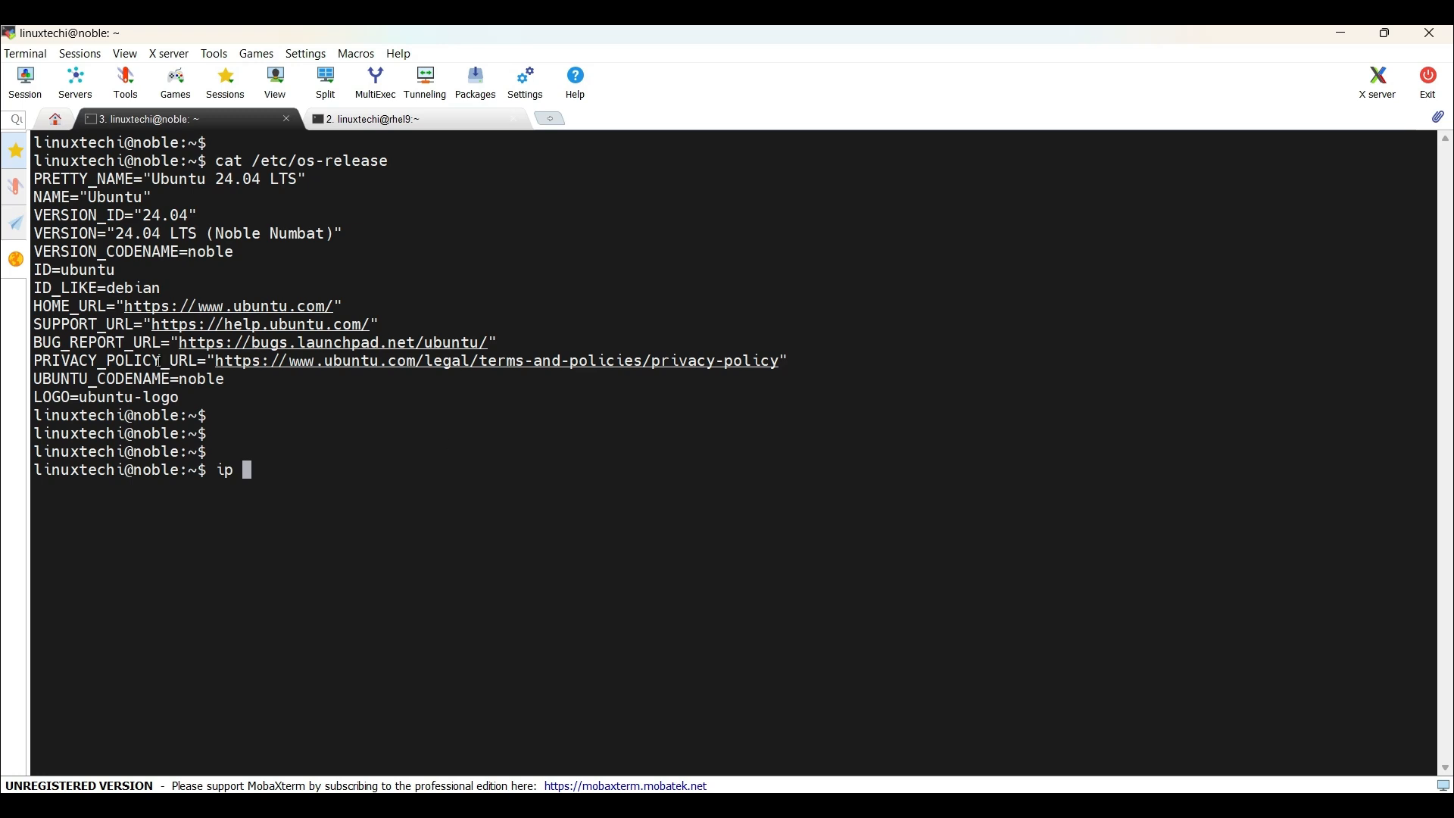
text(add show)
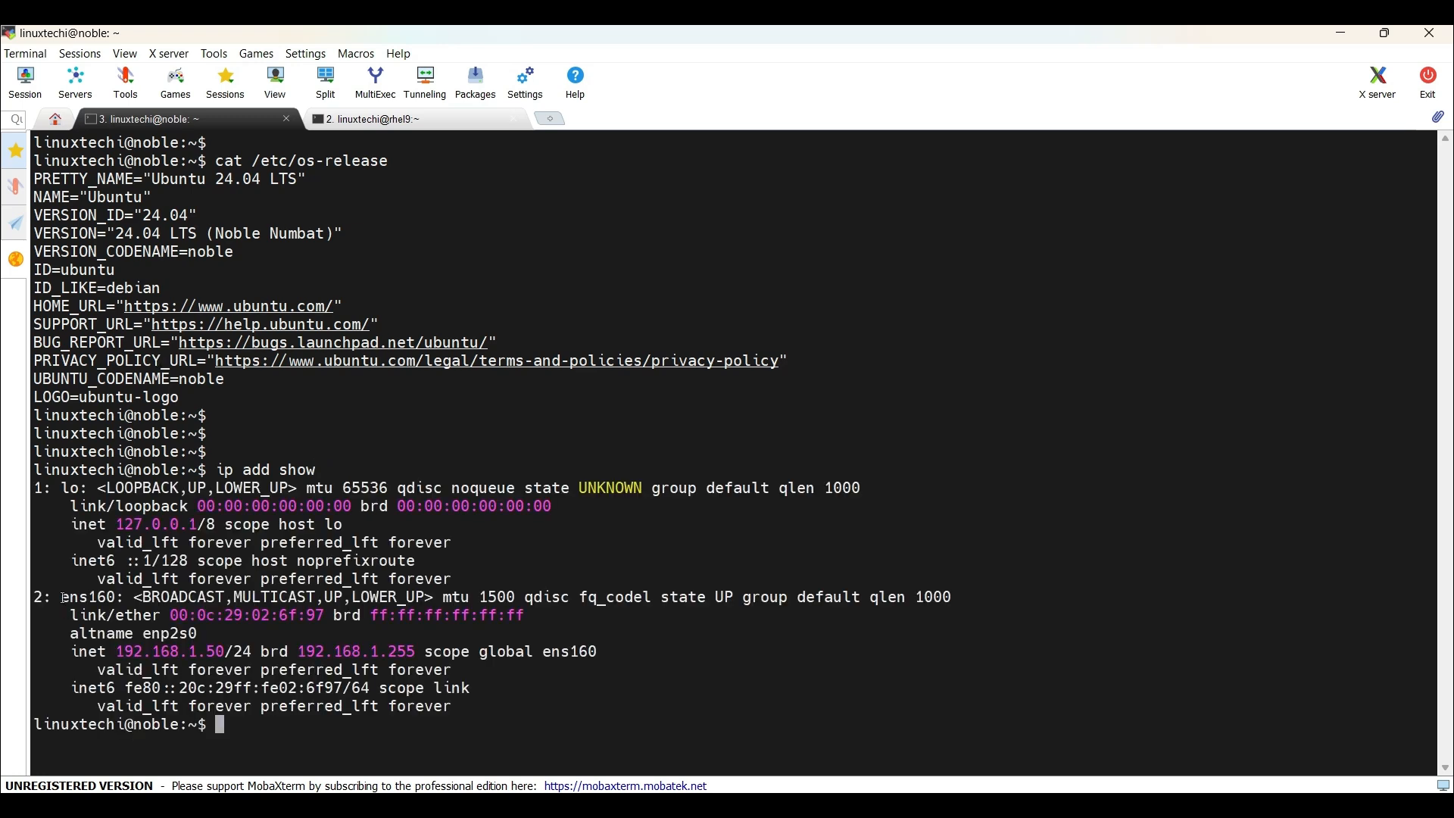
double_click(83, 598)
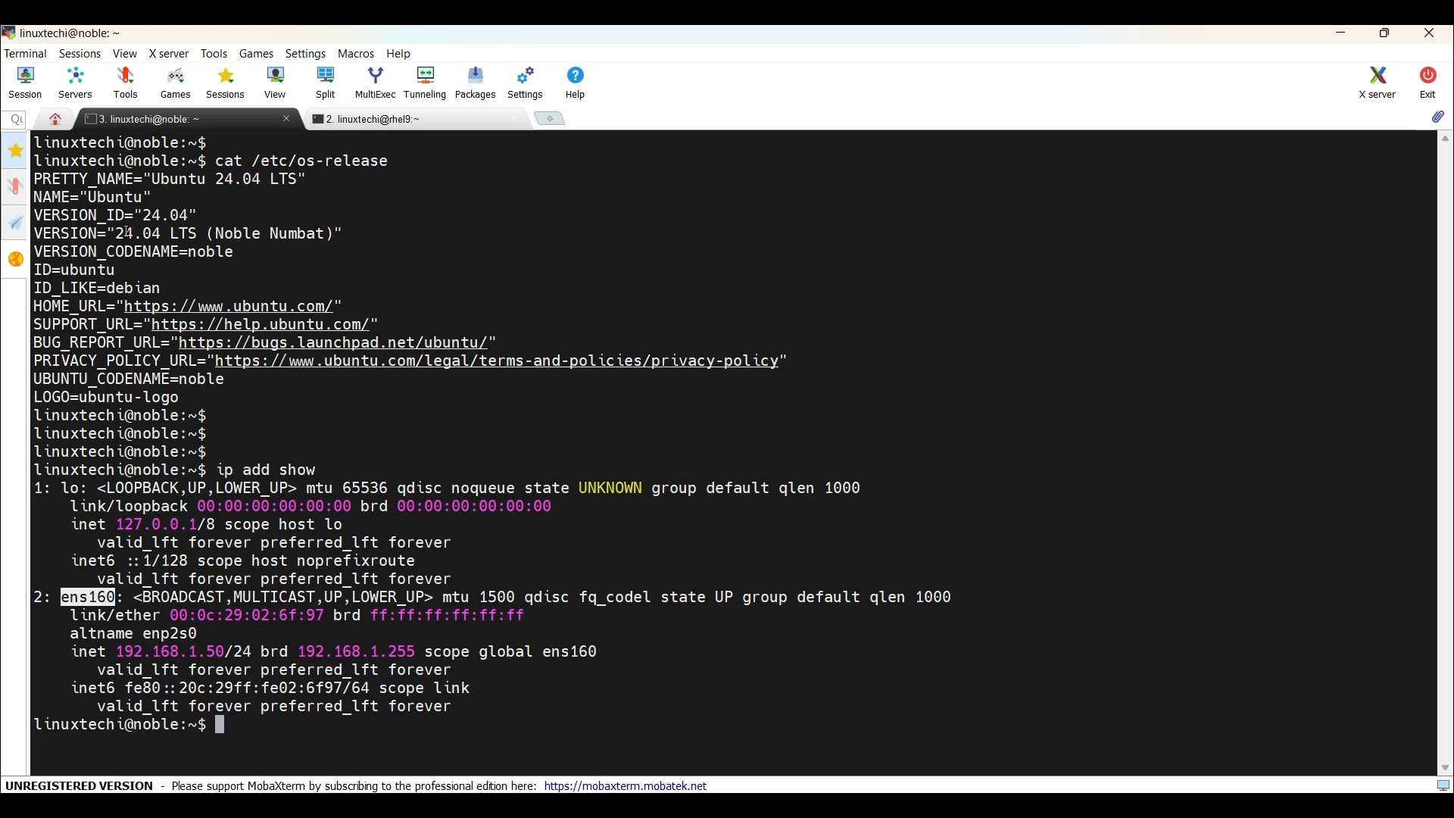
double_click(170, 651)
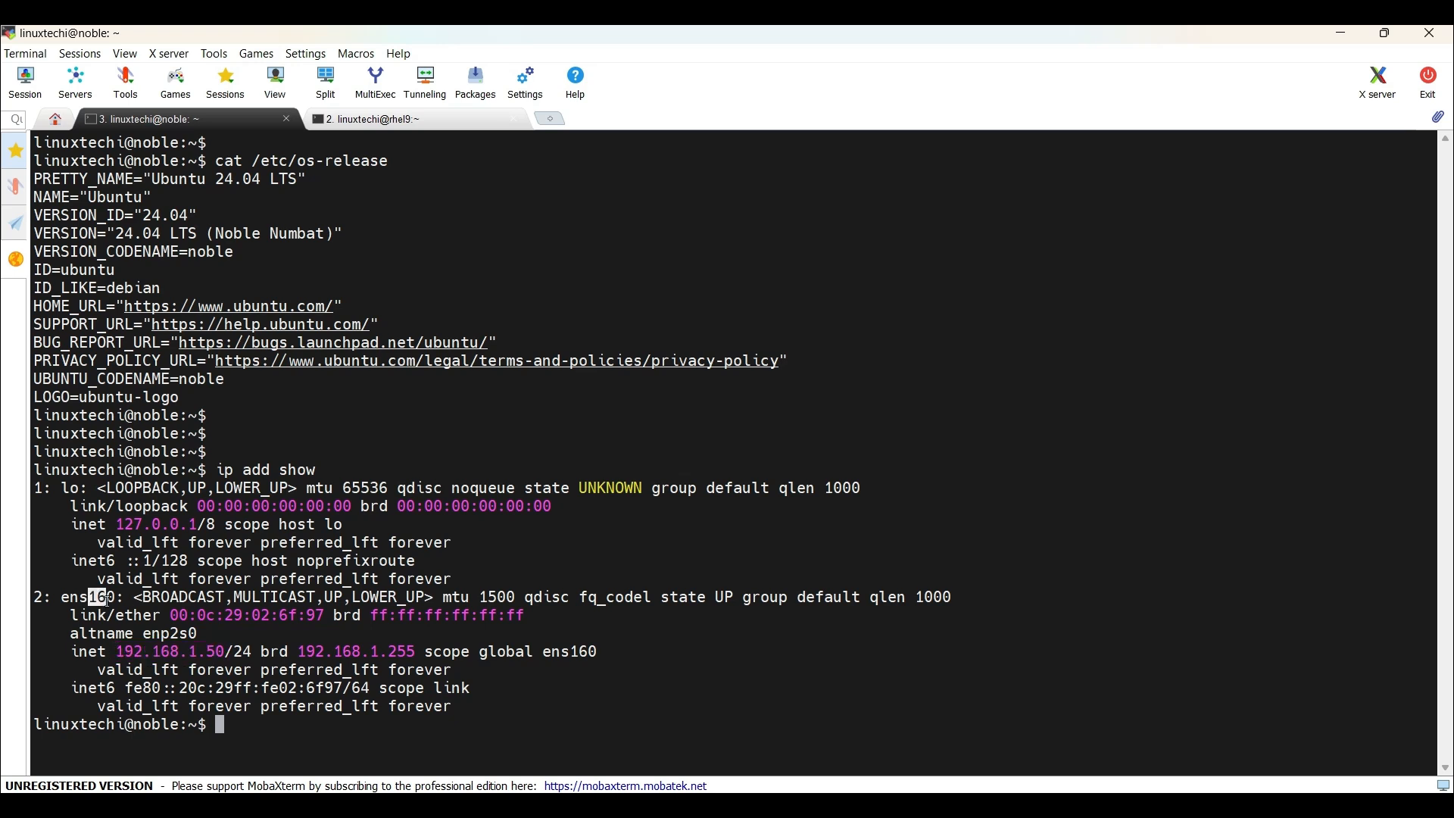
text(ip route show)
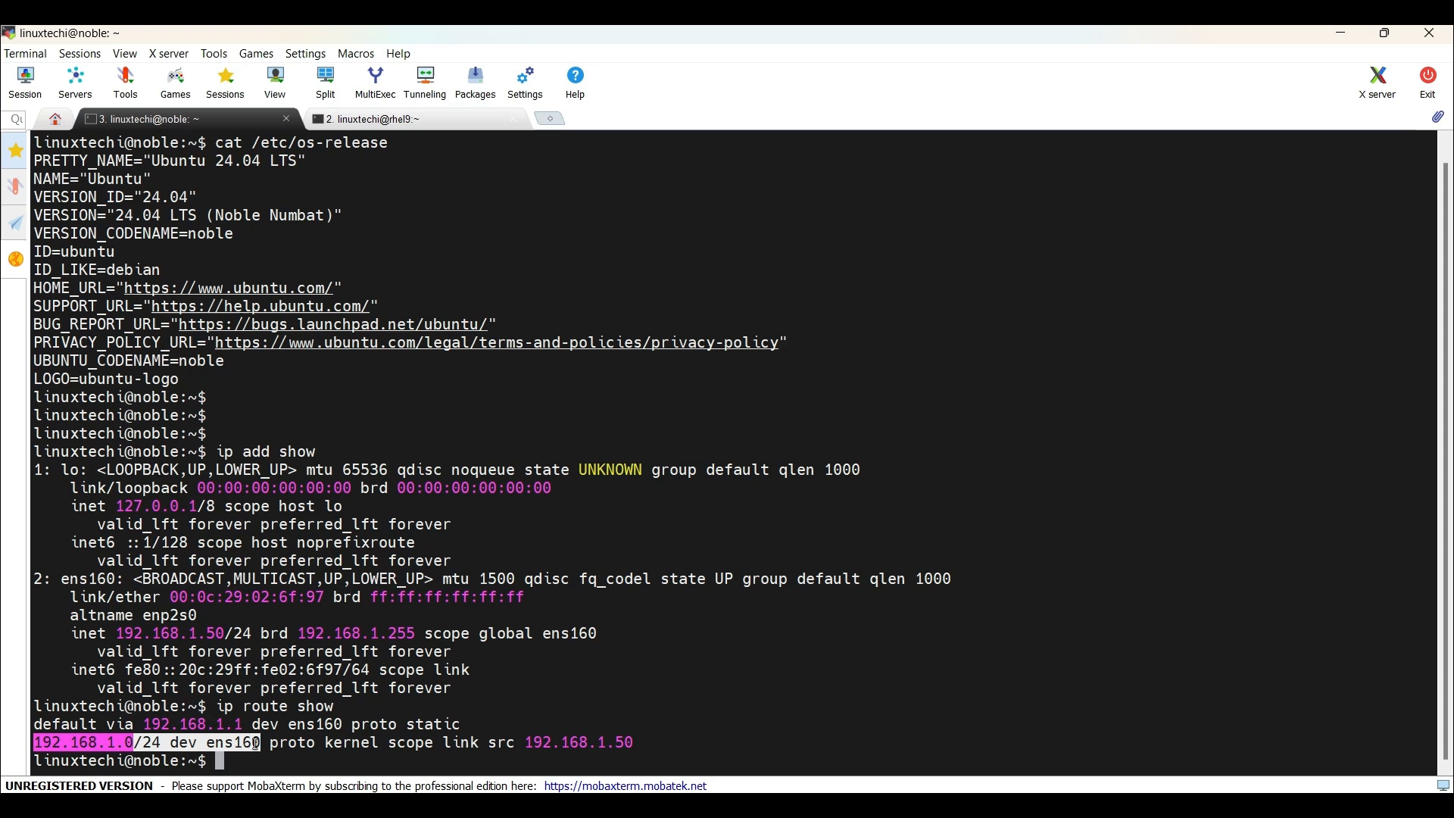
Start a sudo ip route add command for destination 192.168.50.0/24
click(1007, 612)
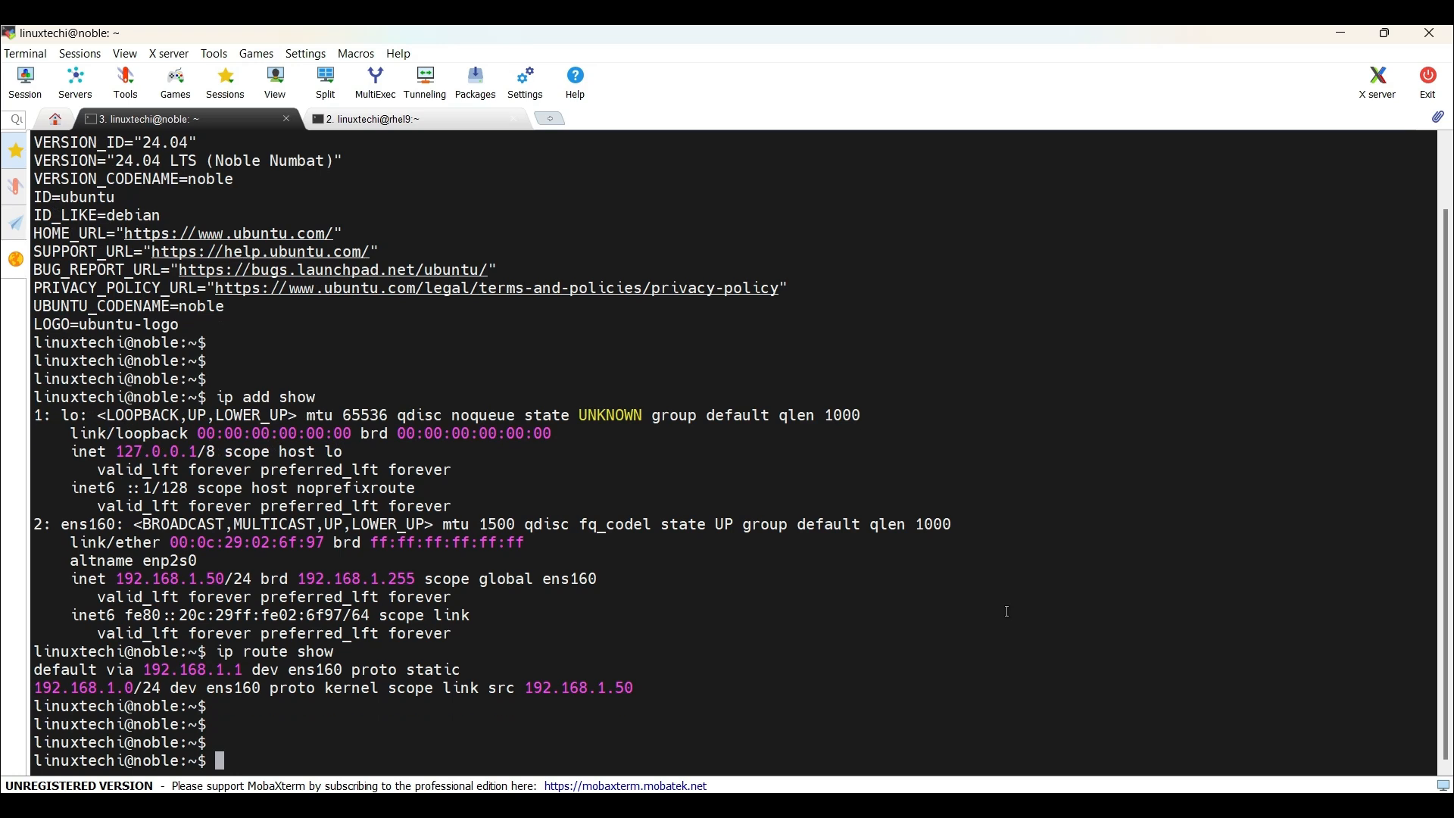
text(suod)
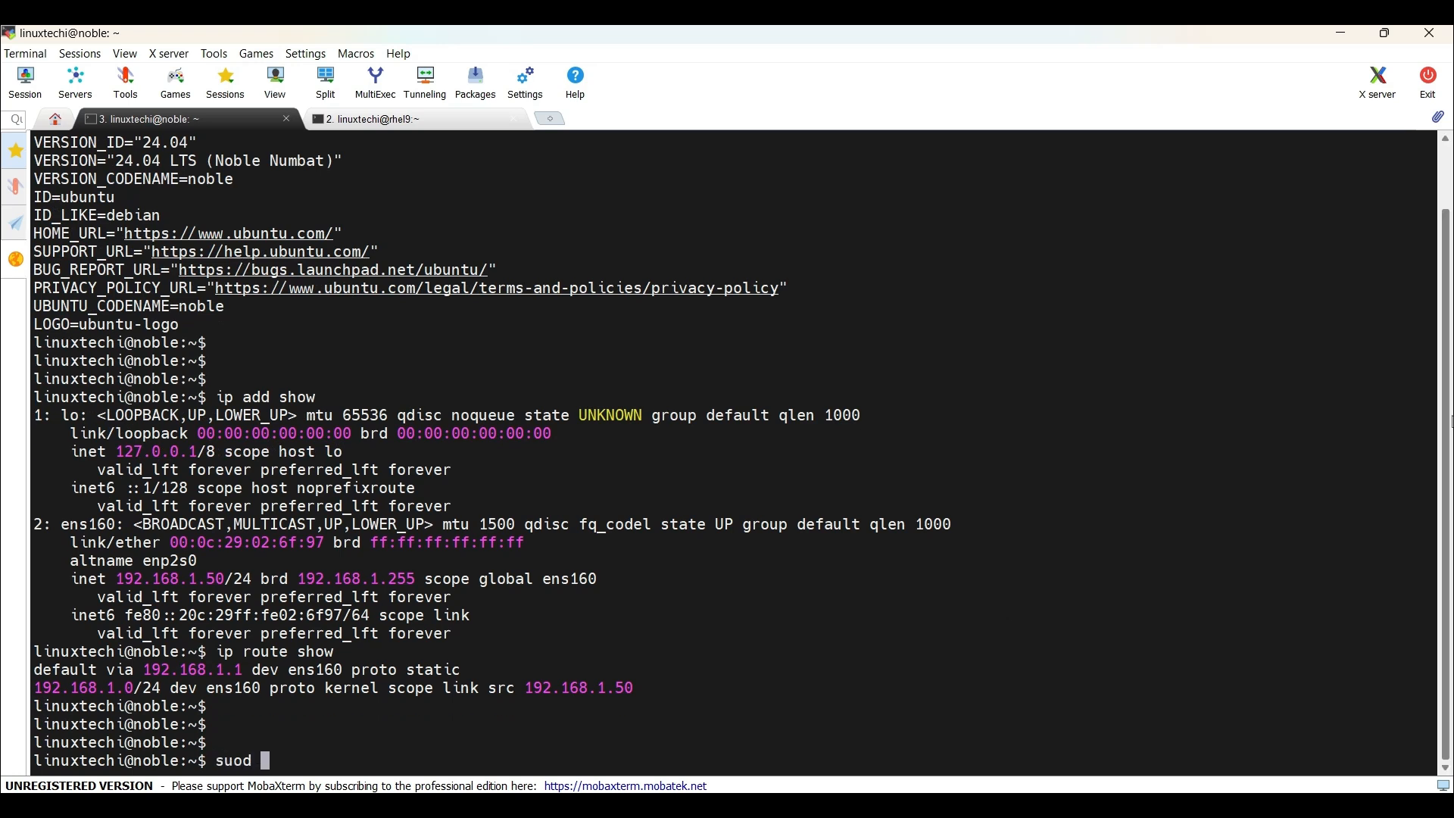
key(BackSpace)
text(do ip route add)
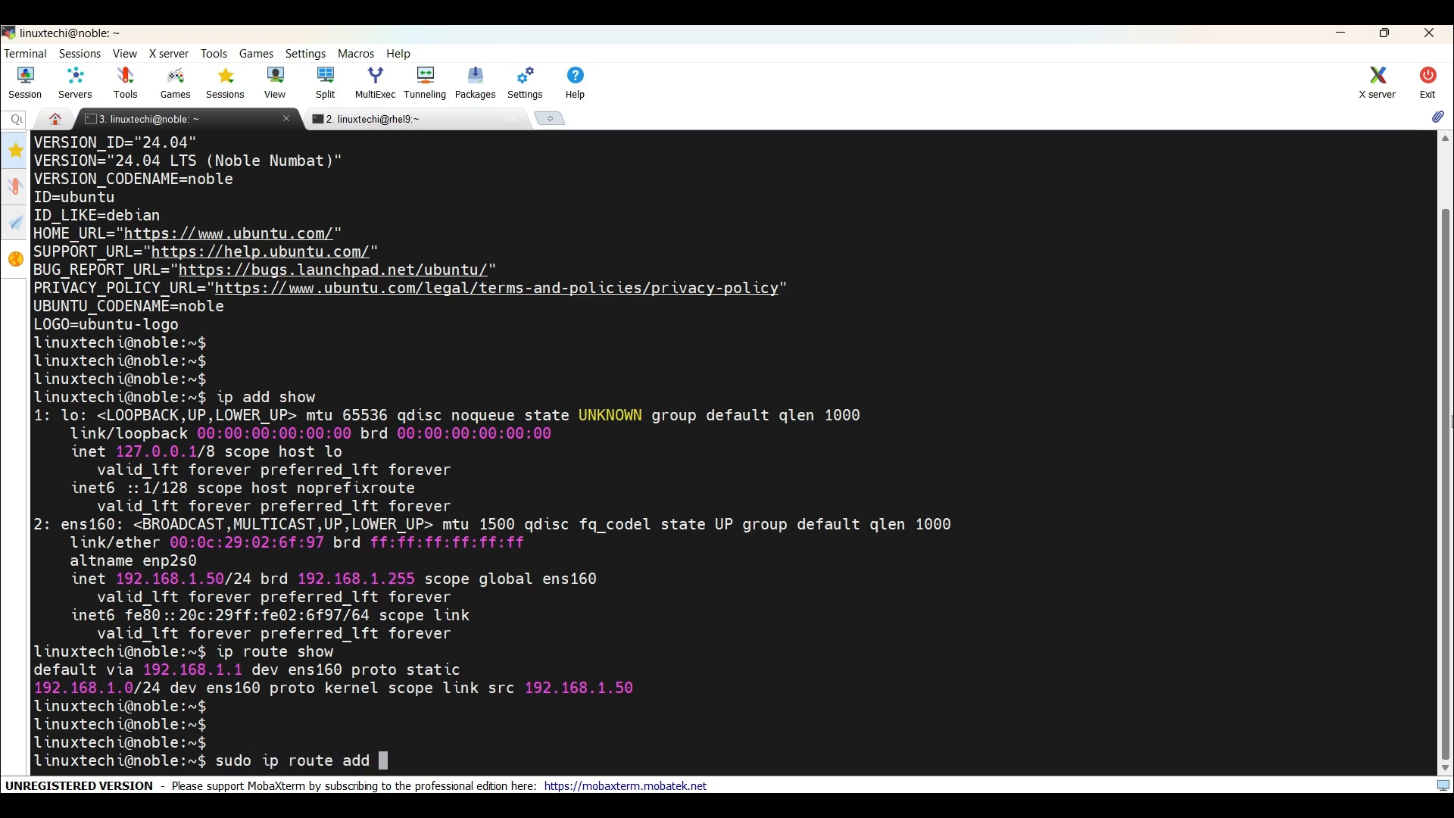
text(')
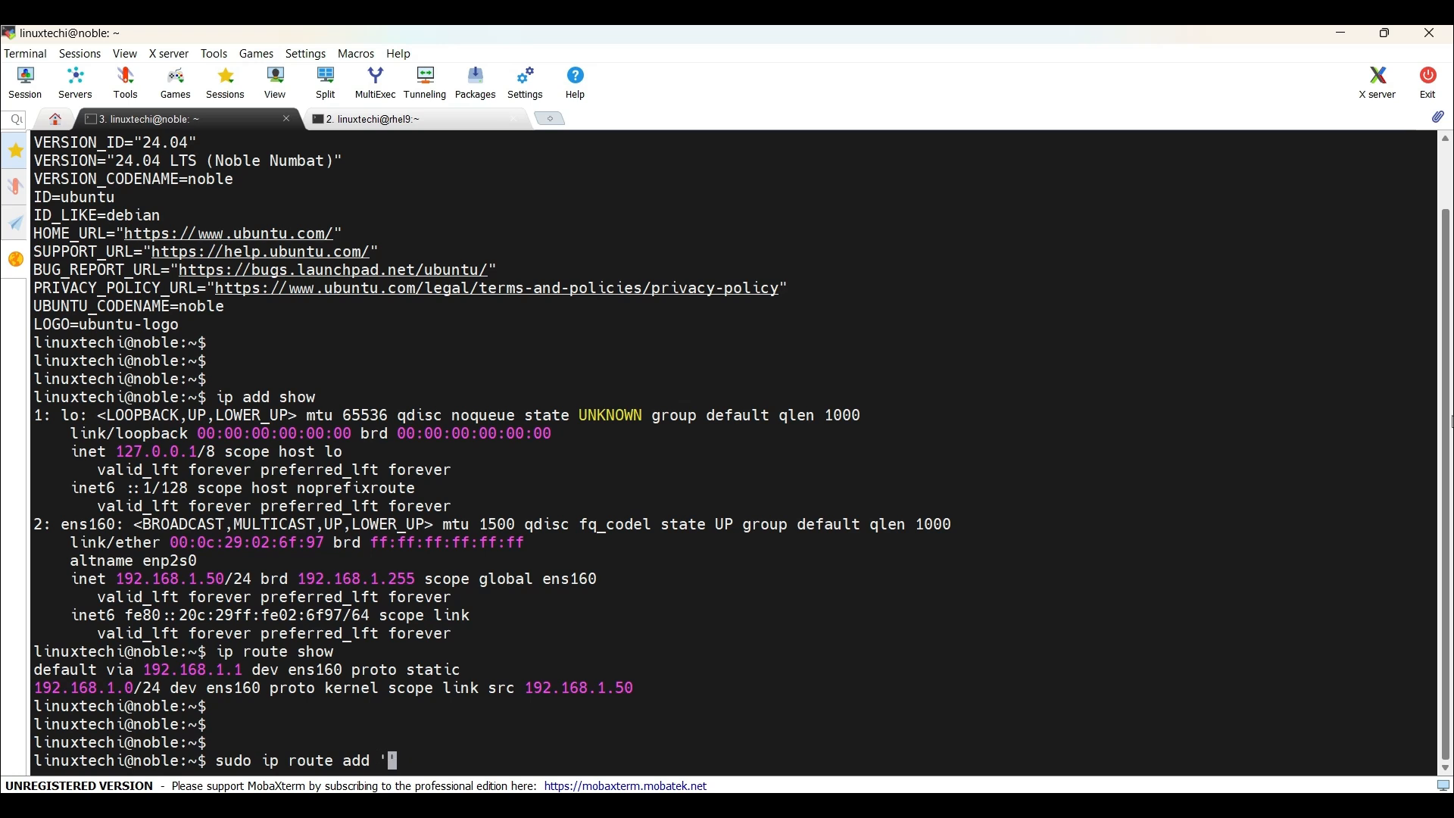
text(192.168)
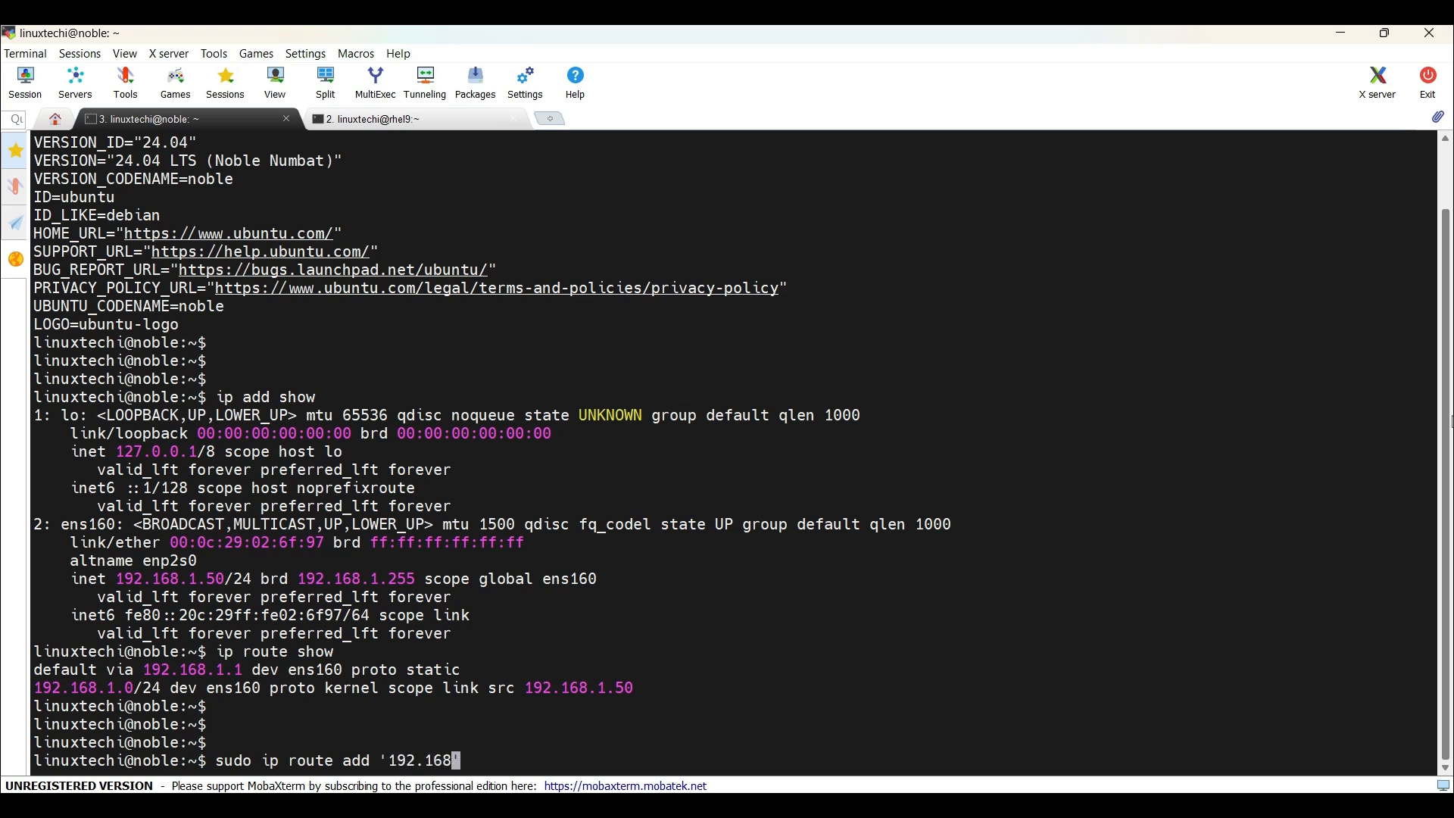
text(50)
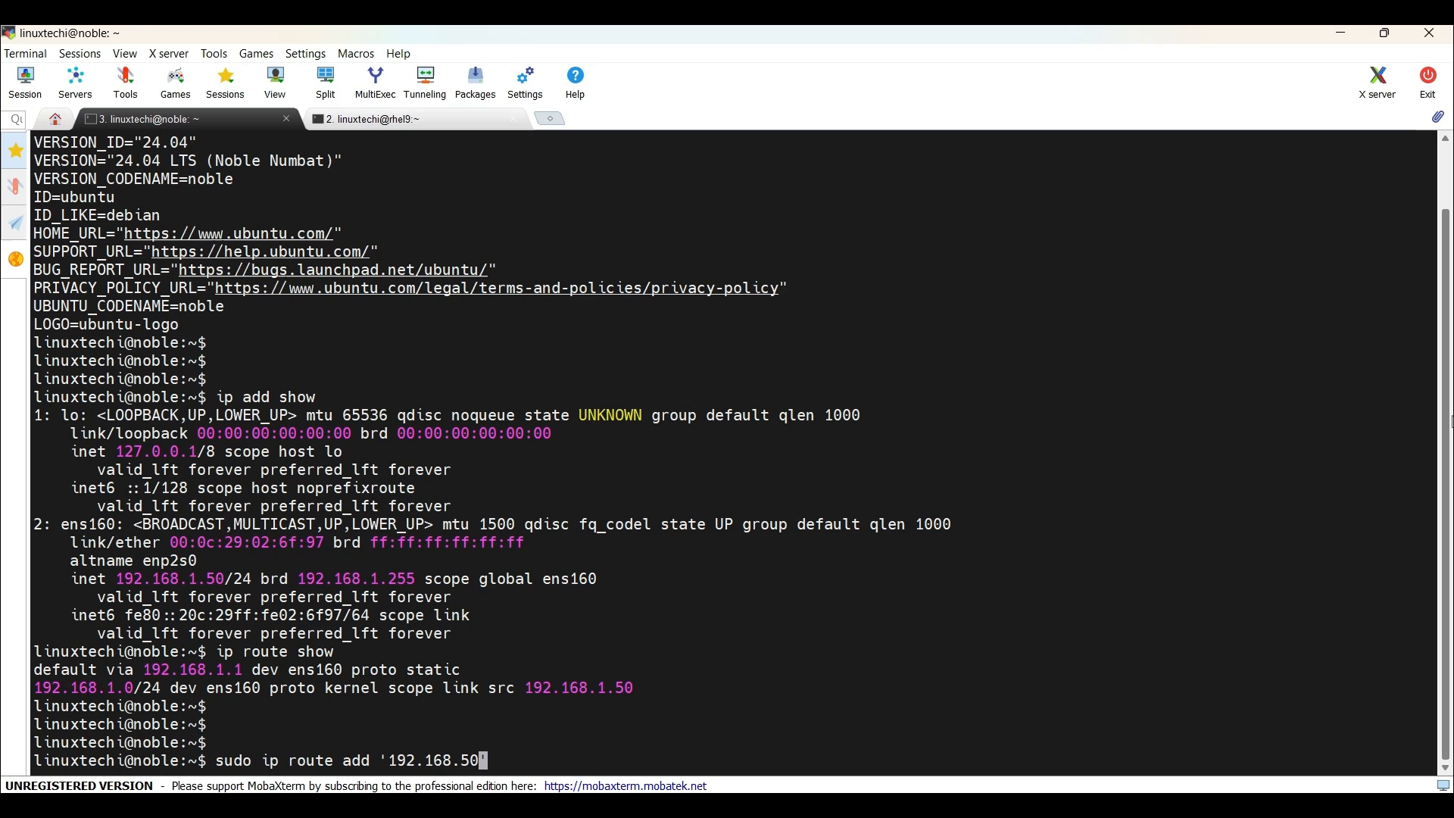
text(.0/24' v)
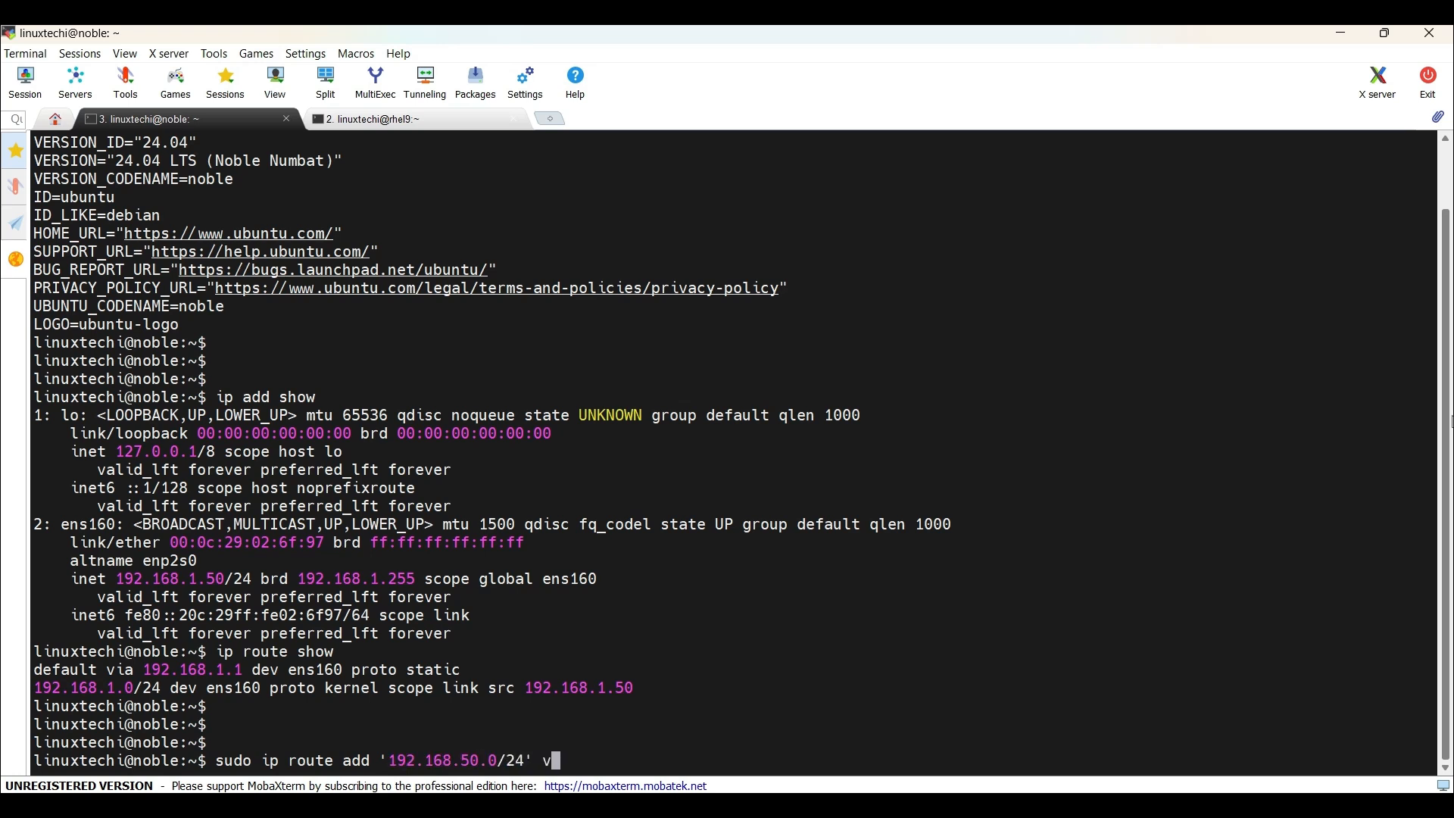
Complete the route with gateway 192.168.1.1 on device ens160 and run it
text(ia)
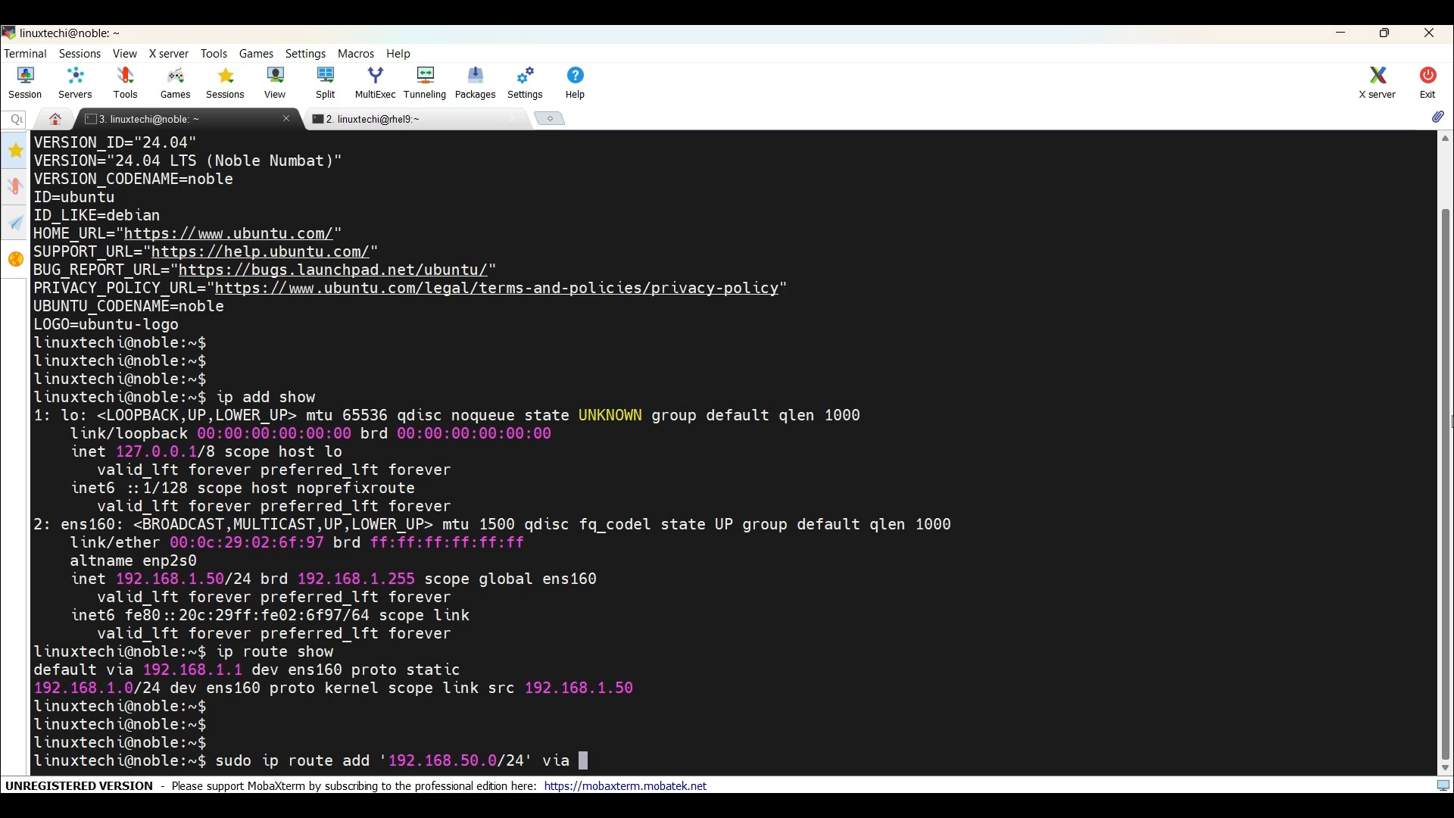
text(192)
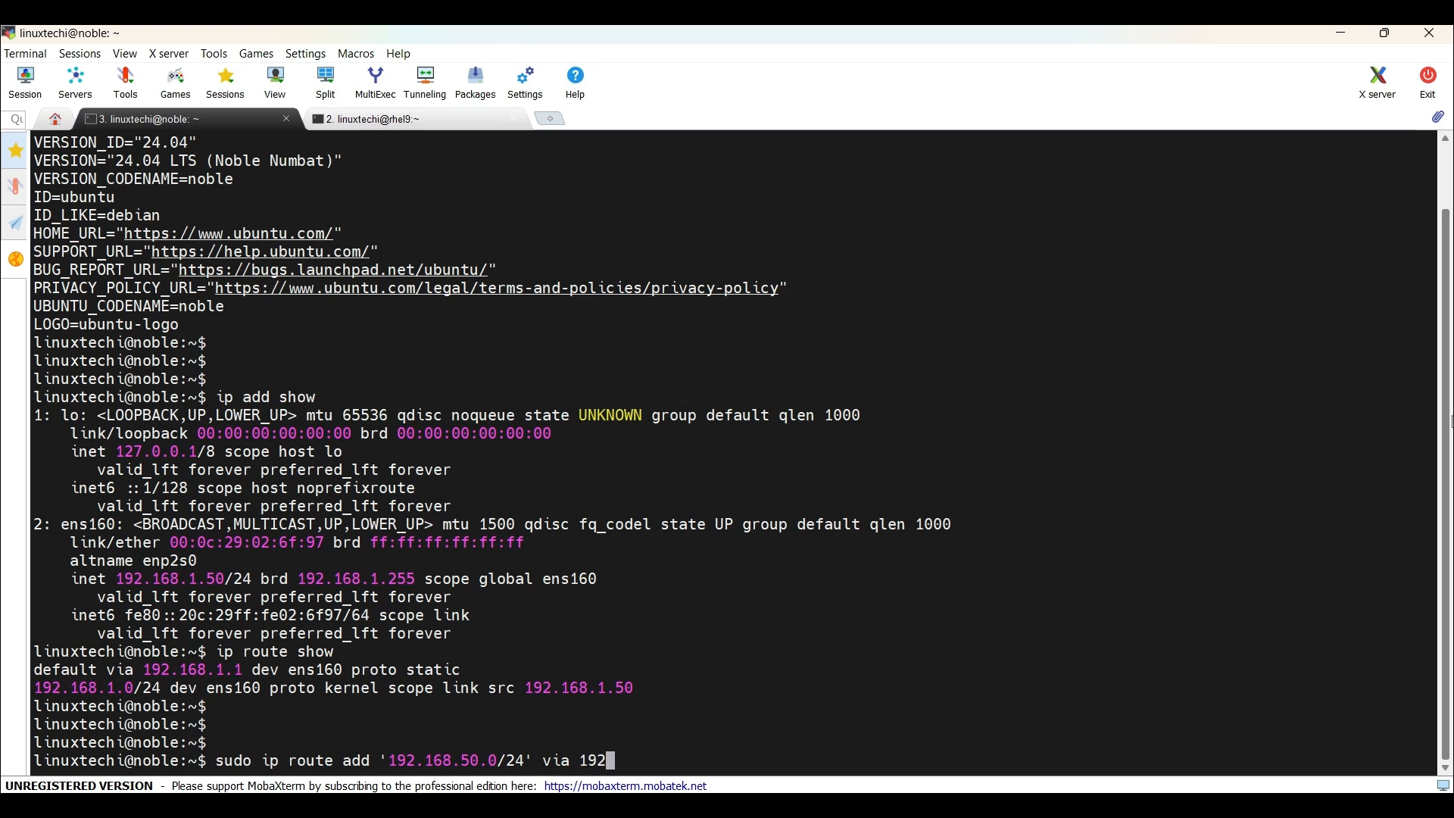
text(168.1.)
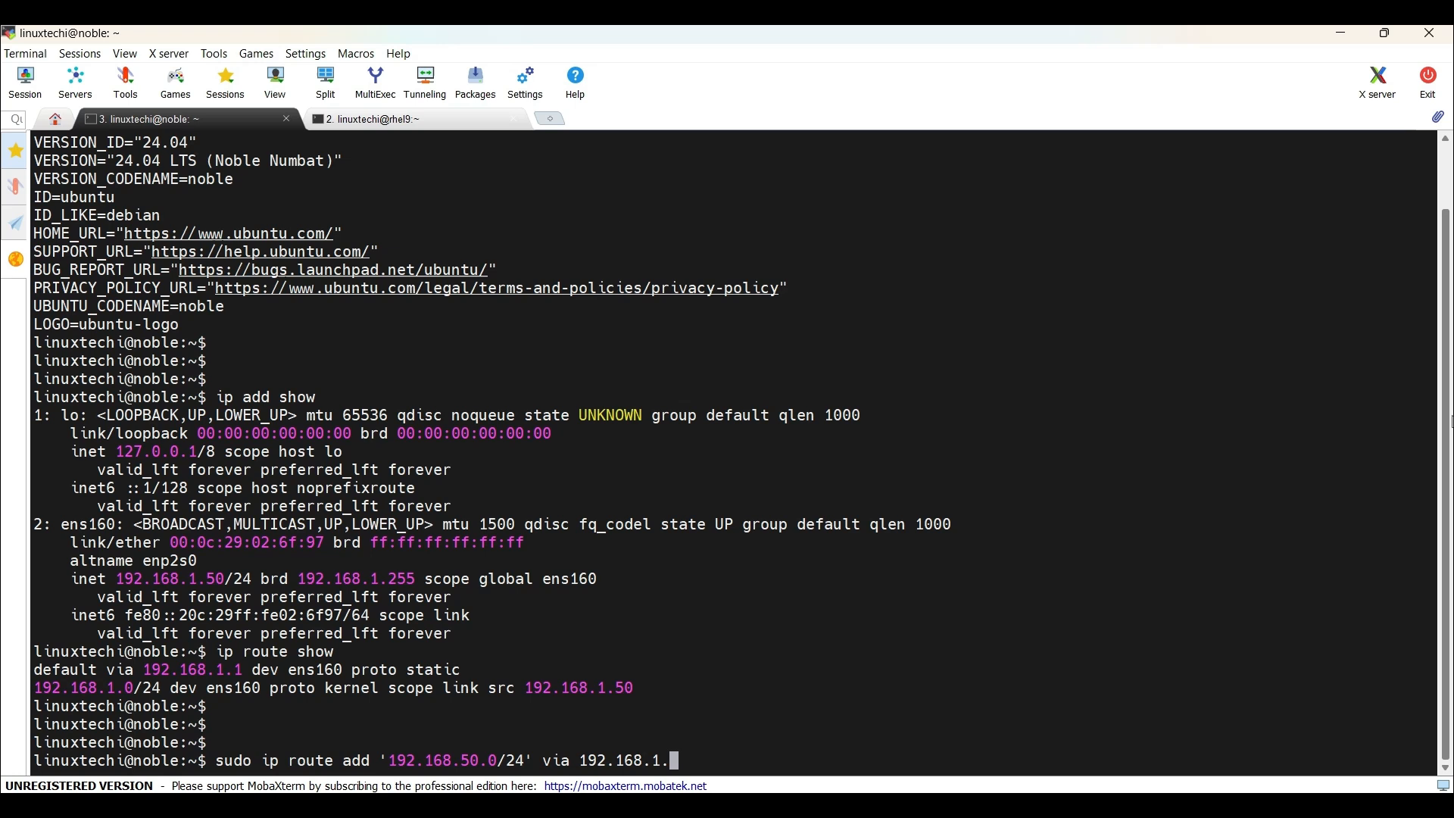
text(1 dev)
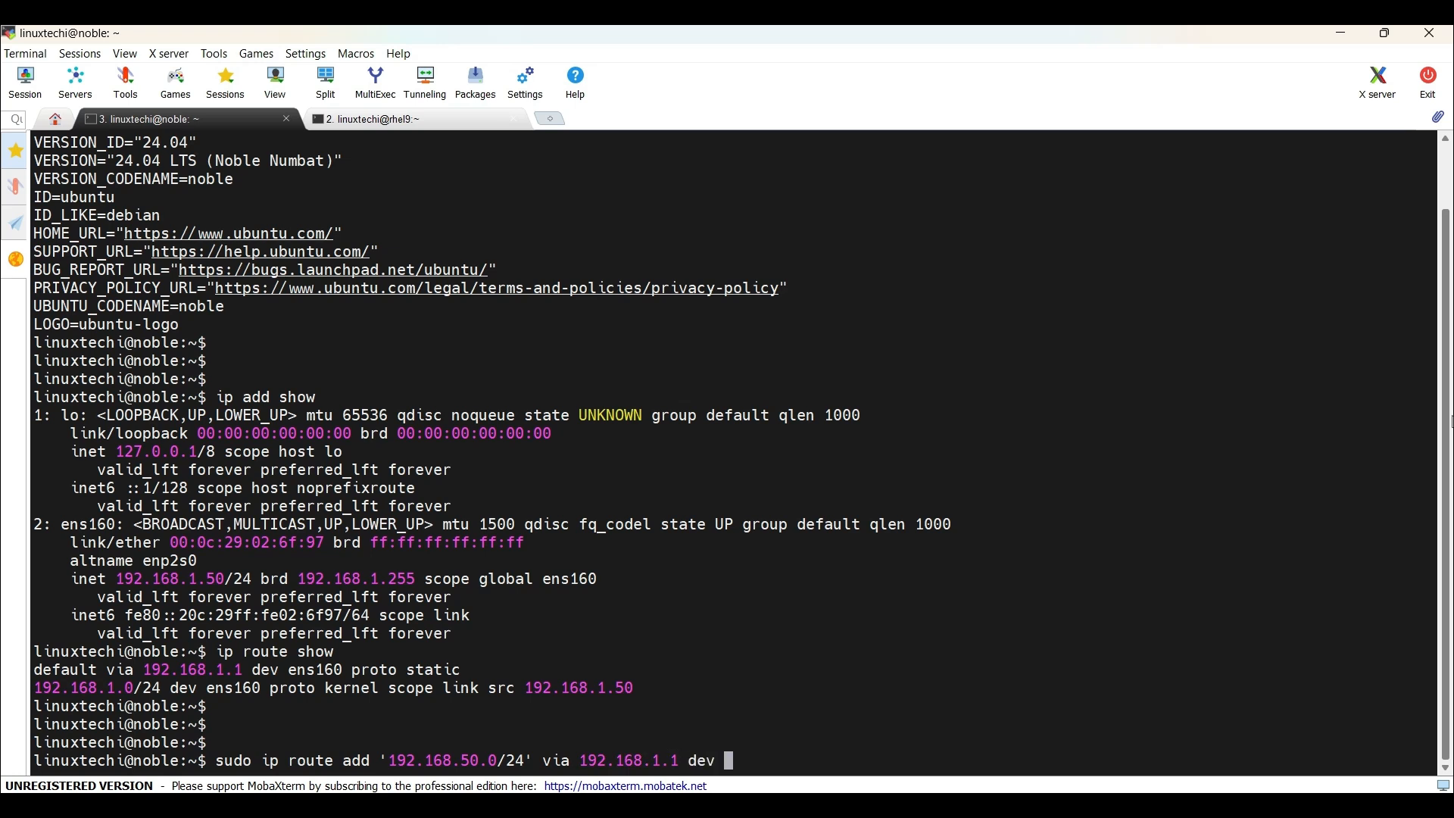
text(ens)
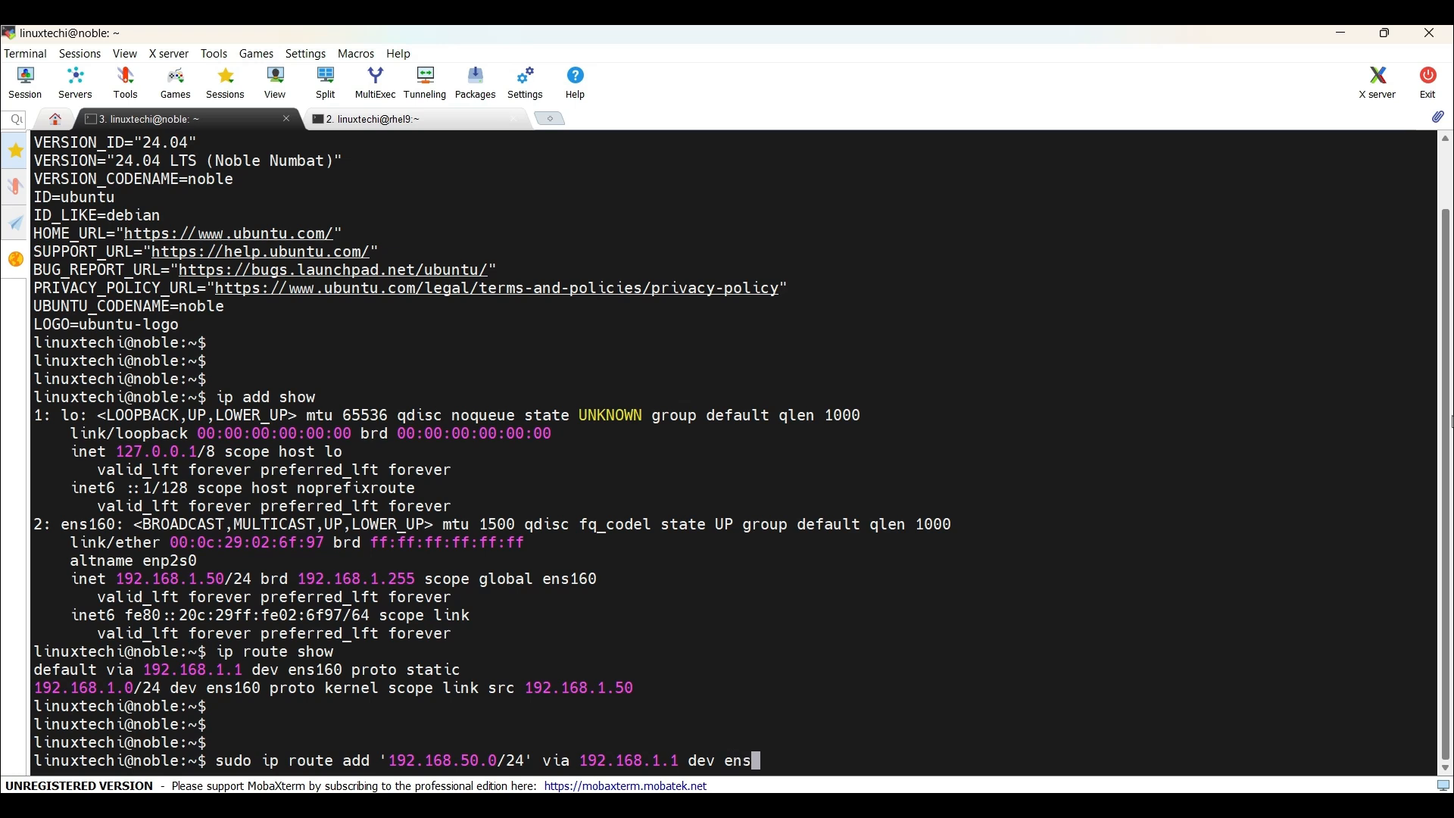
text(160)
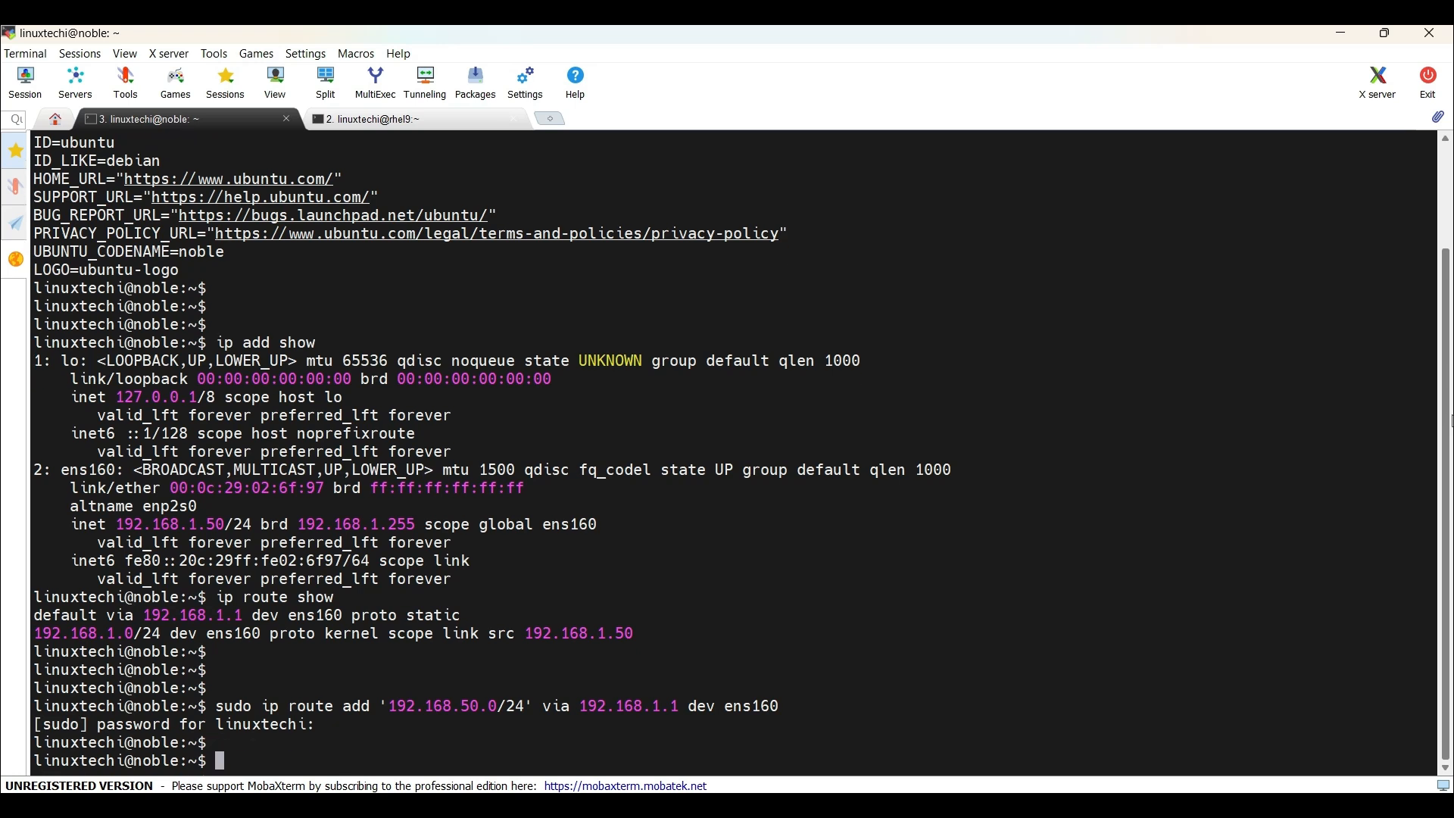
double_click(297, 706)
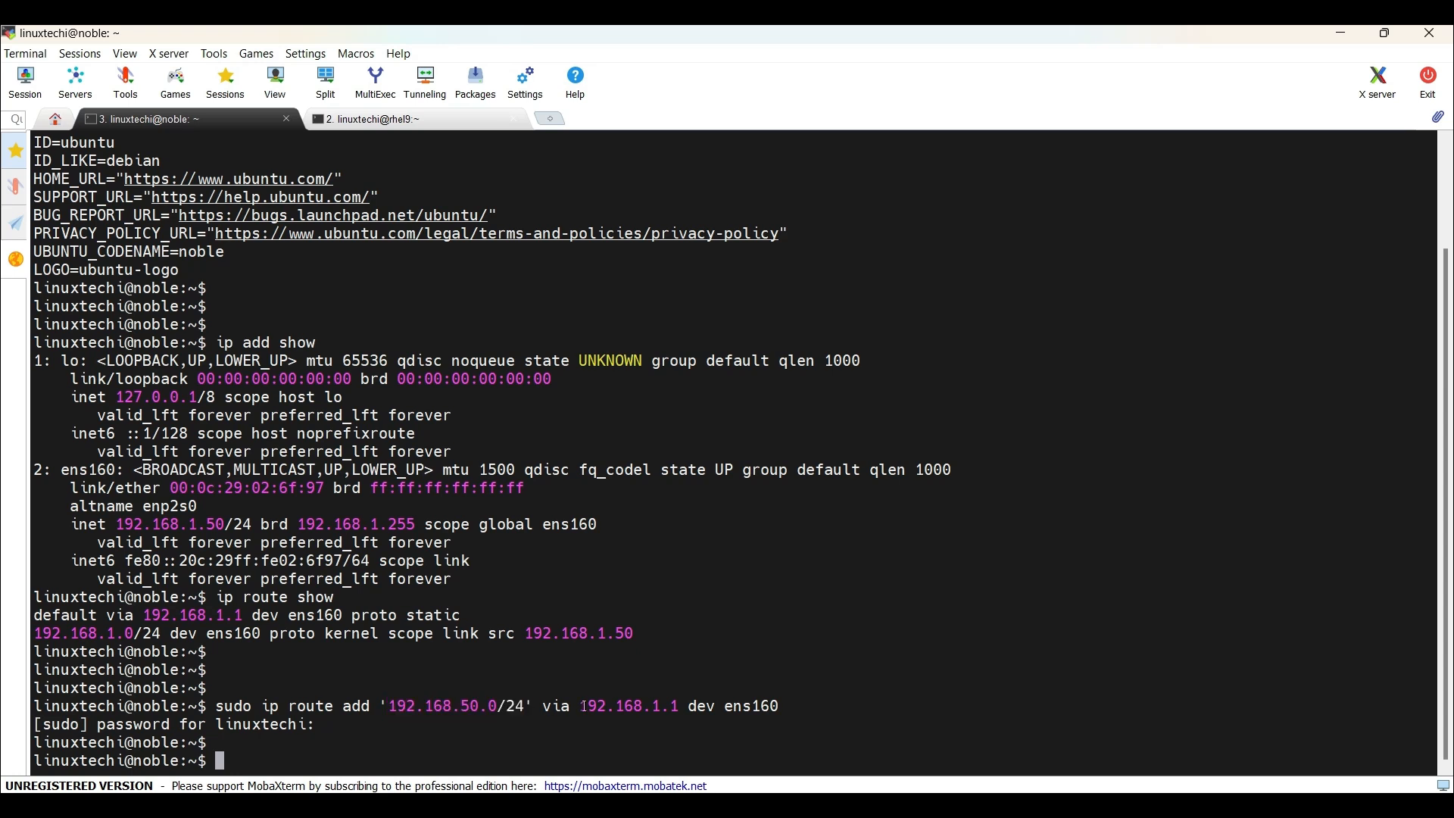
double_click(628, 706)
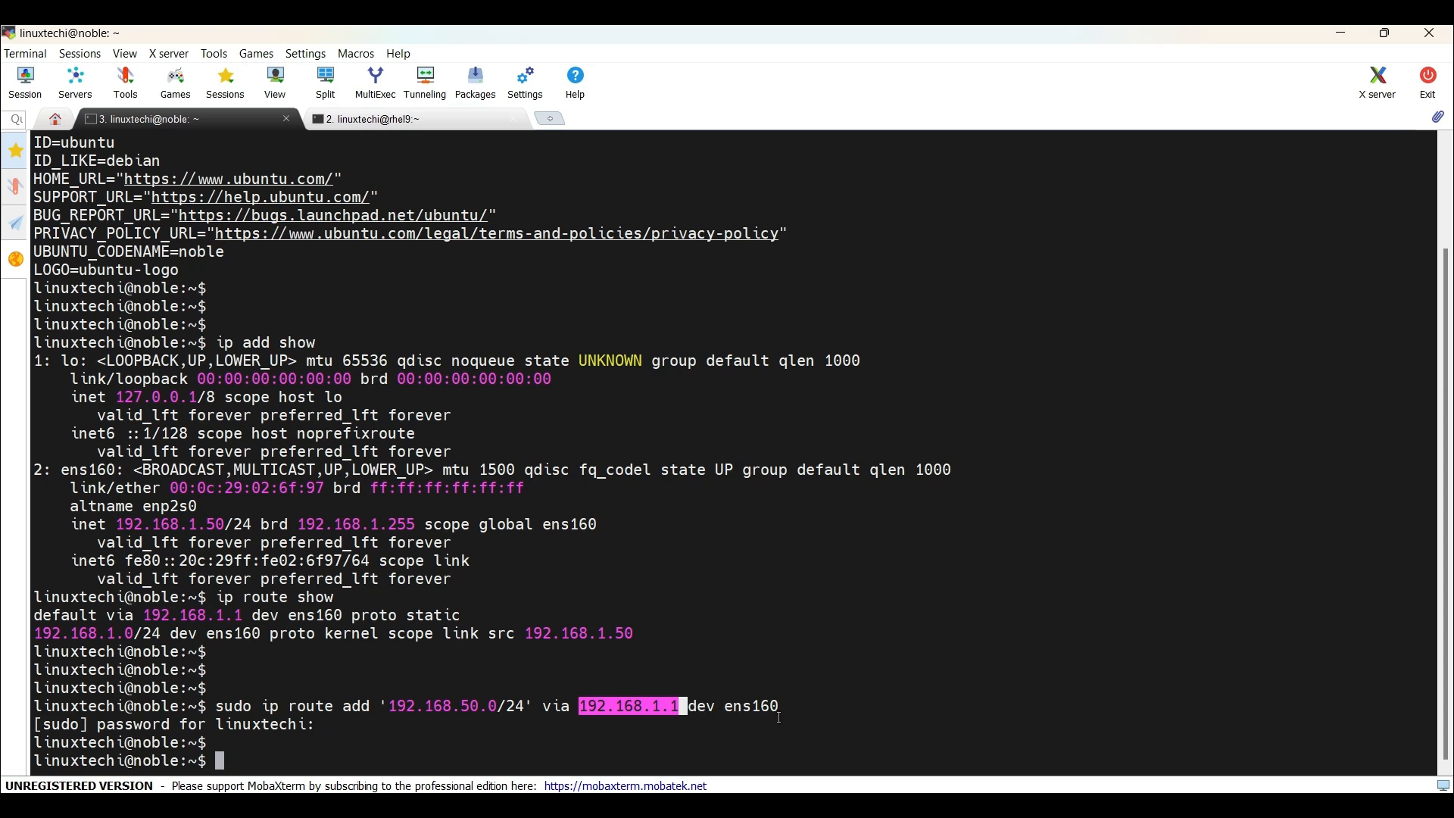
mouse_move(765, 700)
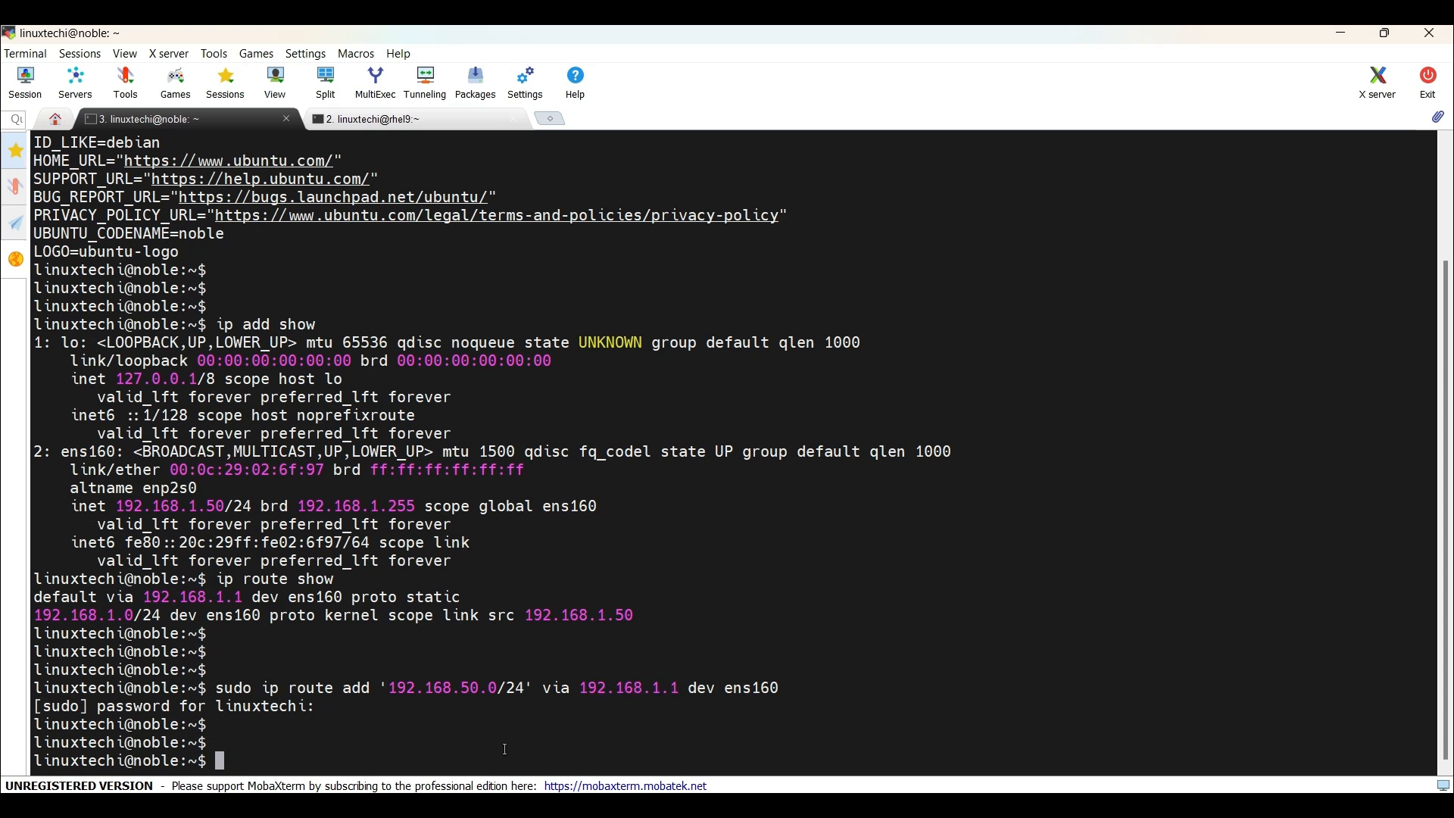
Run 'ip route show' and highlight the new 192.168.50.0/24 via 192.168.1.1 entry
text(ip)
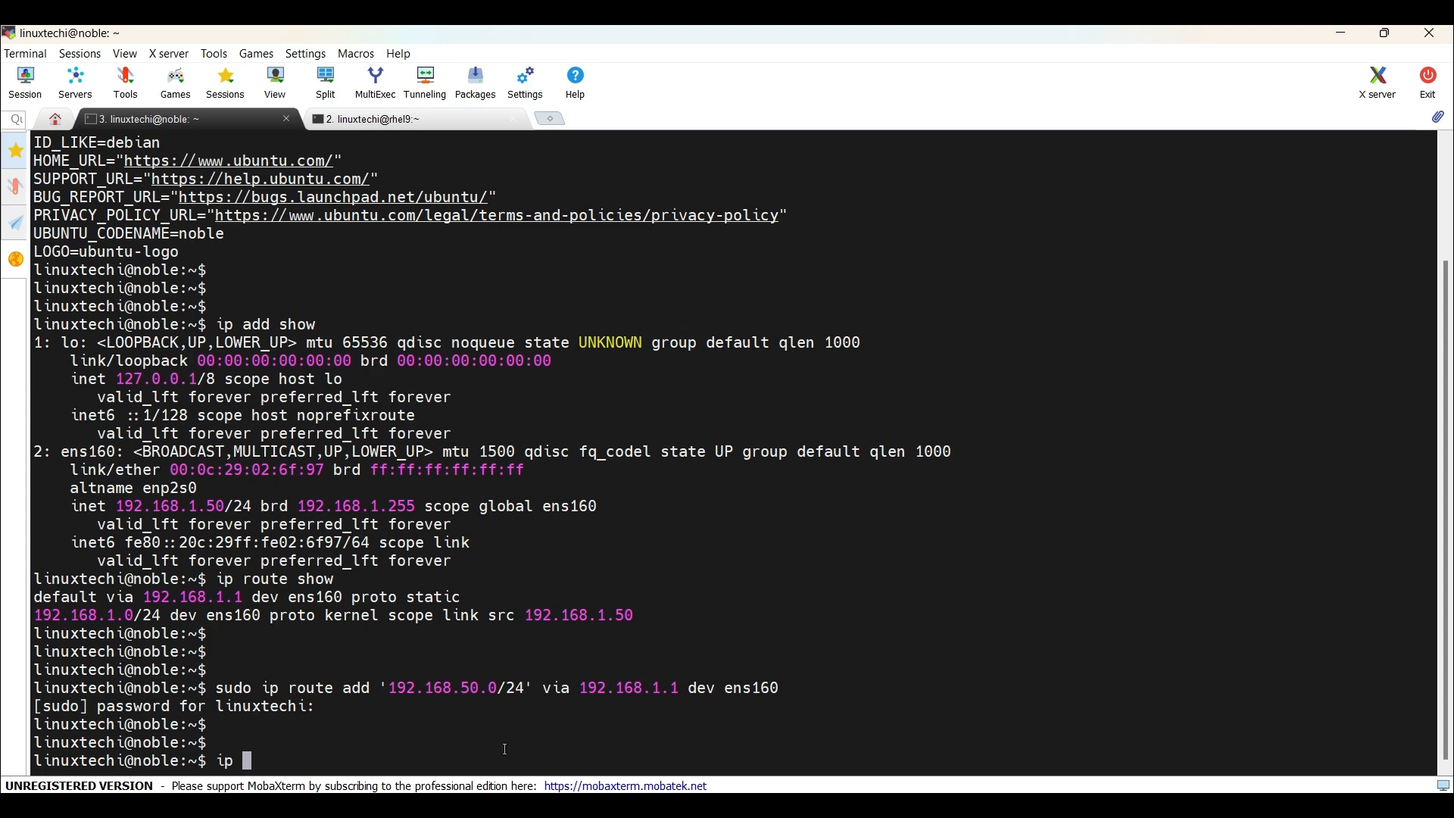
text(route show)
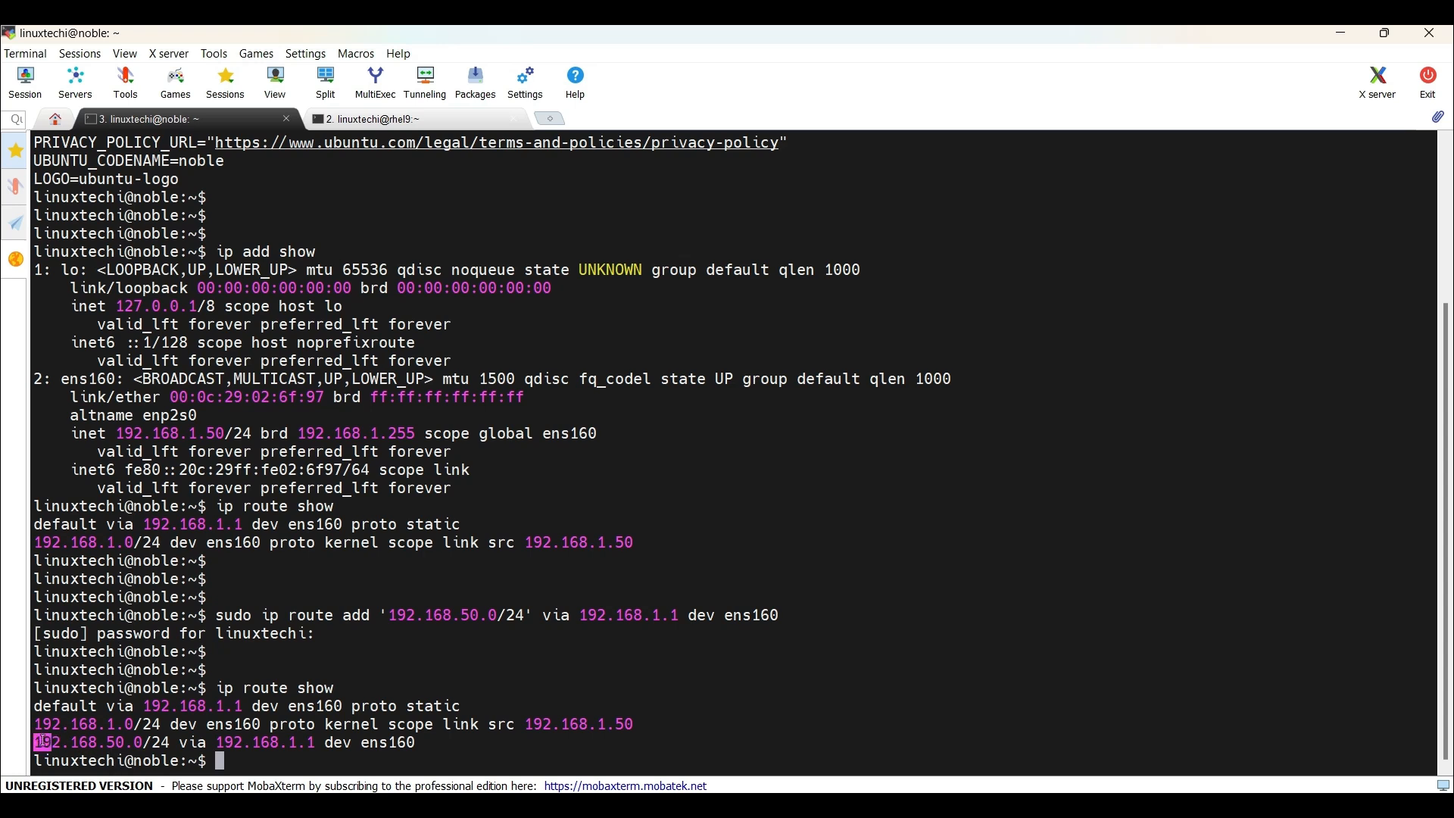
drag(34, 742, 416, 742)
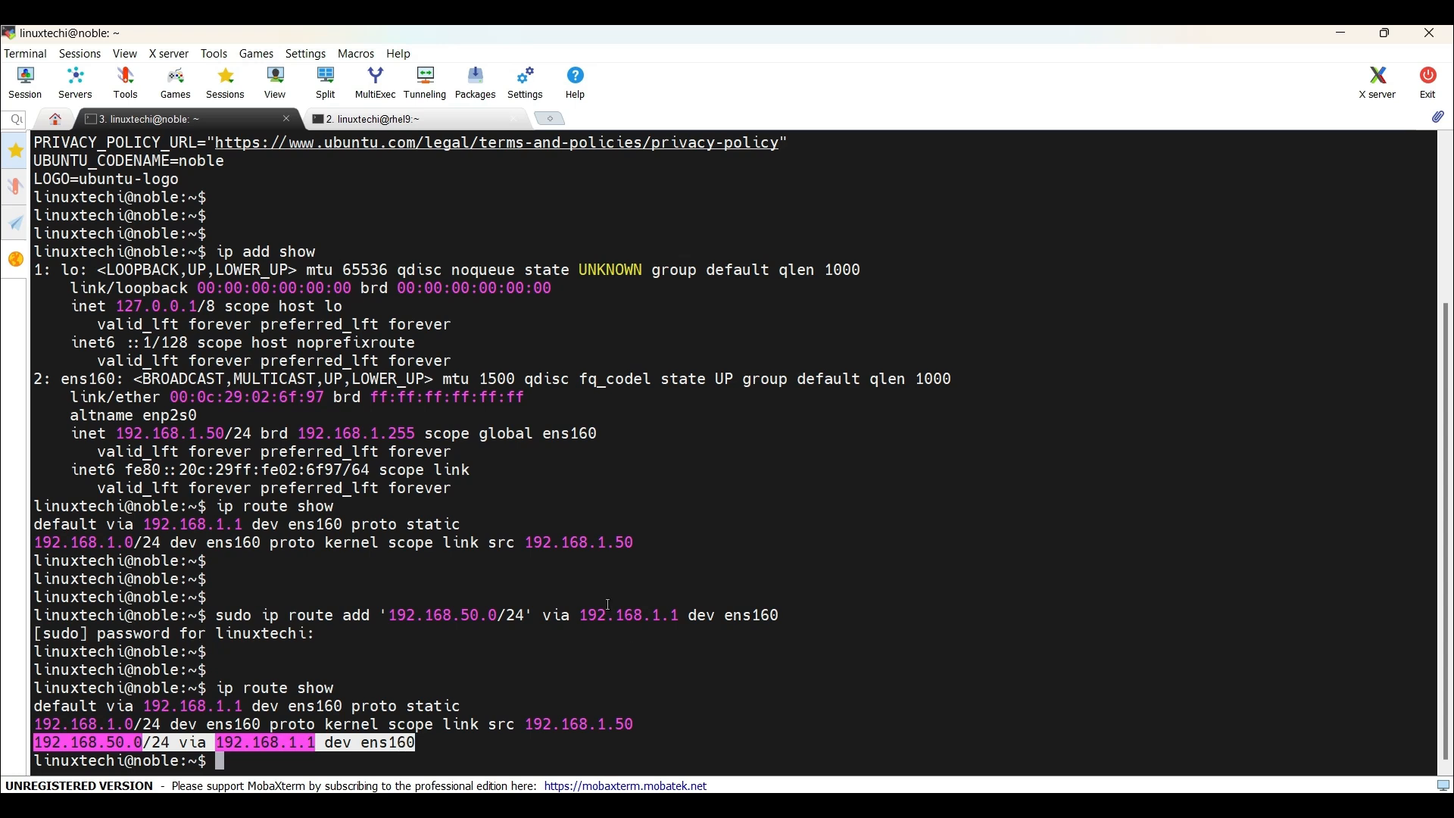
mouse_move(652, 295)
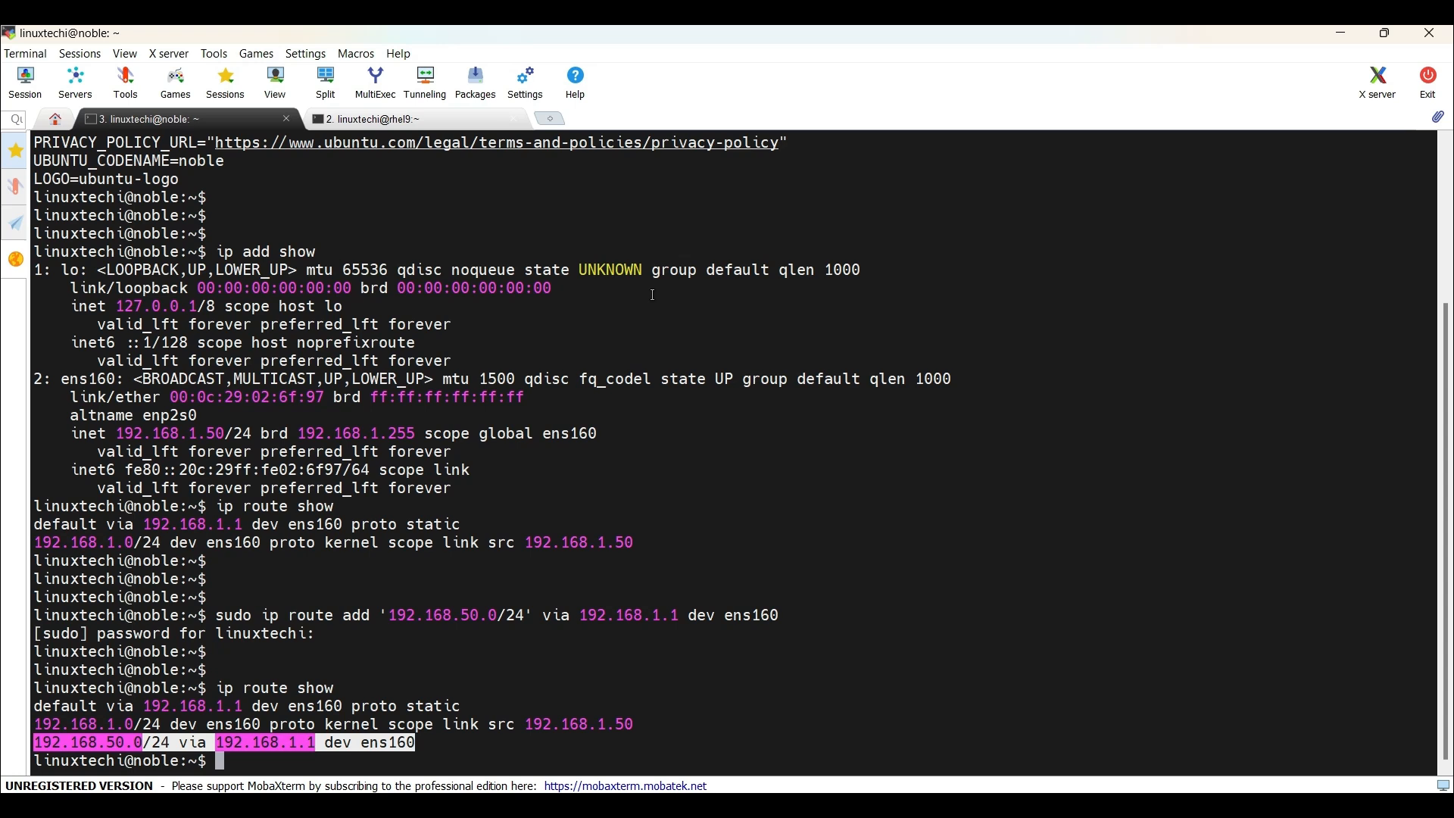
scroll(down, 3)
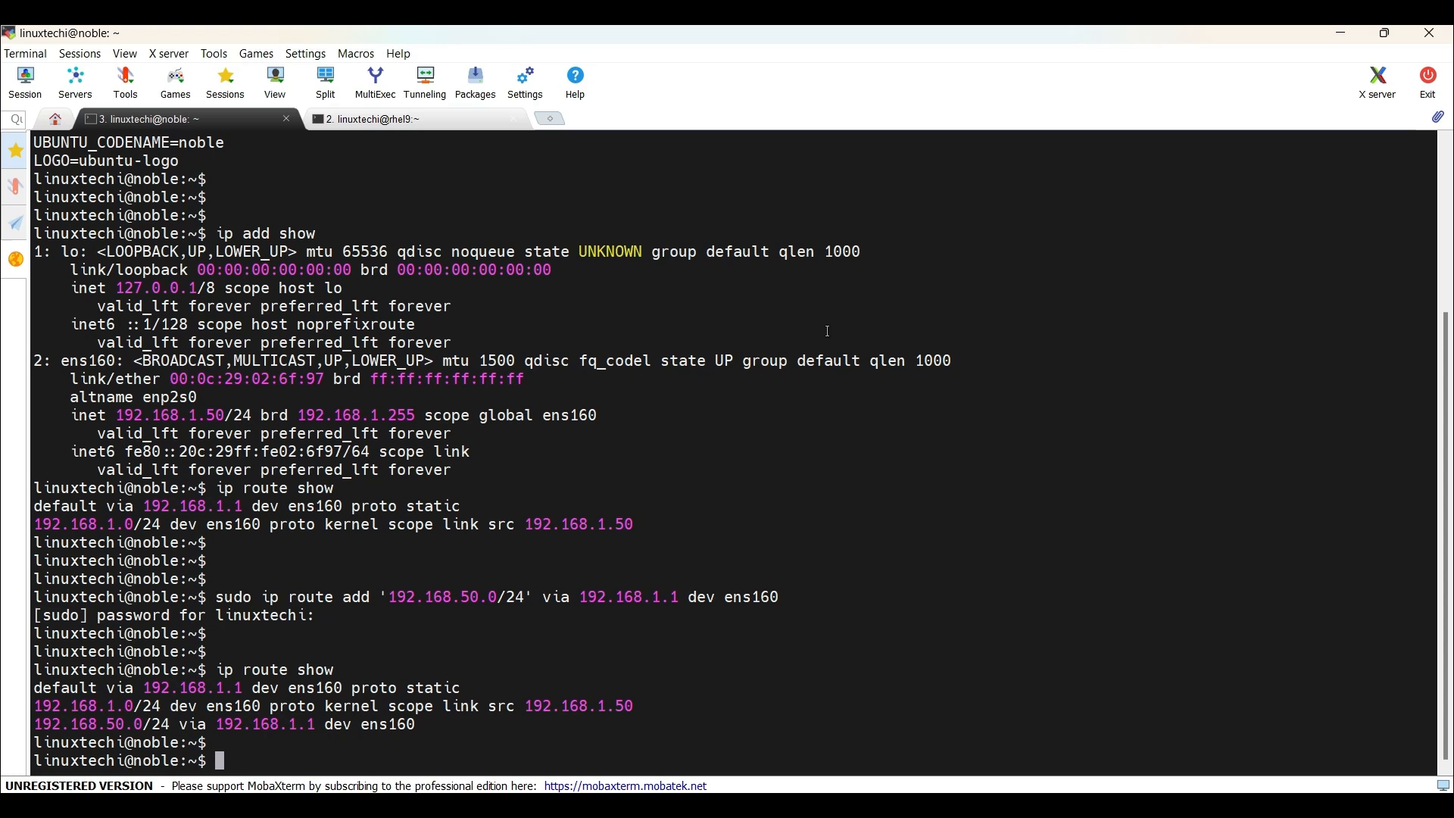
Change to /etc/netplan, list it, and open 50-cloud-init.yaml in vi with sudo
text(cd /etc/)
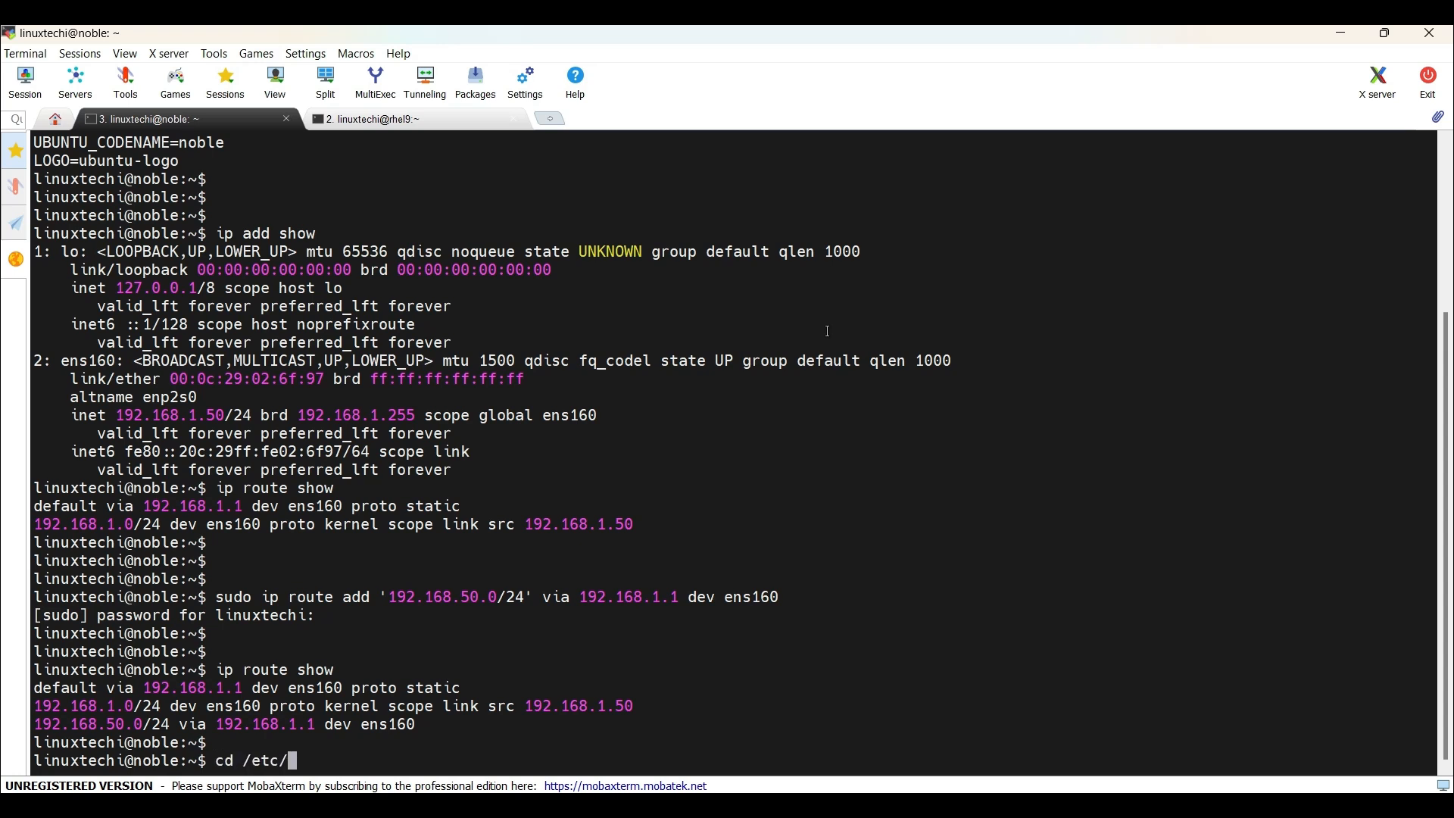
text(netplan/)
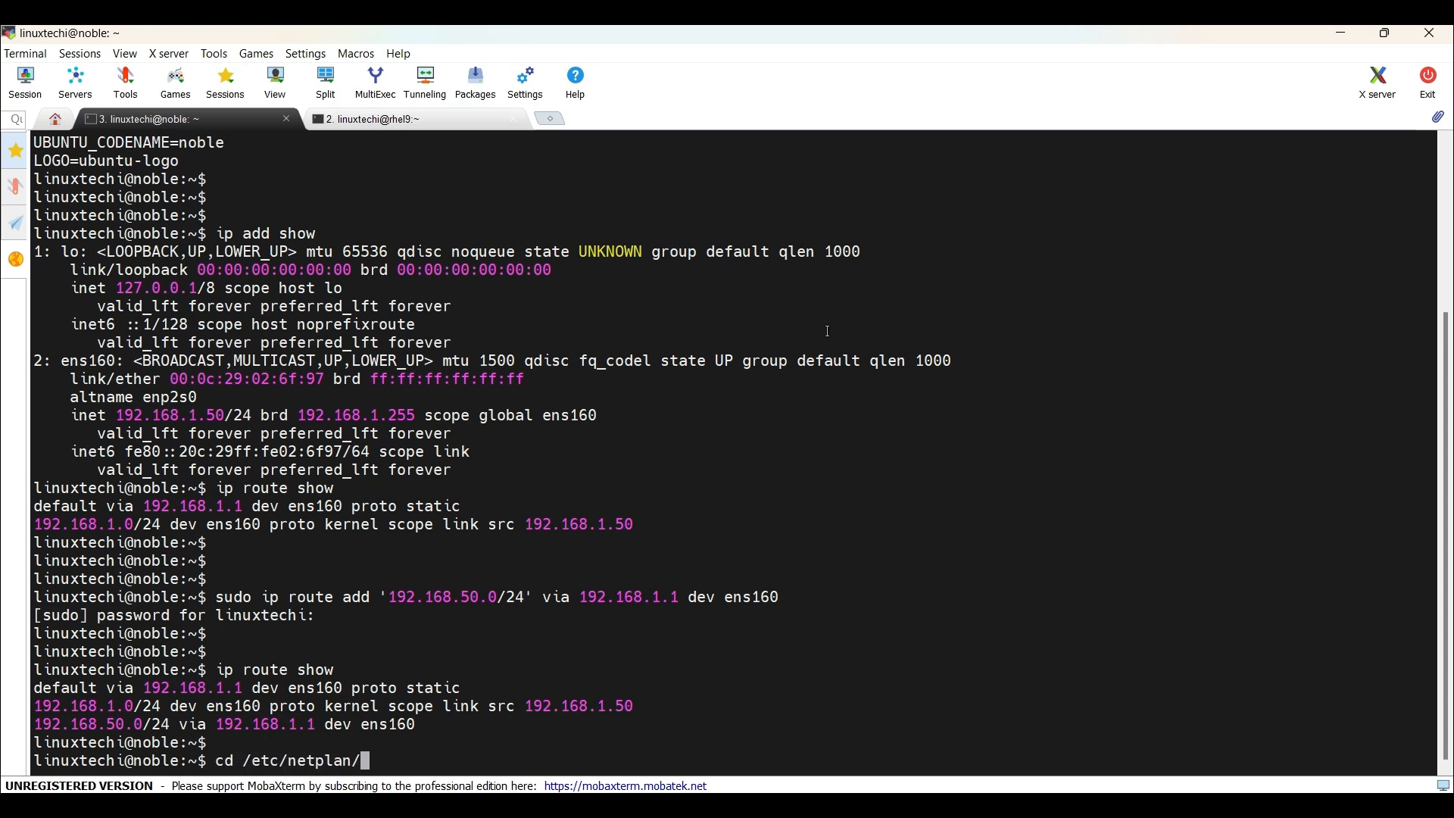
text(ls)
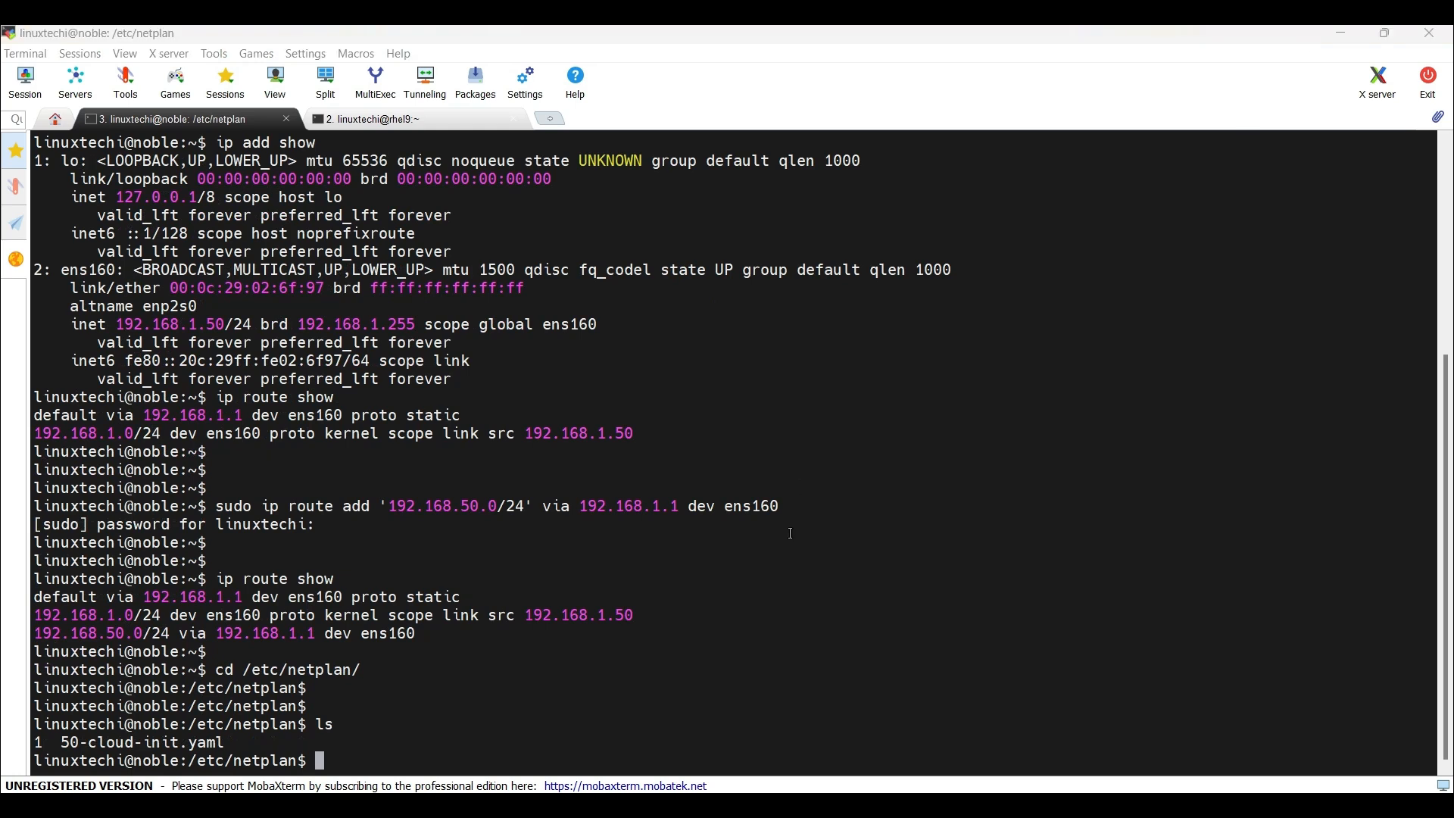
mouse_move(800, 553)
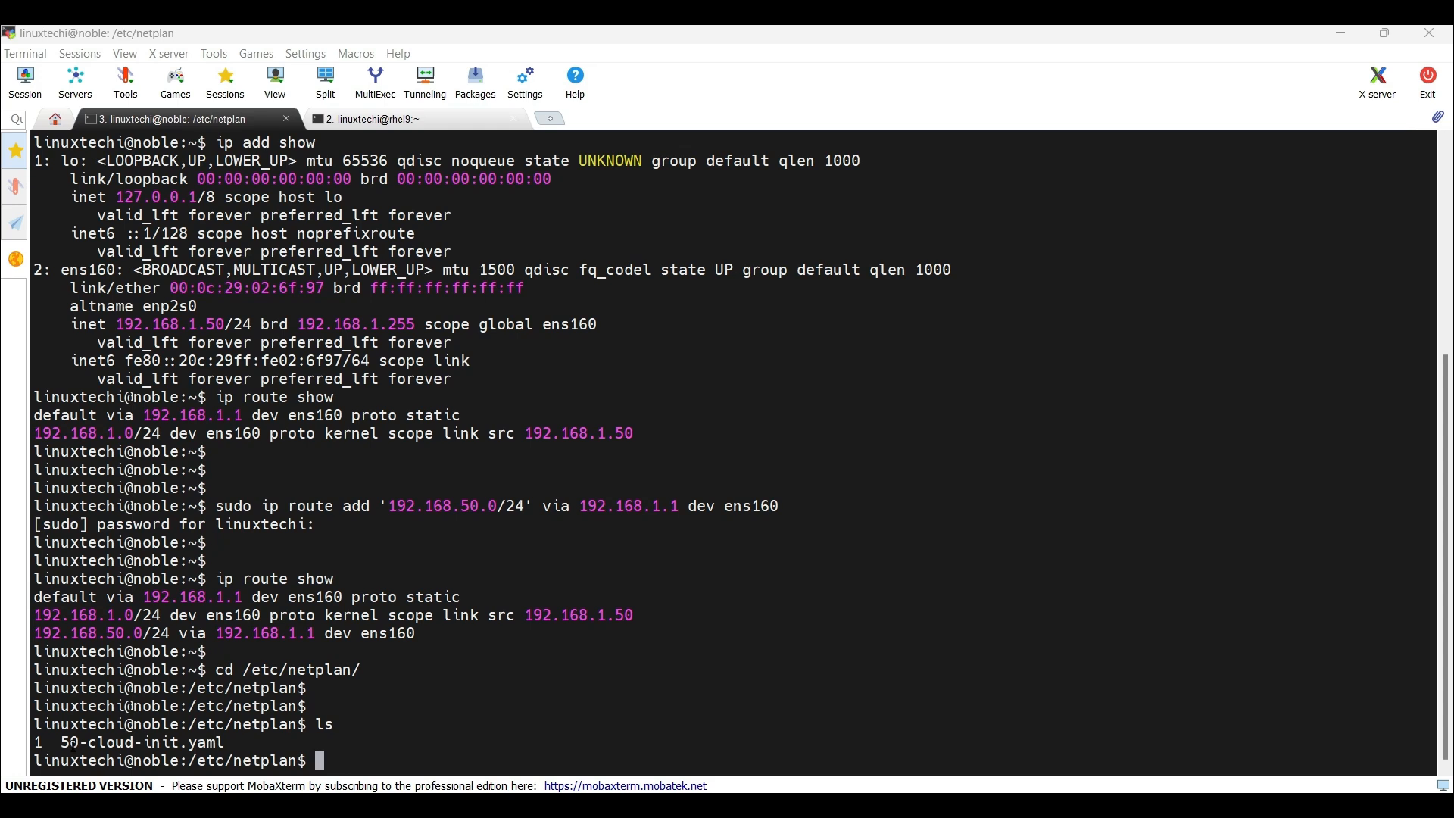
double_click(139, 742)
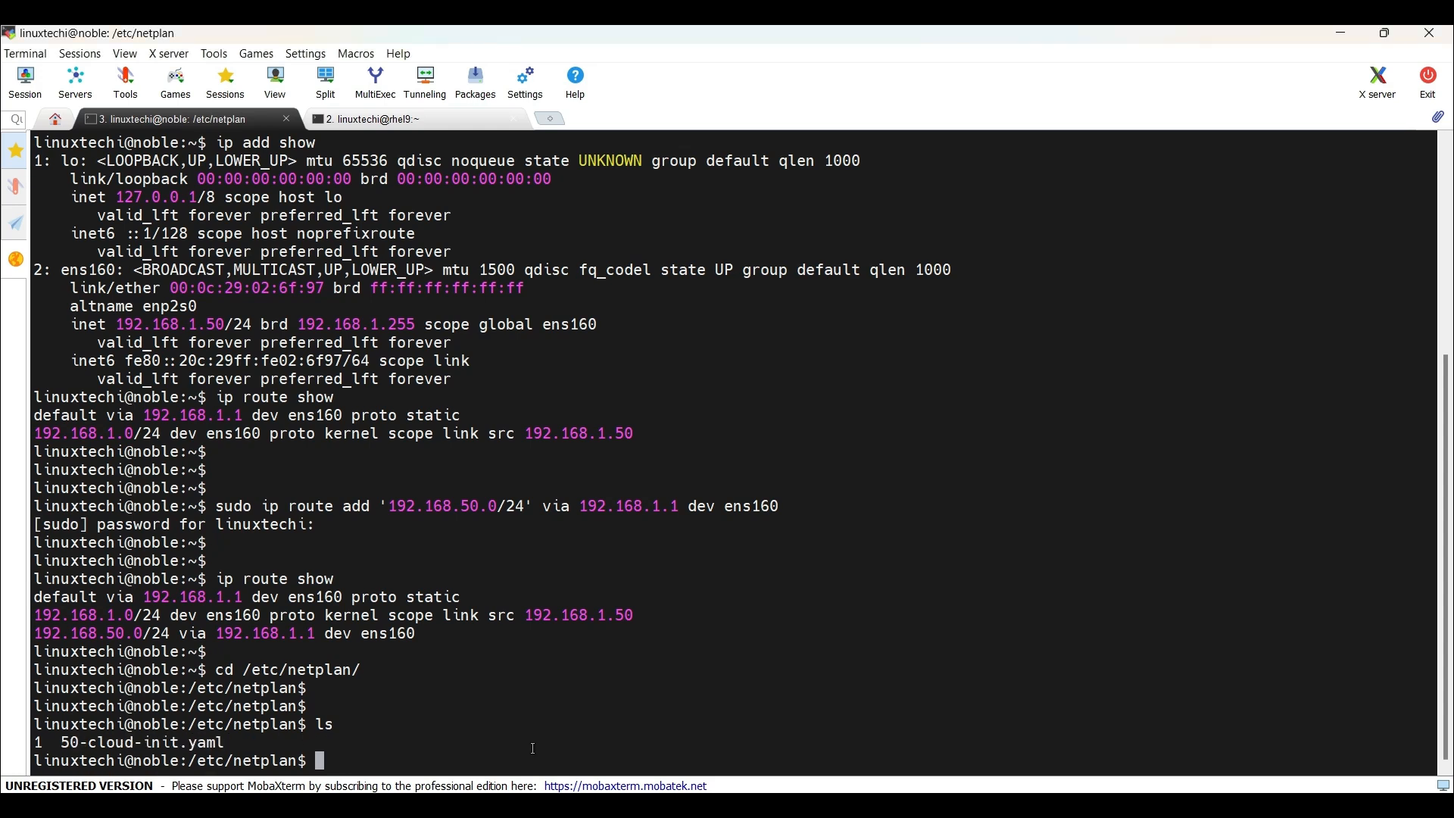
text(sudo vi 5)
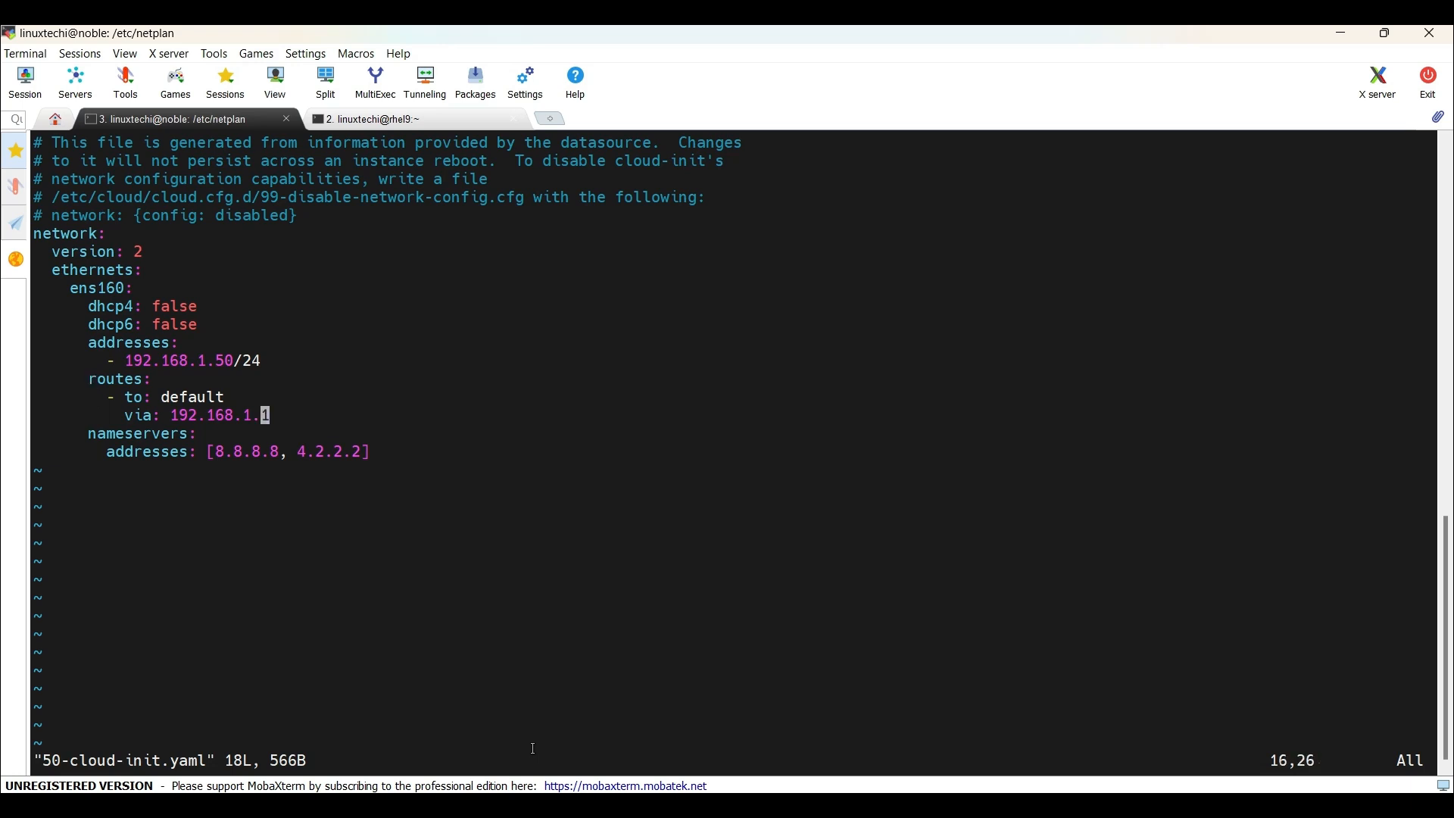
Add a '- to: 192.168.50.0/24, via: 192.168.1.1' route under ens160 and save
key(o)
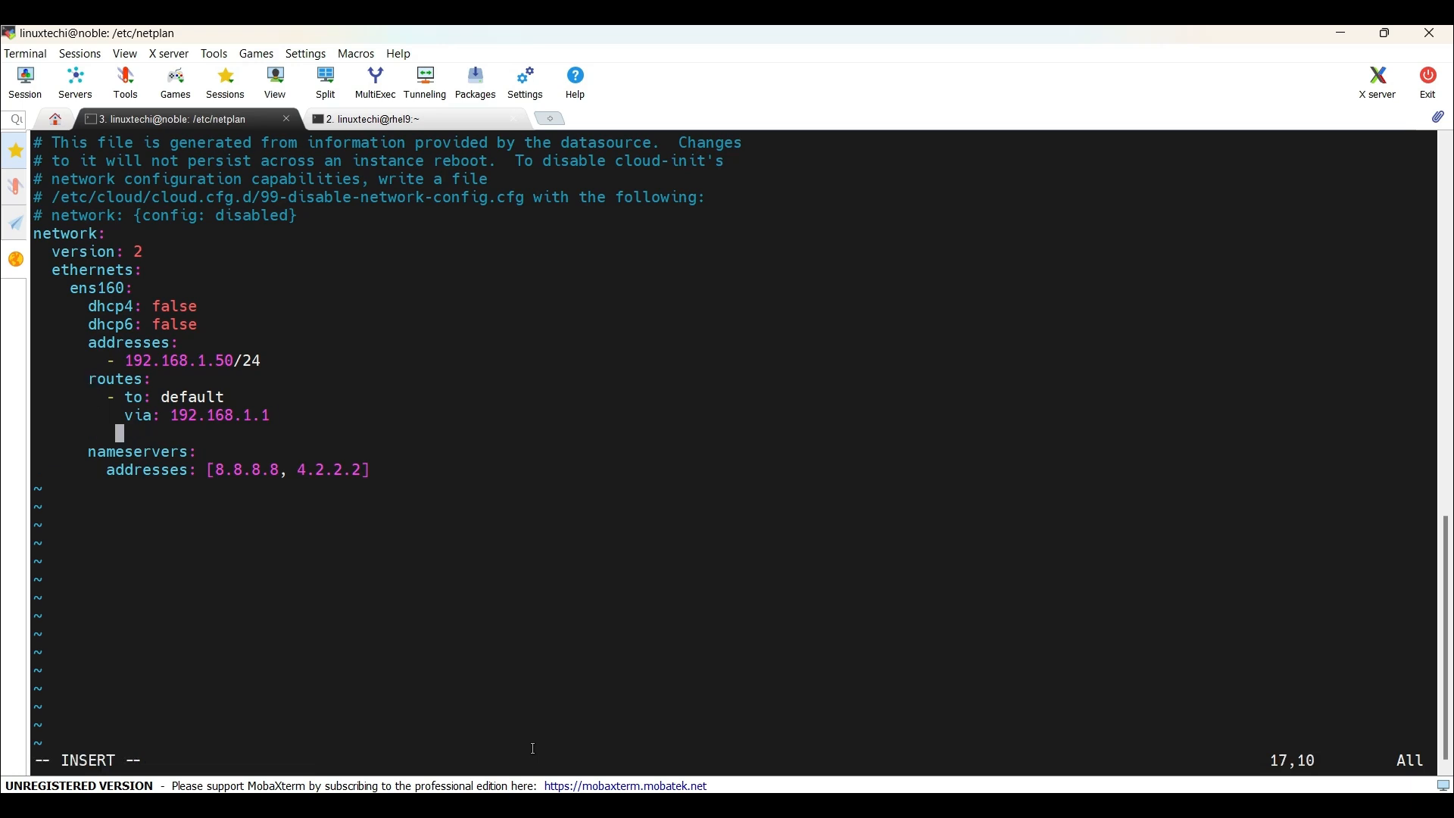
text(- to: 192.168.50)
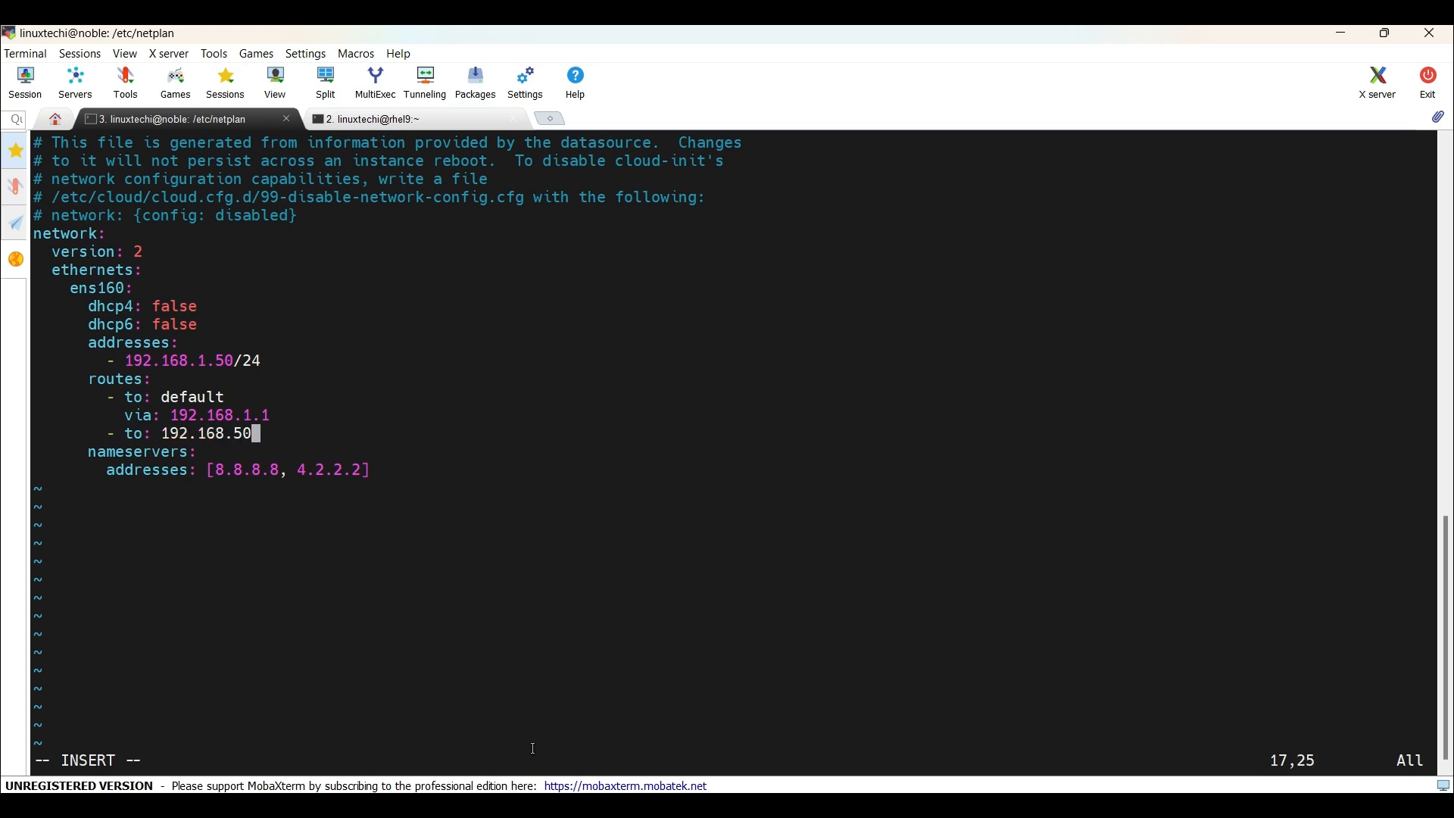
text(0/24)
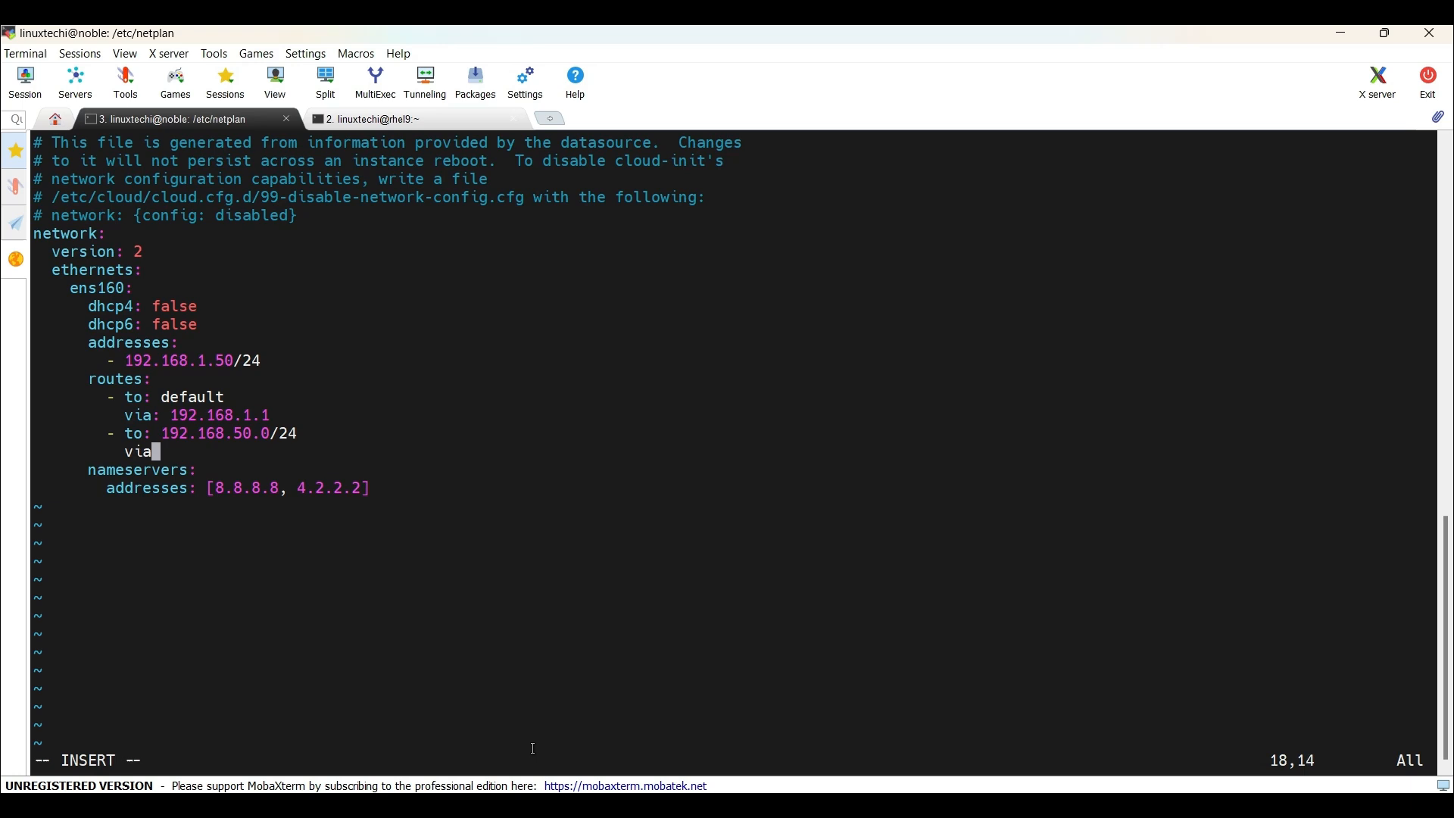
text(: 192.168.1.1)
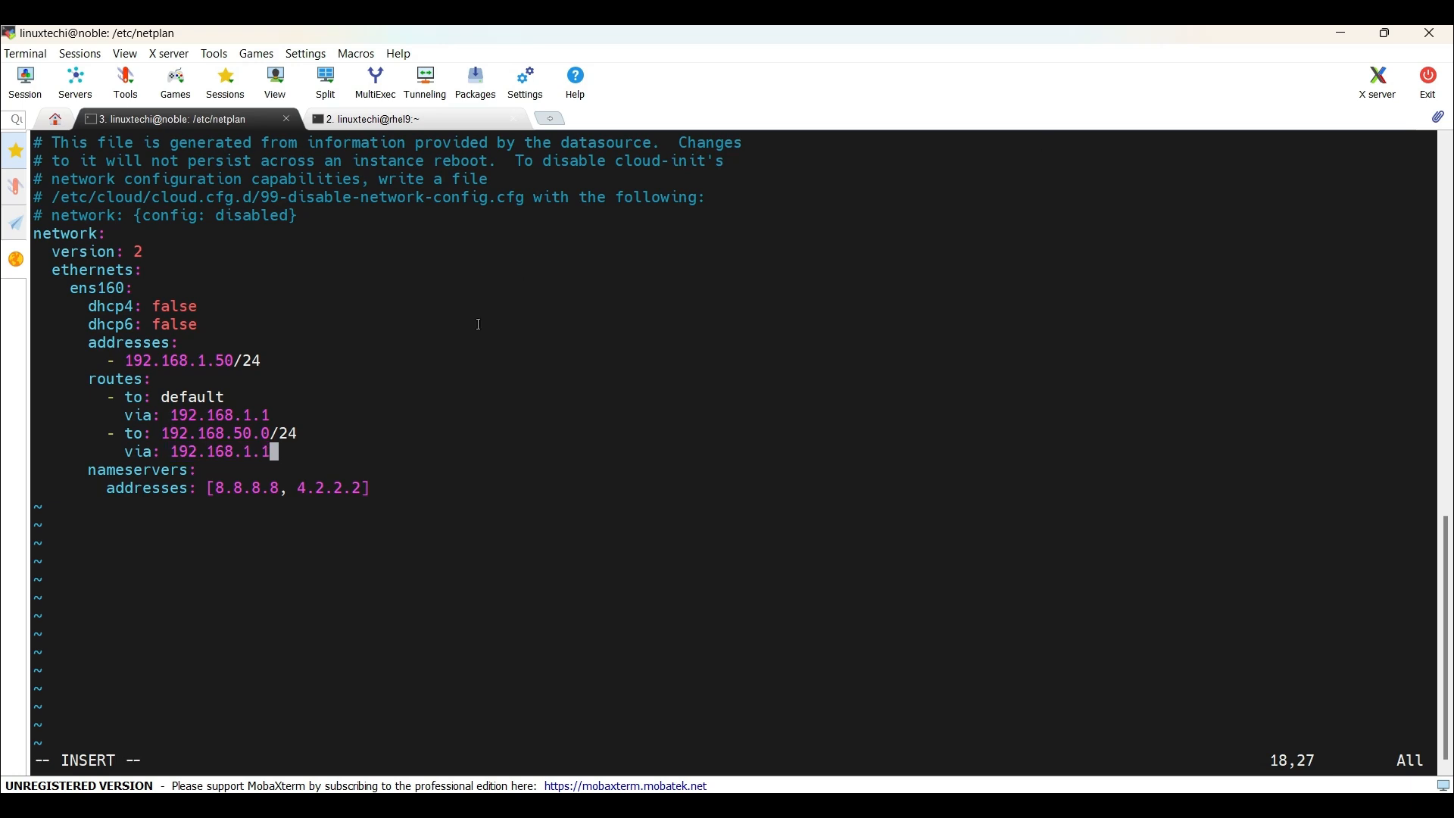
double_click(214, 433)
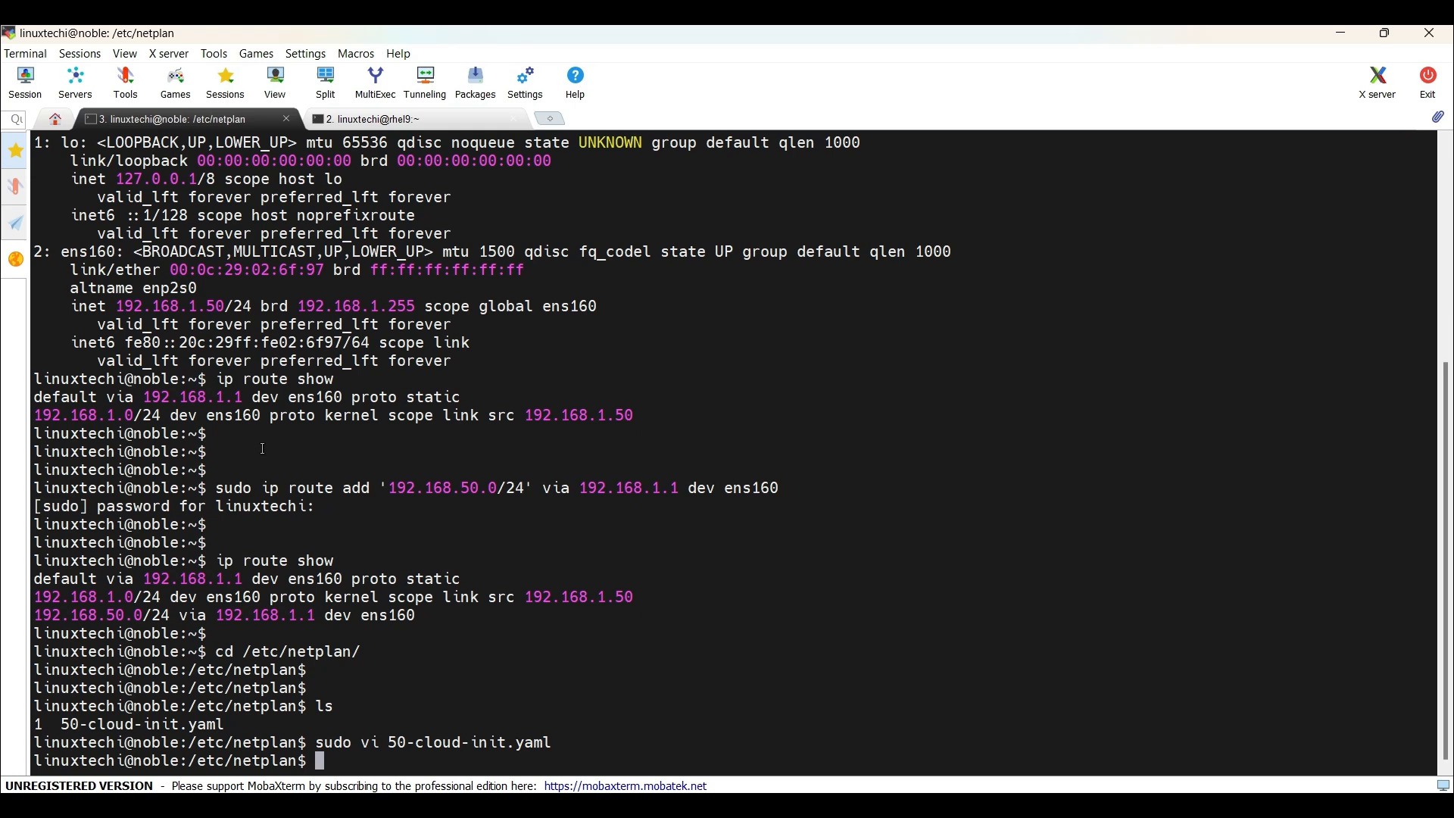
Run sudo netplan apply, confirm the static 192.168.50.0/24 route, and switch to rhel9
text(sudo)
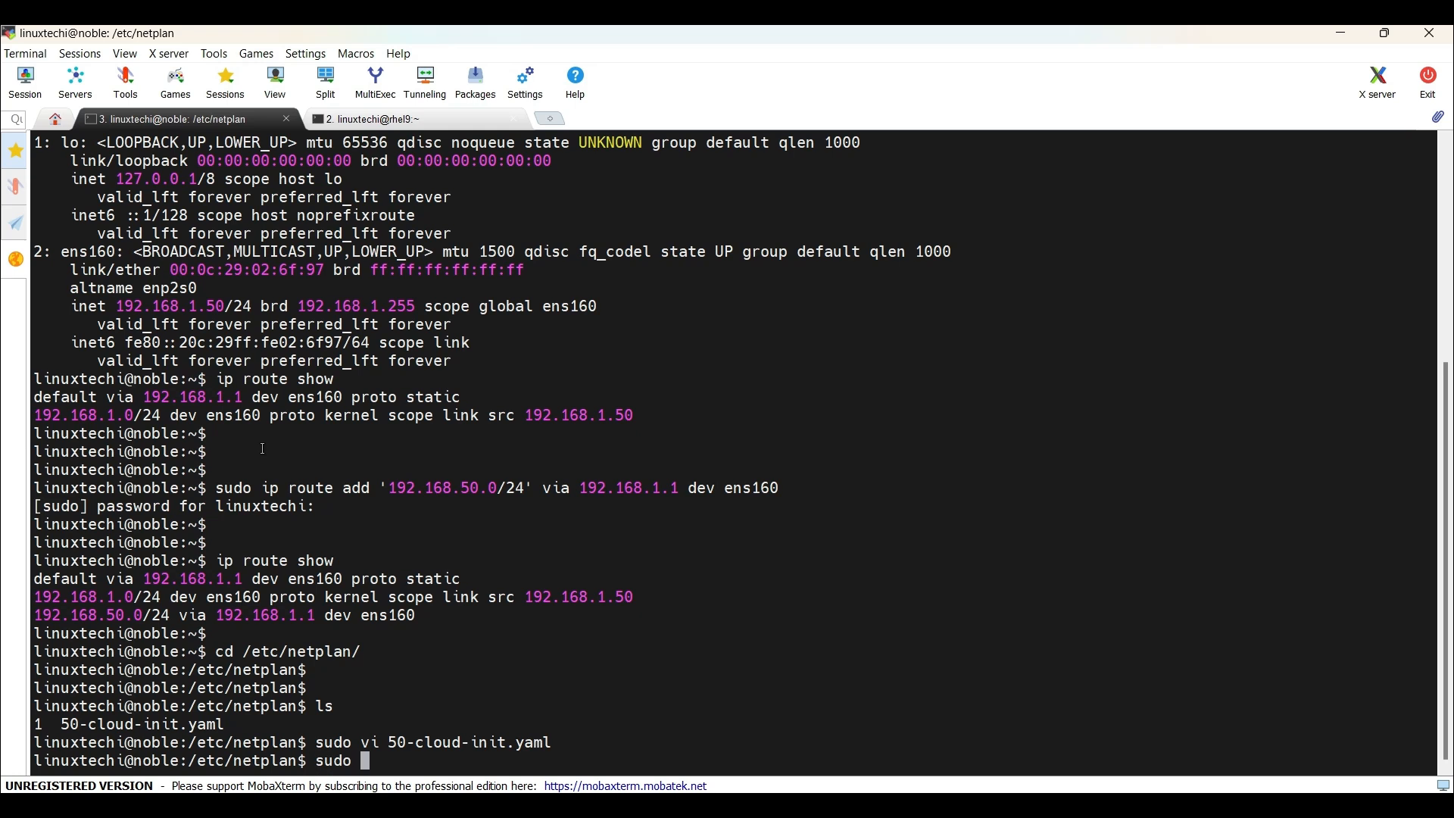
text(netplan)
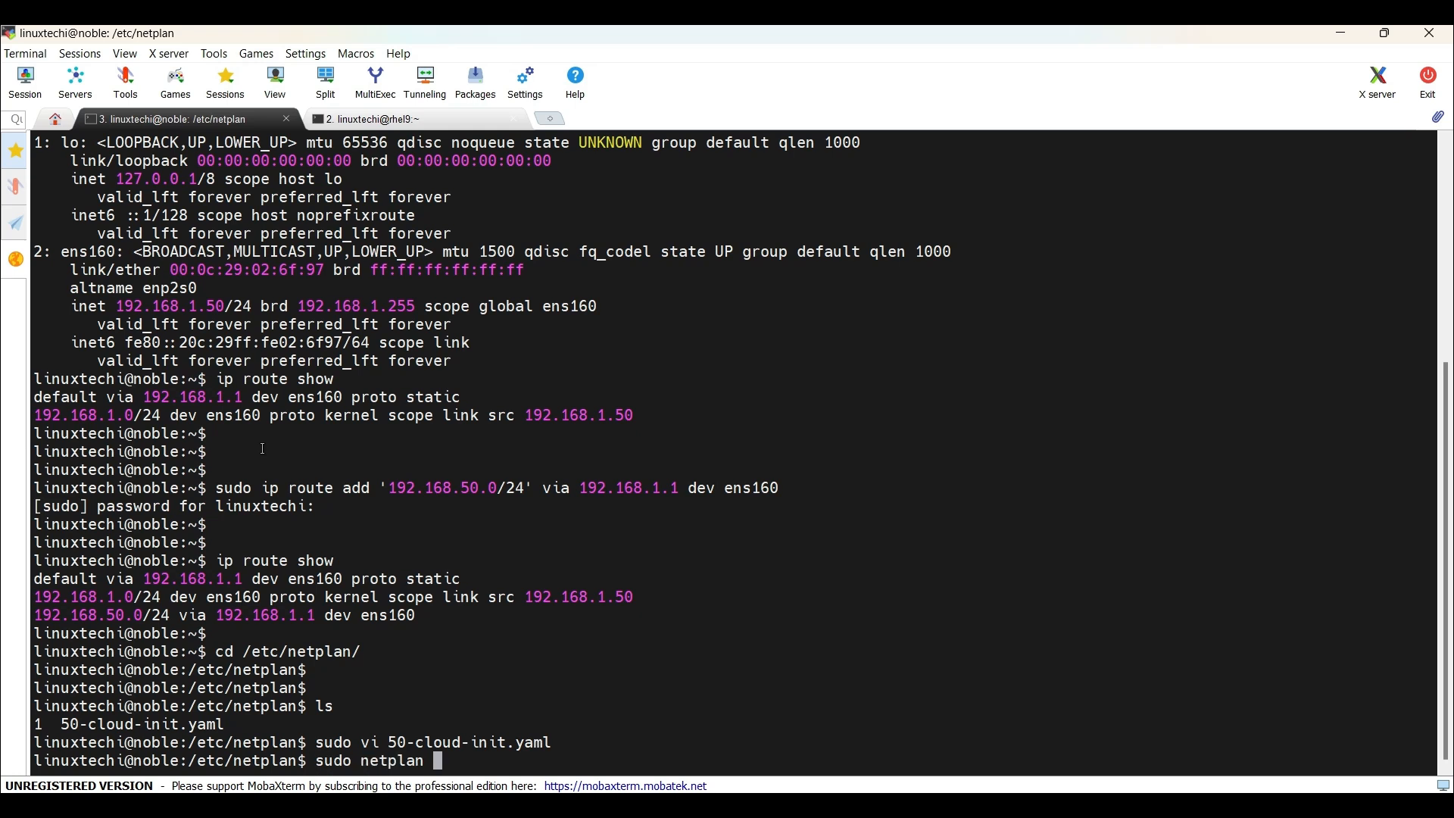
text(apply)
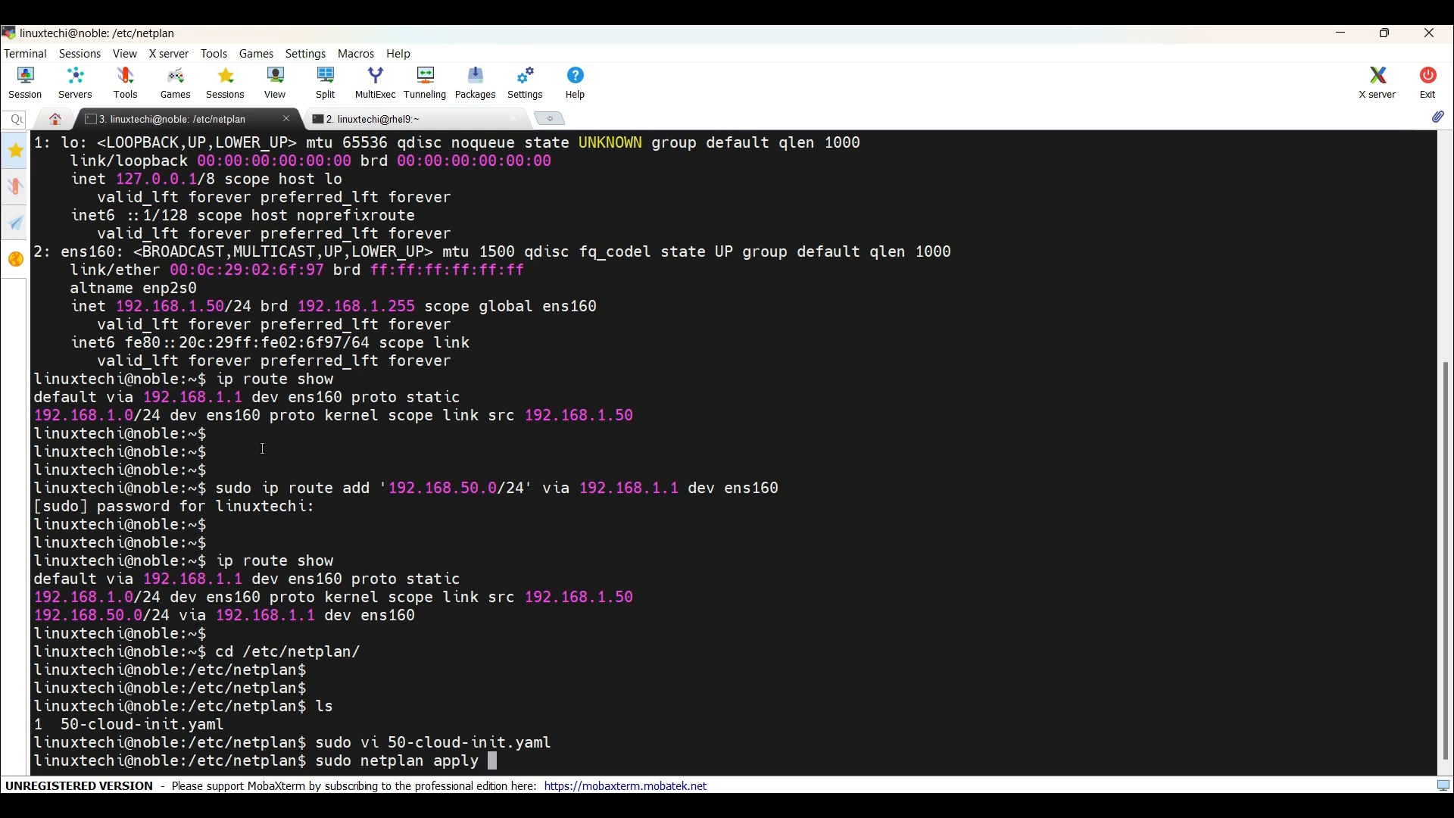
key(Return)
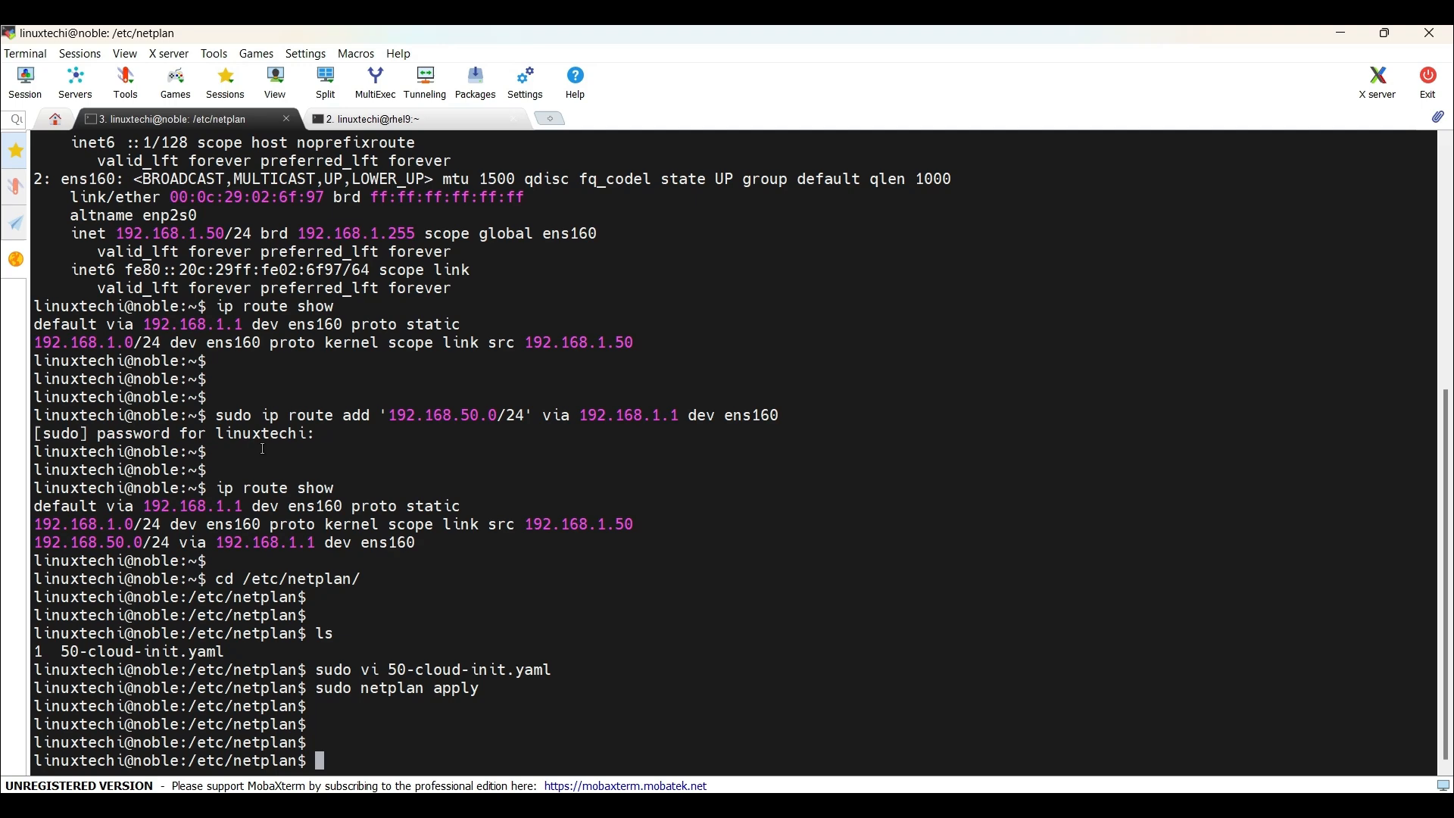
text(ip route show)
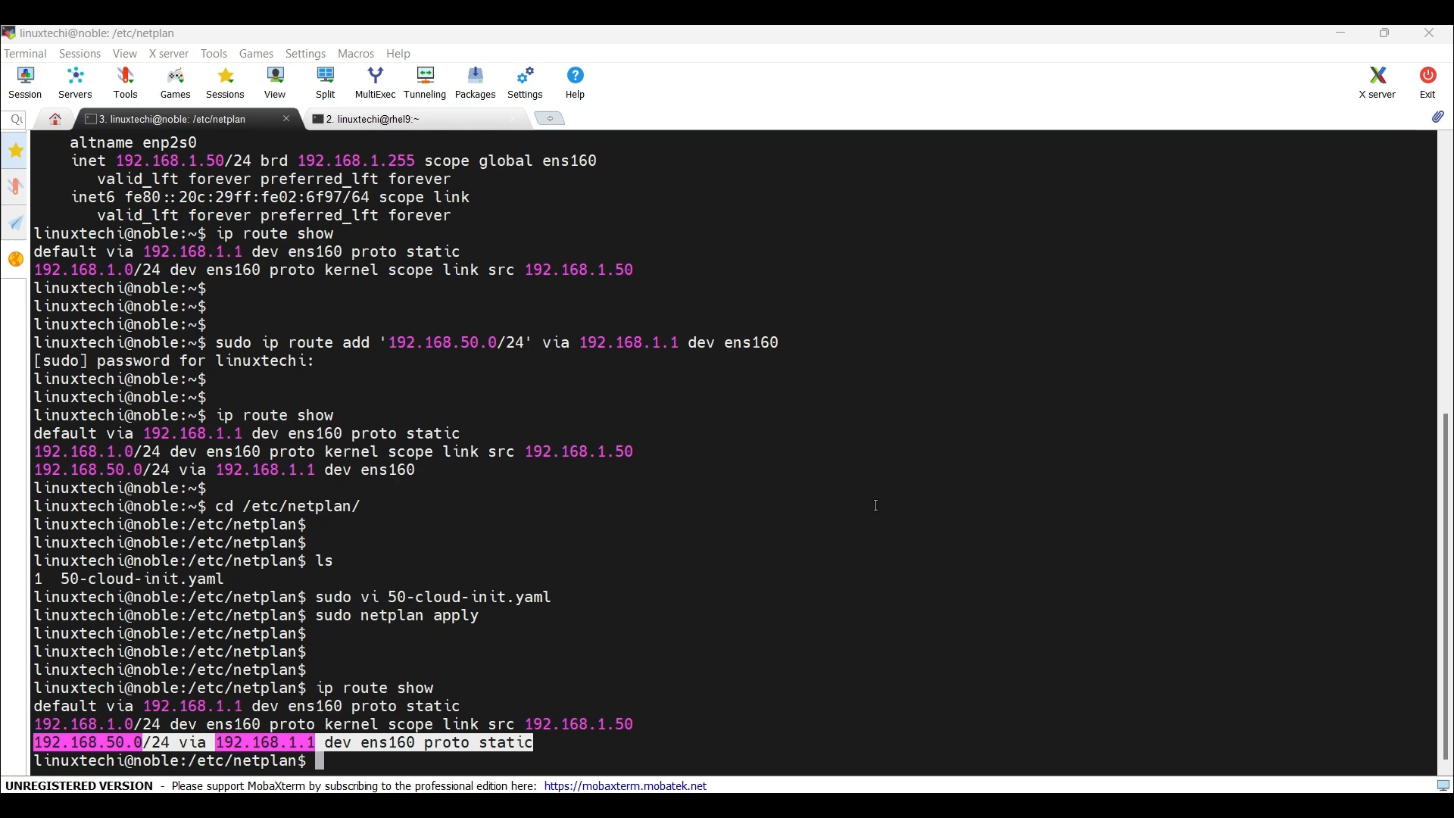
click(371, 119)
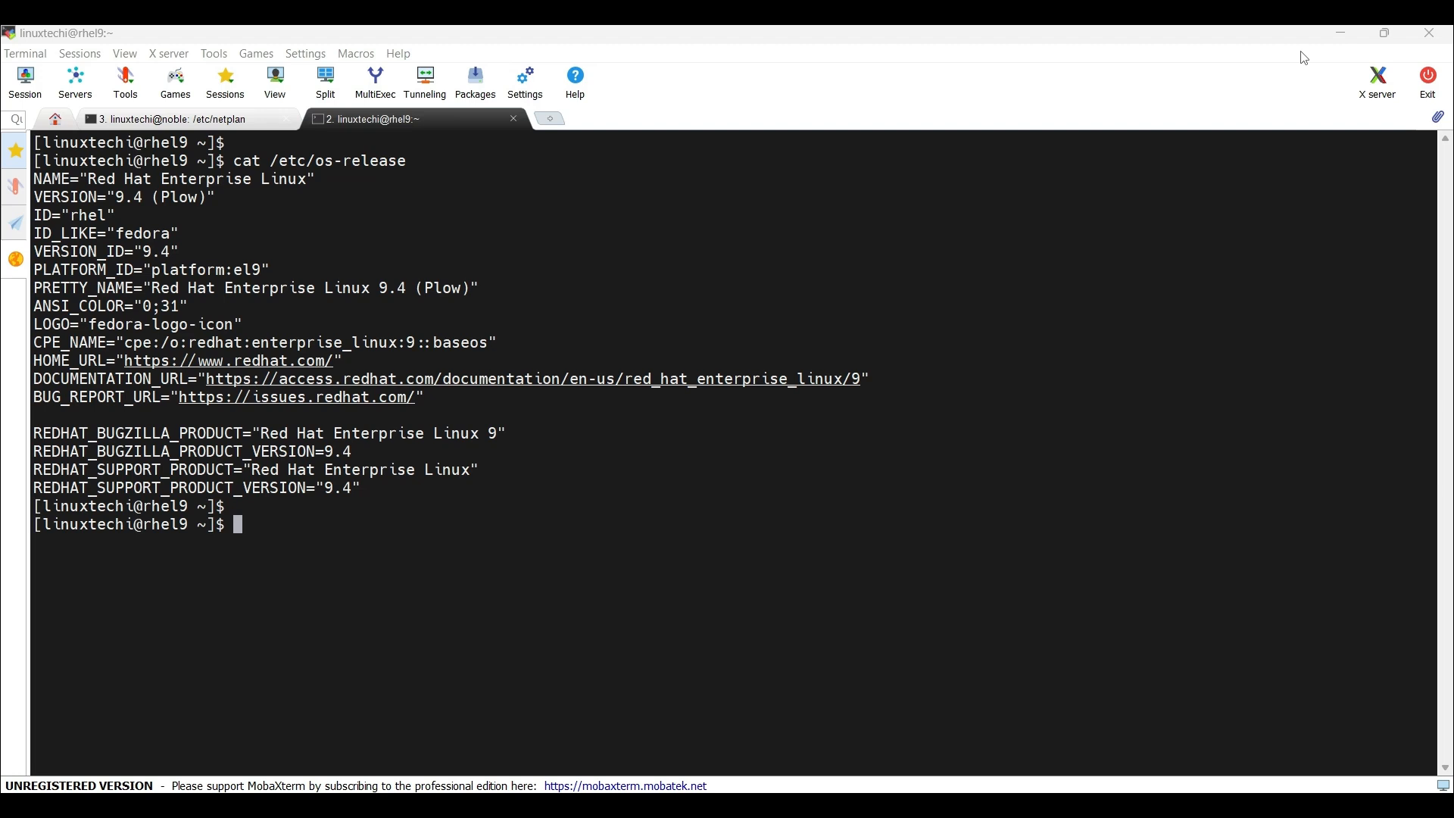
Show RHEL 9 interfaces (ens160 at 192.168.1.22/24) and its routing table
text(ip a)
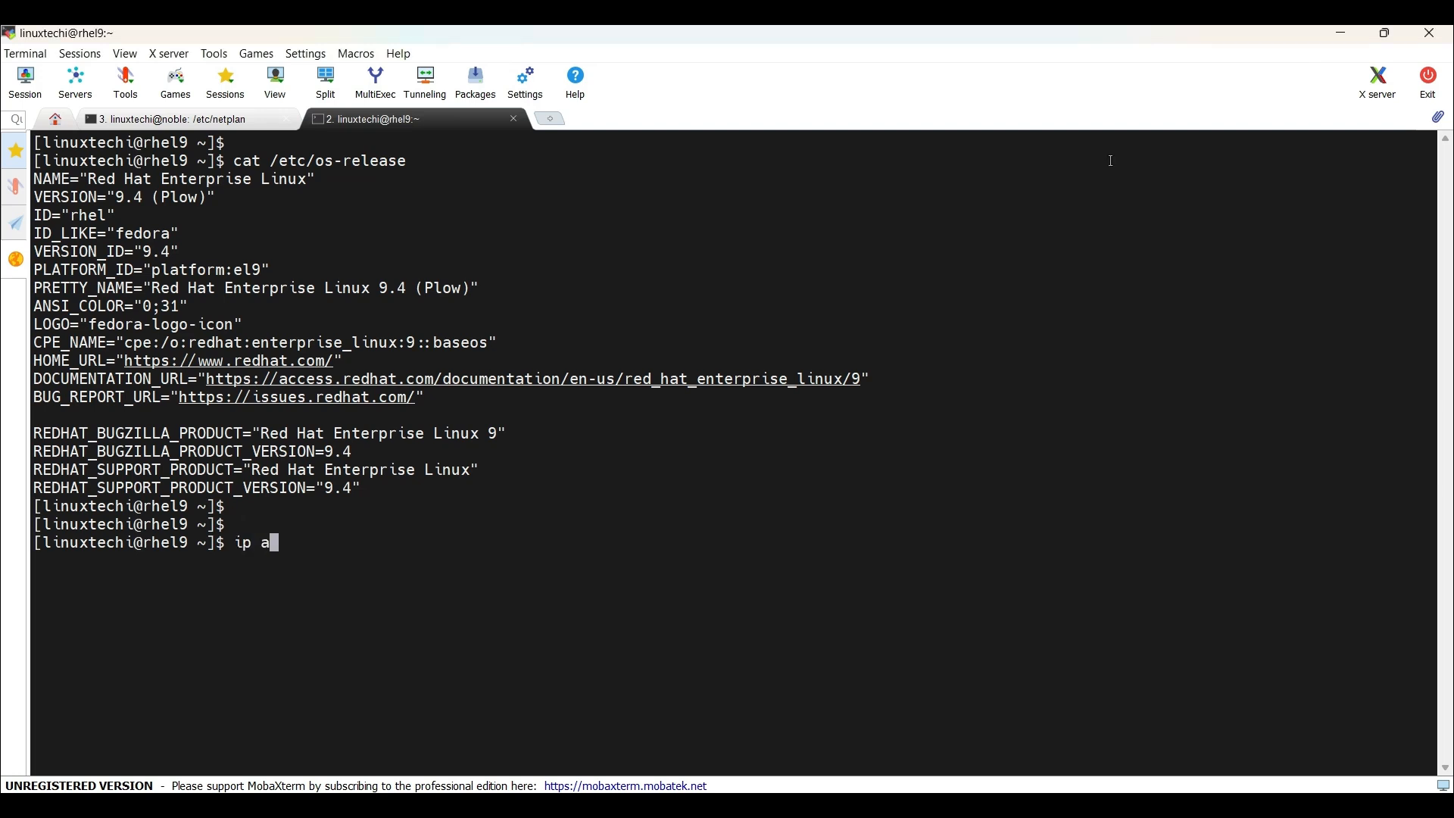
text(dd show)
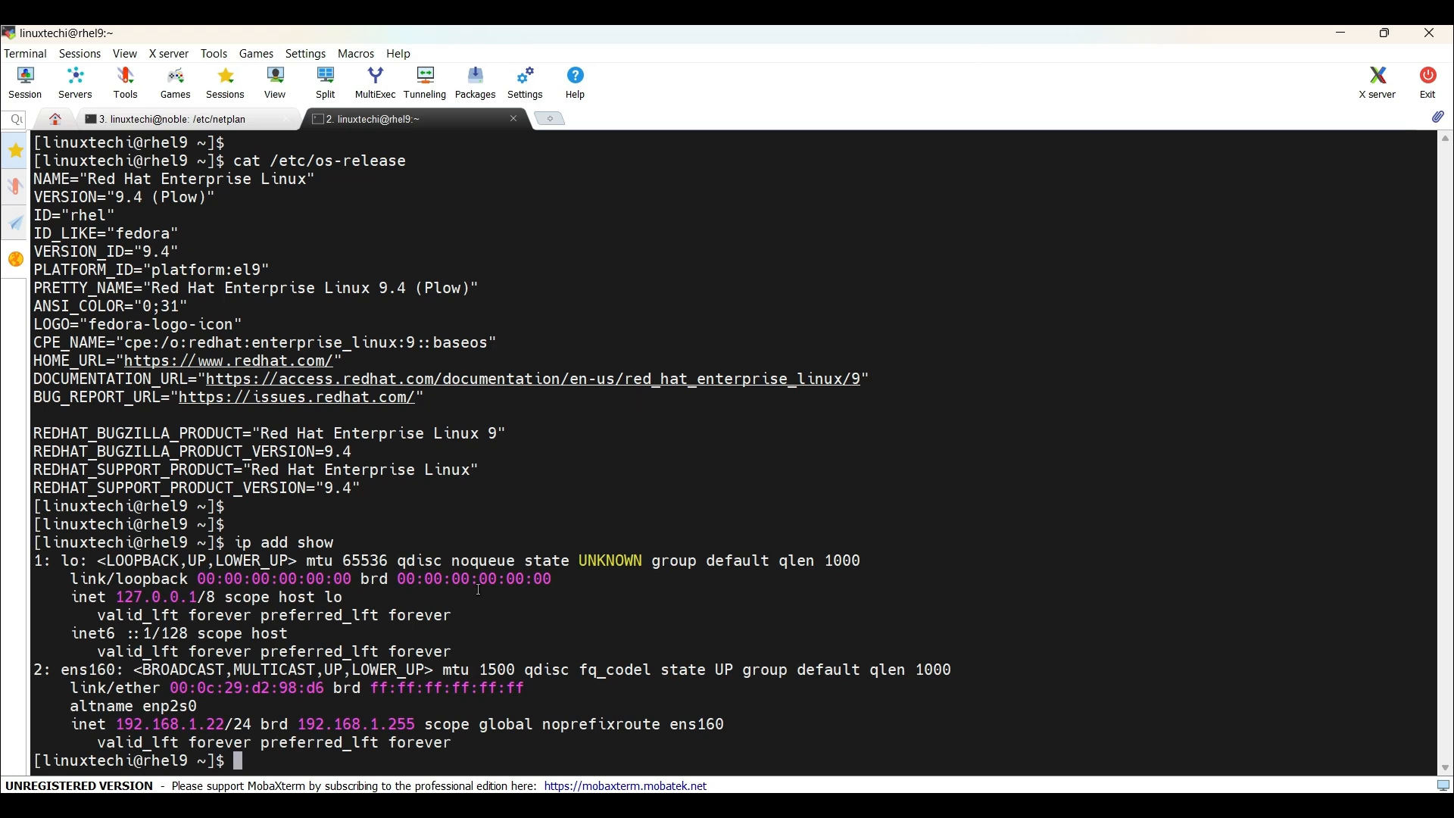
double_click(169, 724)
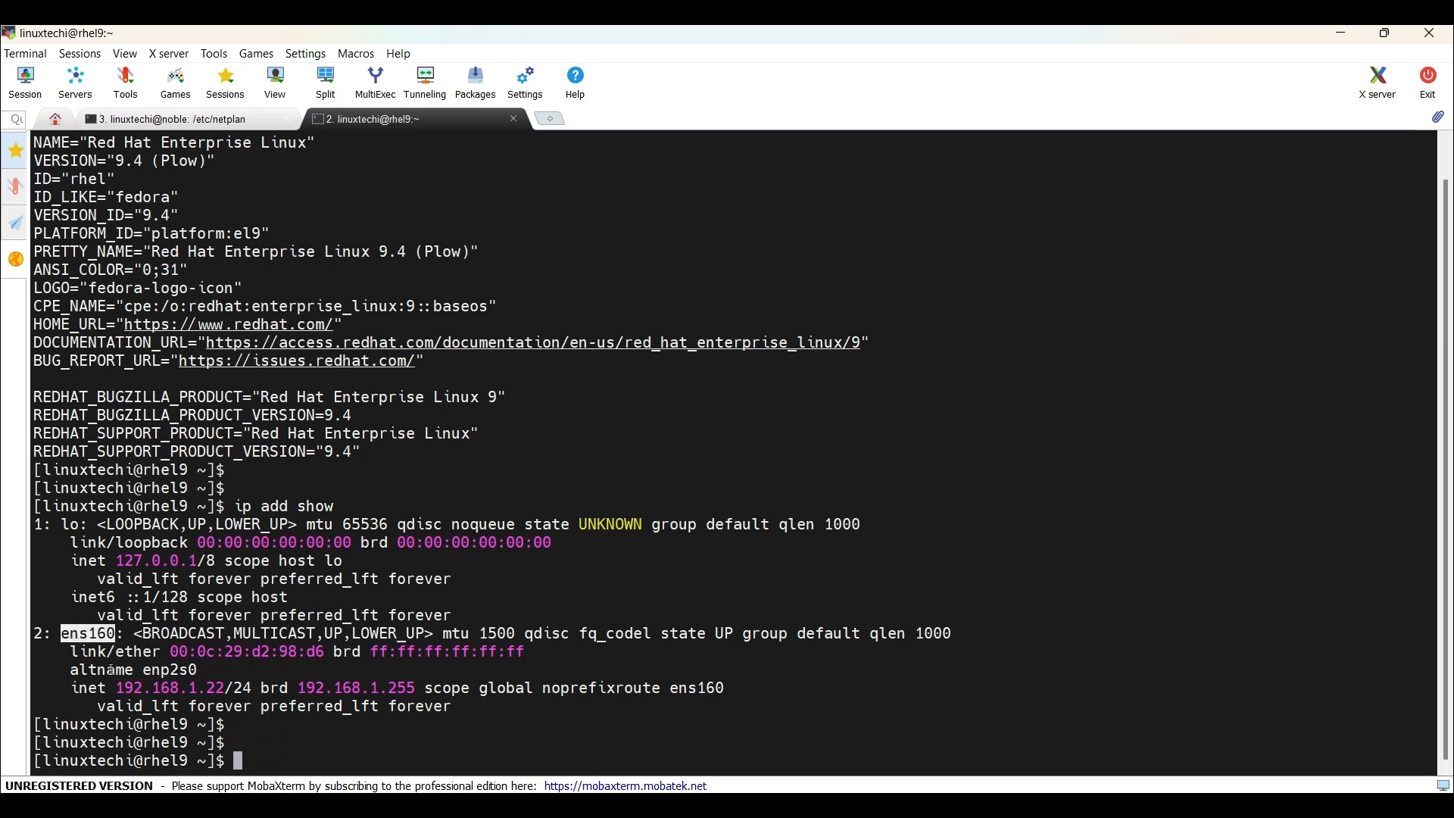
text(ip route show)
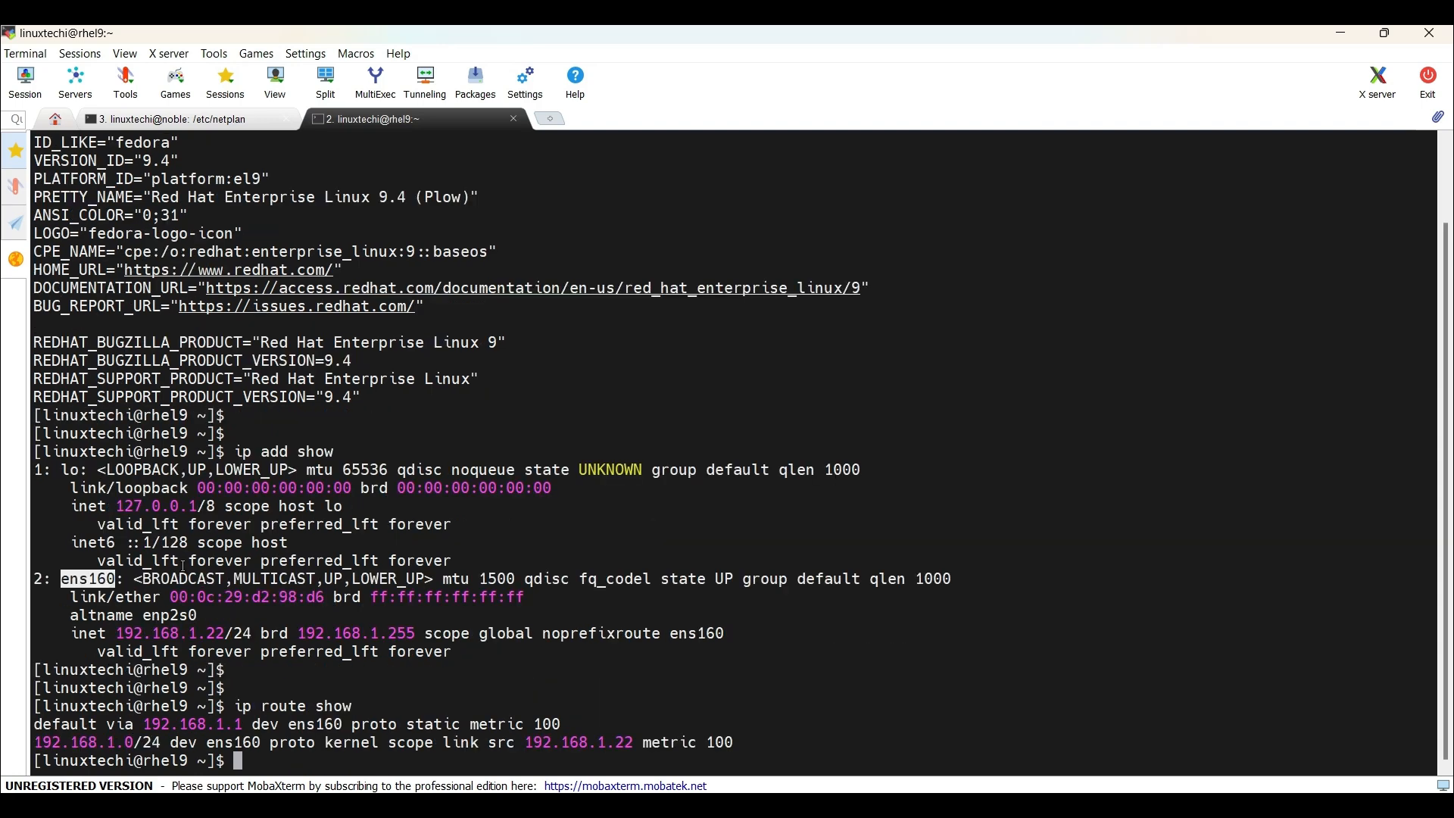
double_click(187, 724)
text(sudo ip)
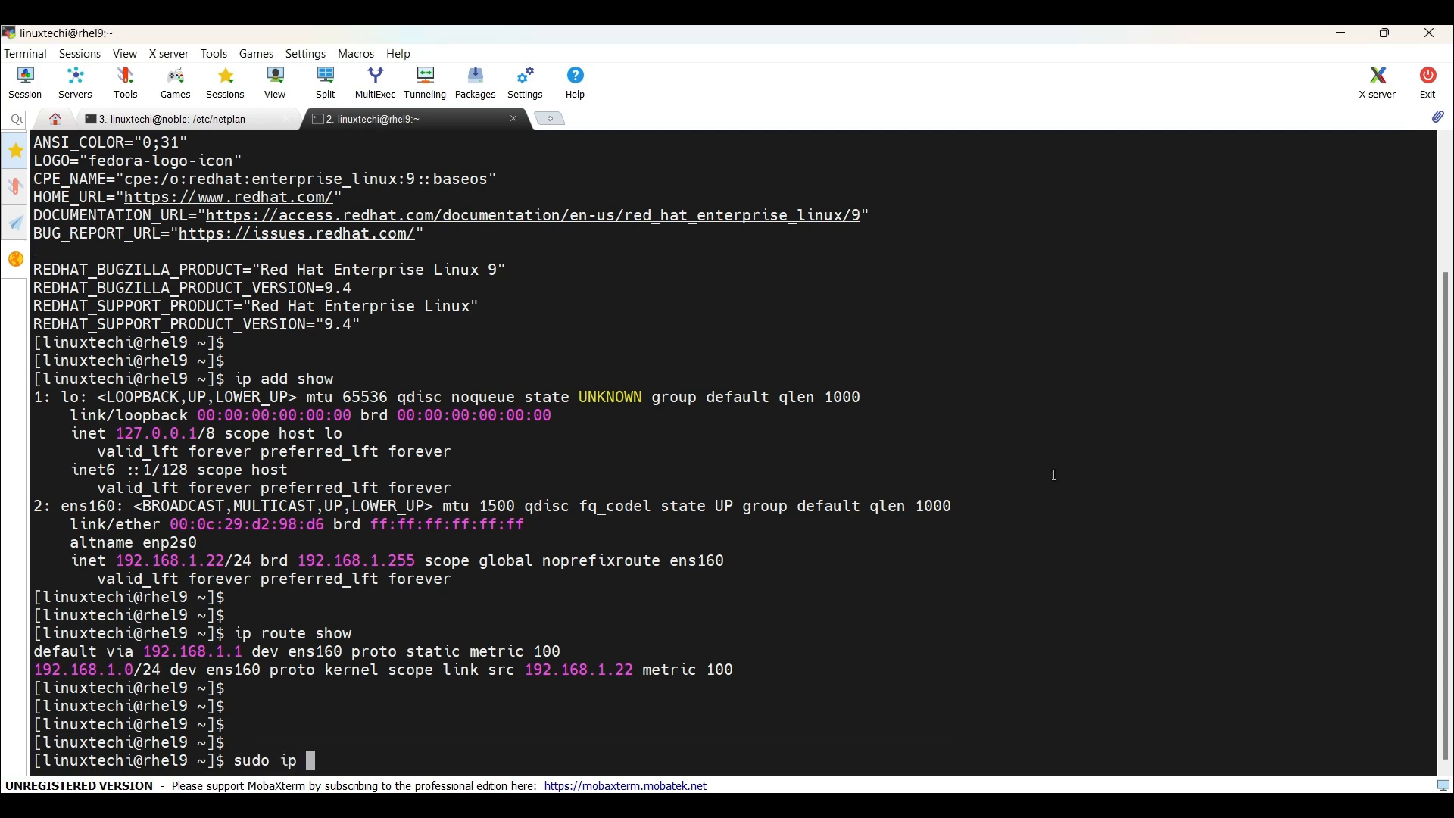
Run sudo ip route add 192.168.60.0/24 via 192.168.1.1 dev ens160 on RHEL 9
text(route)
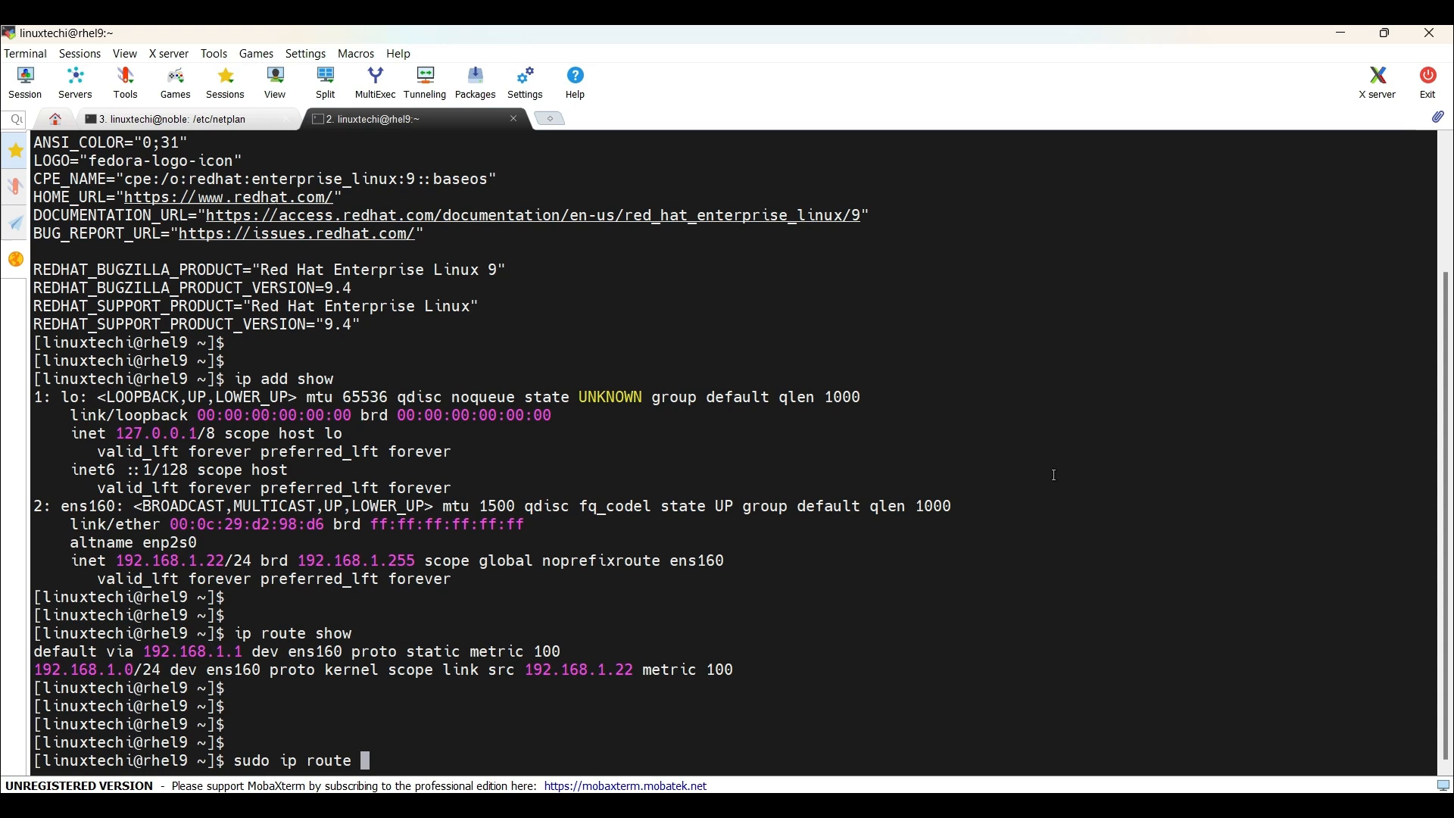
text(add)
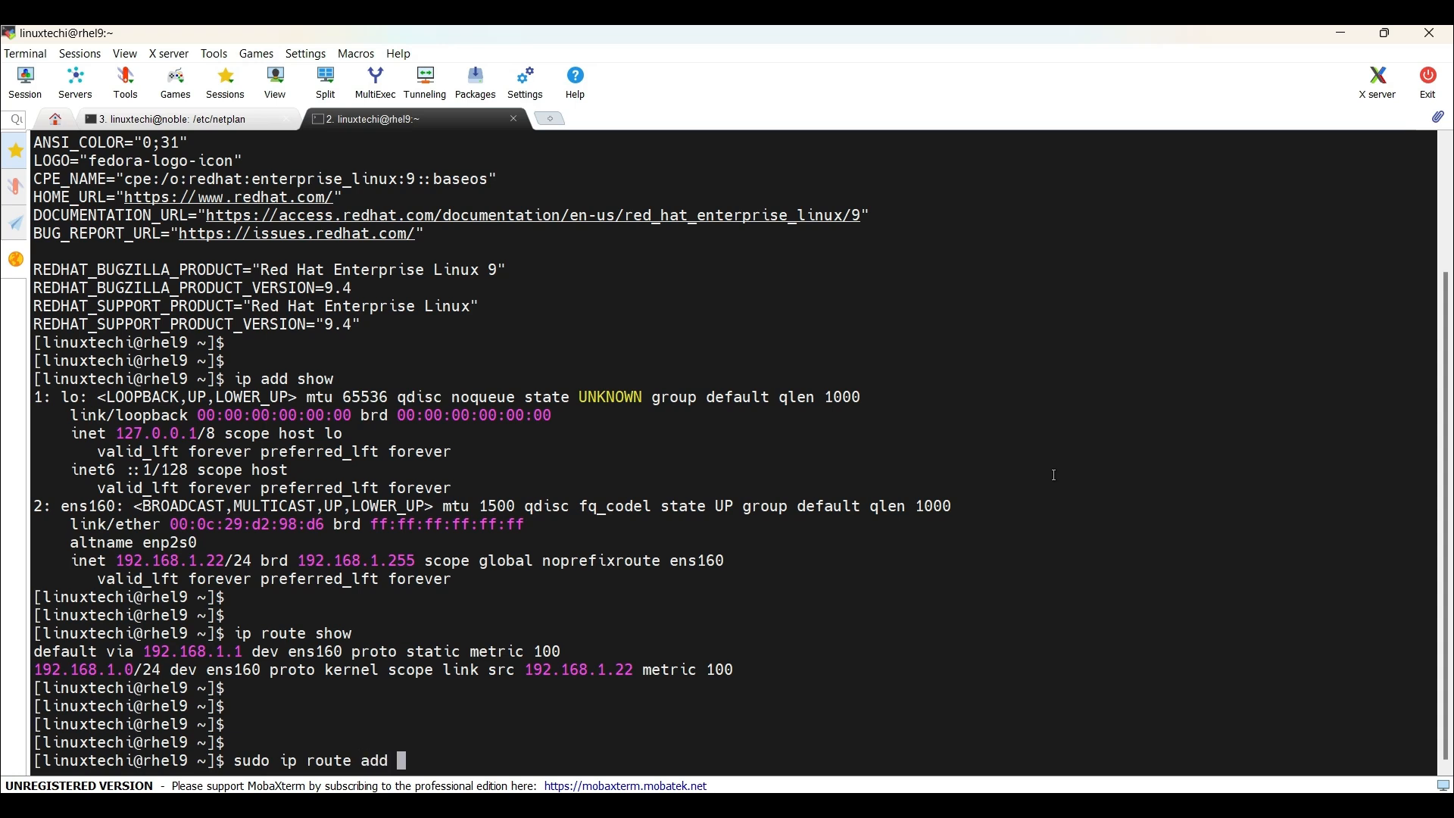
text(192.168)
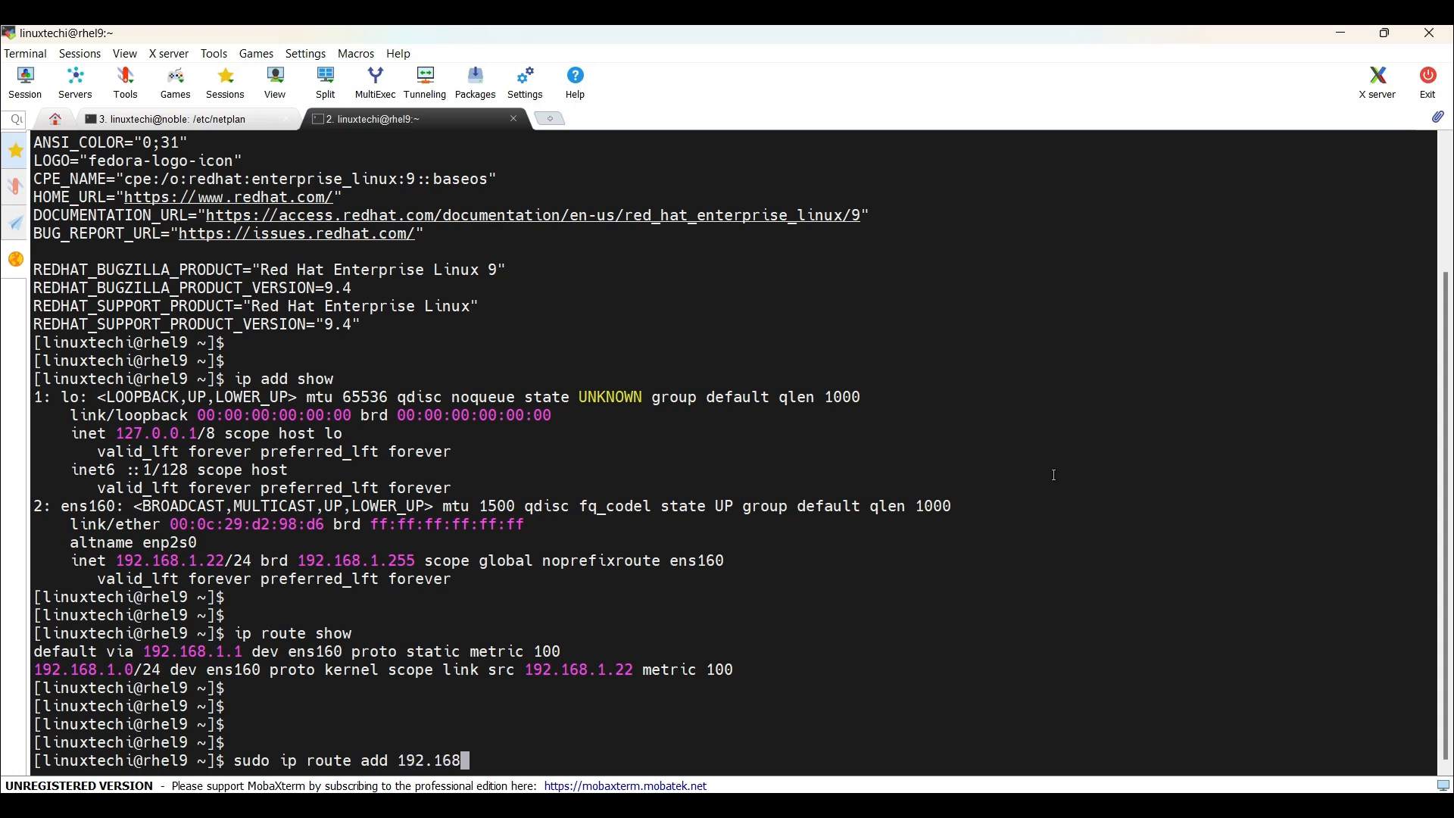
text(.60)
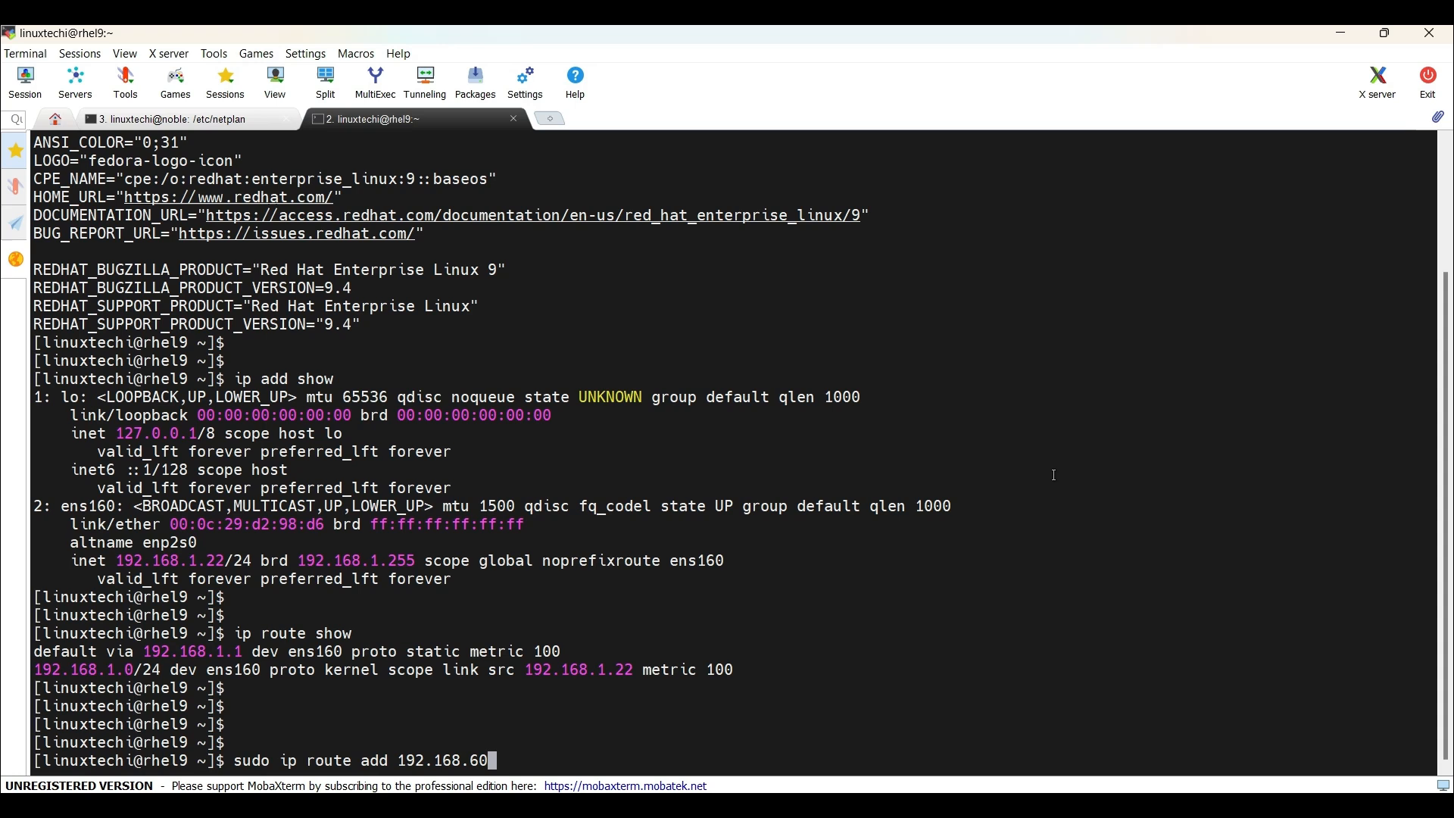
text(.0)
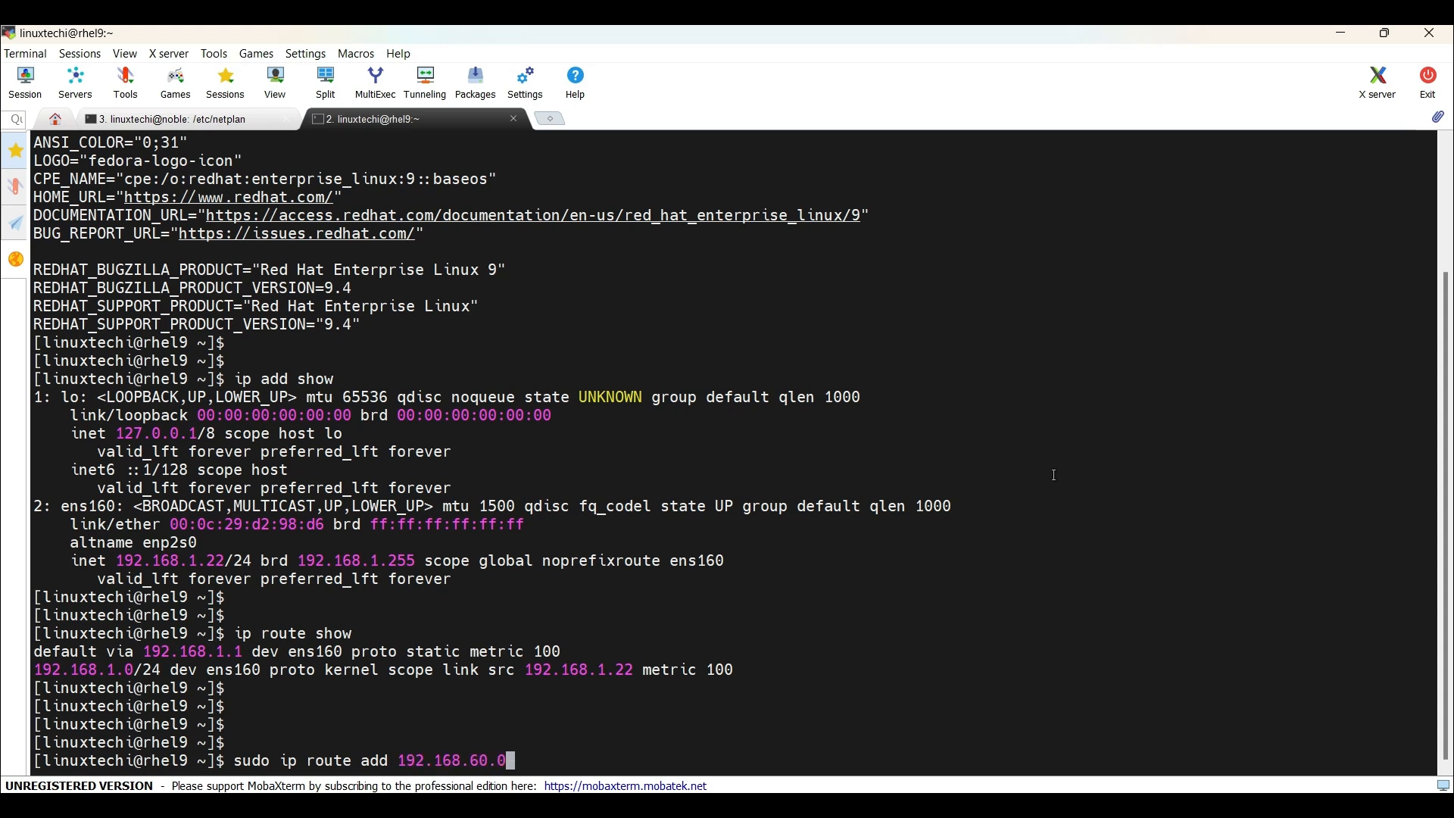
text(/24)
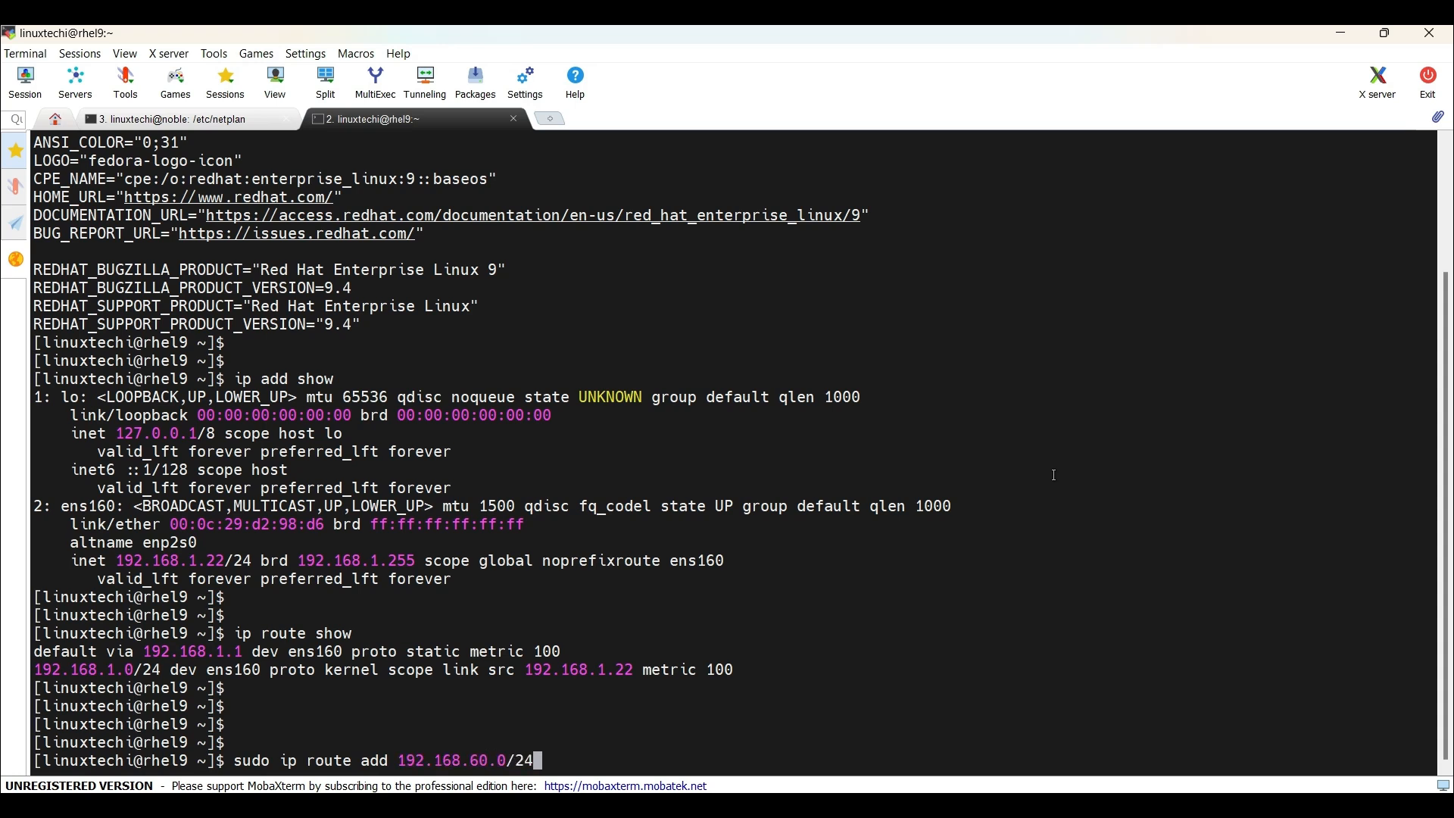
text(via 192)
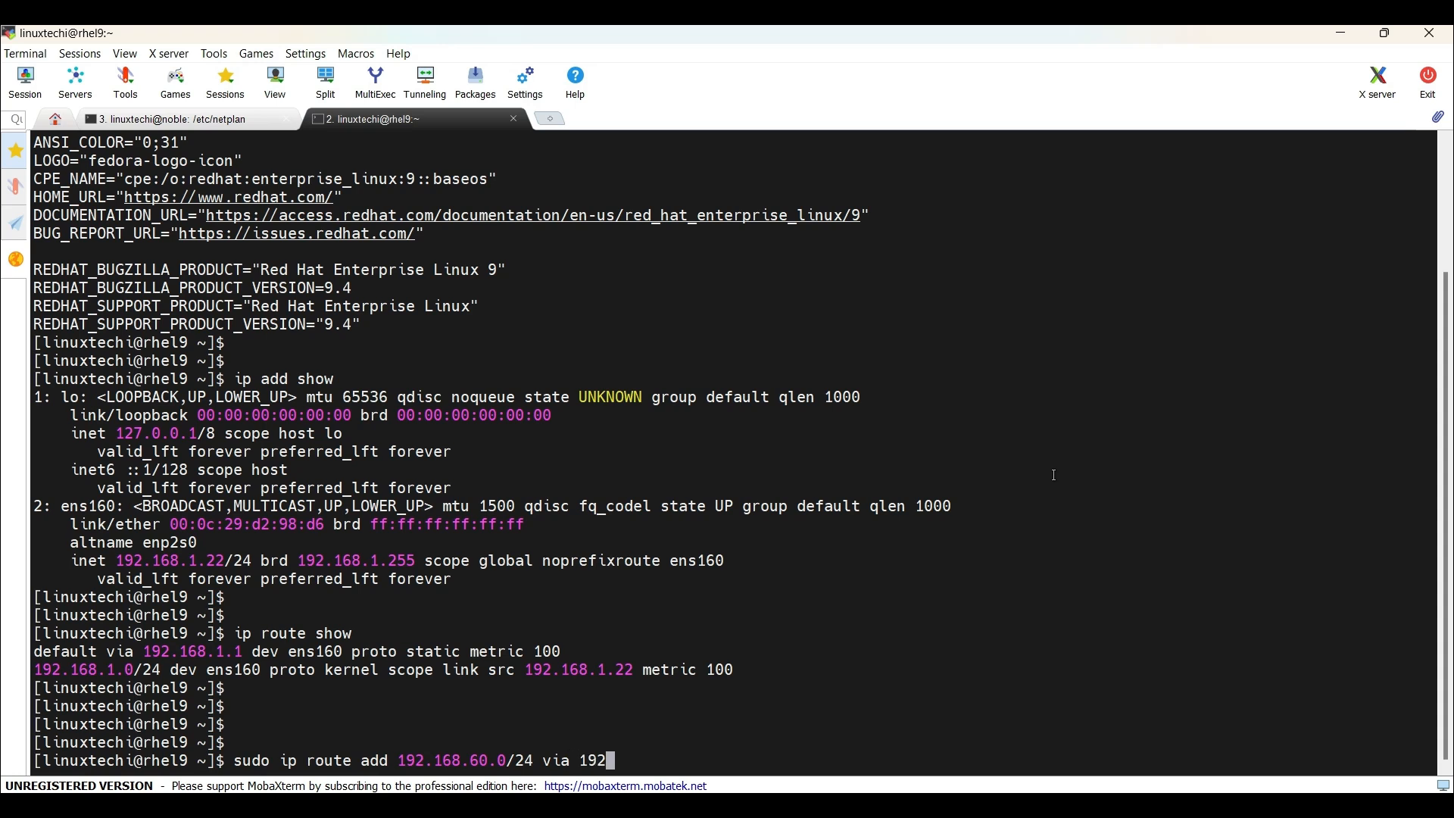
text(168.1.1 dev)
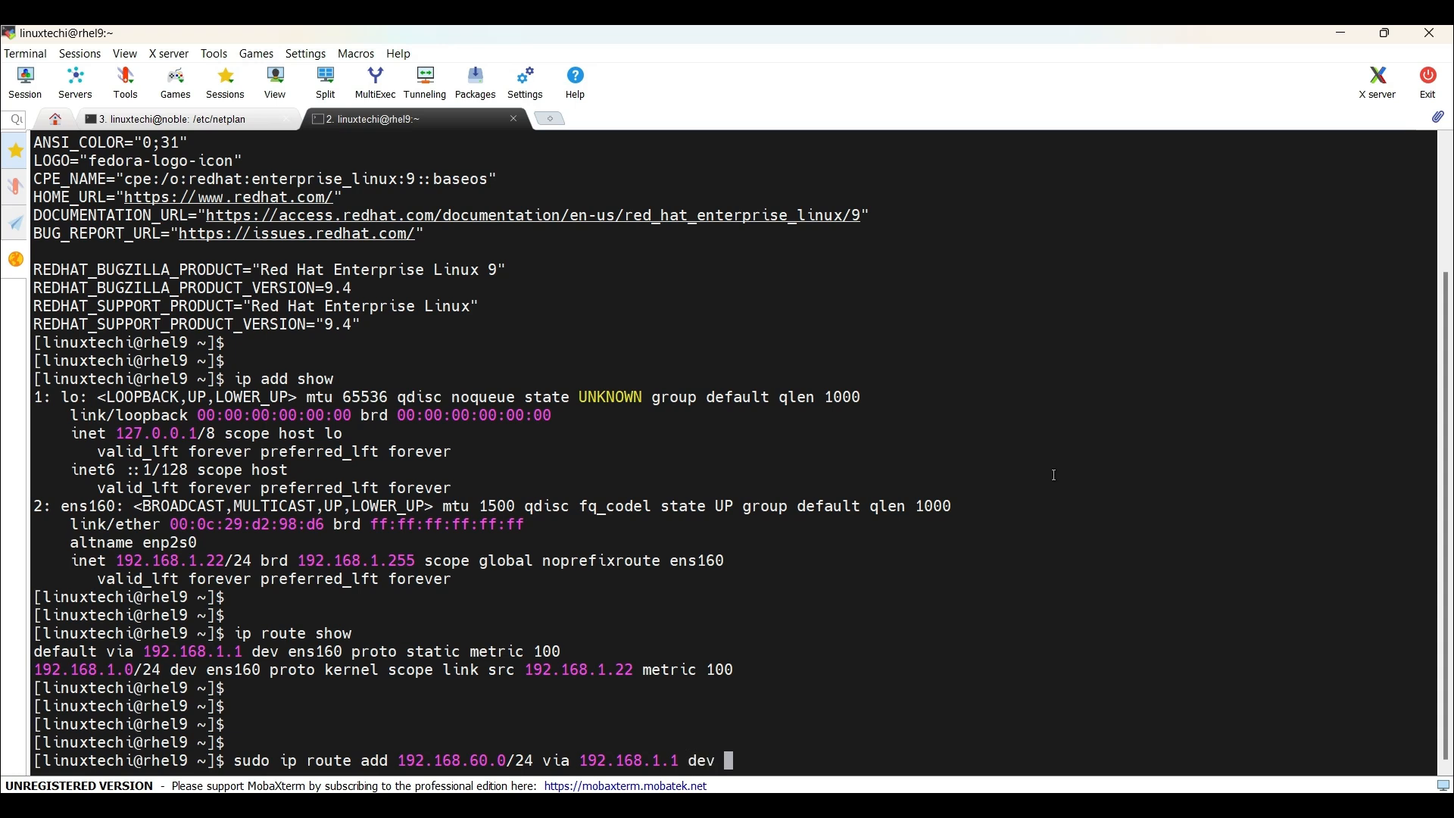
text(en)
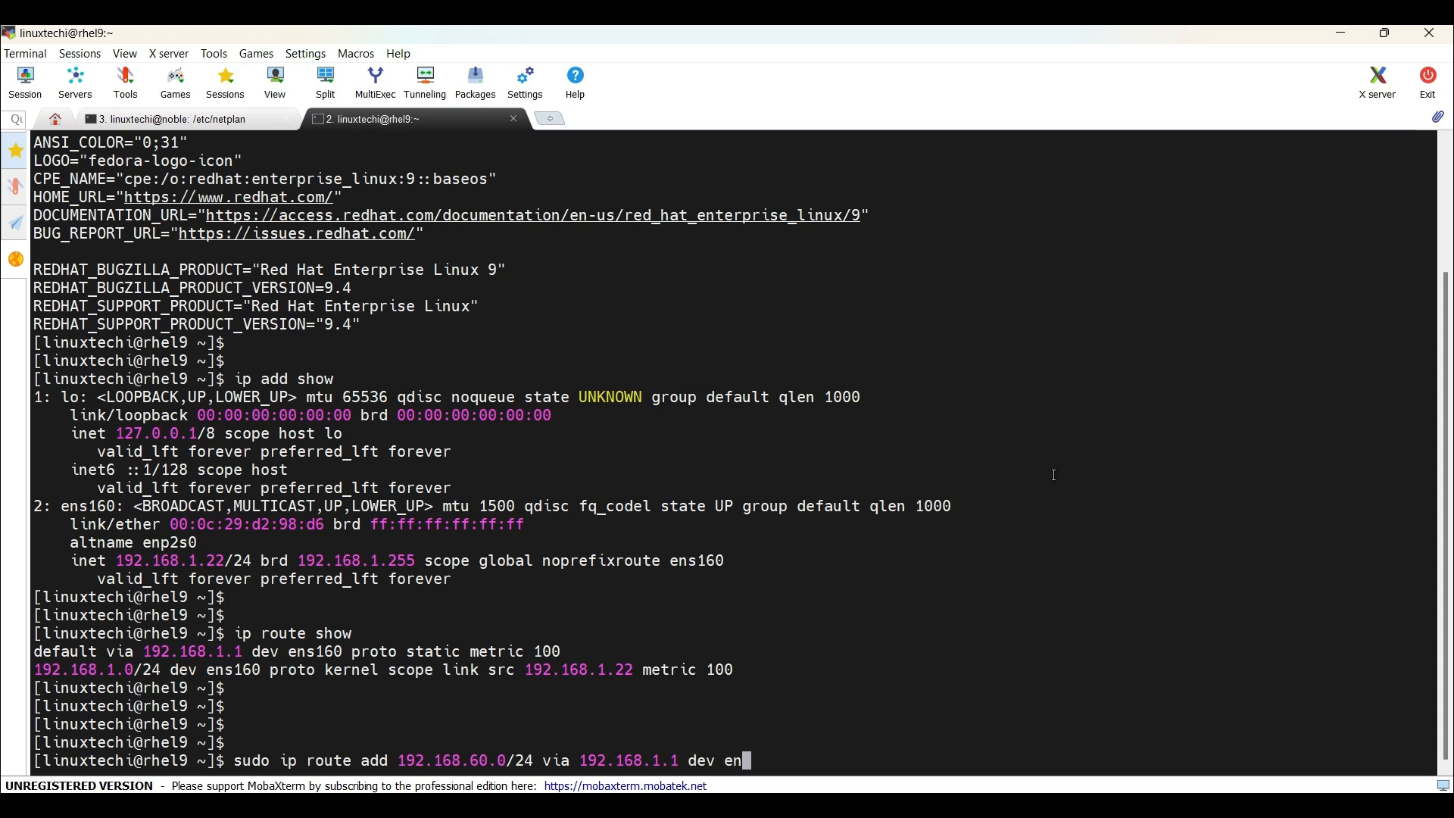
text(s160)
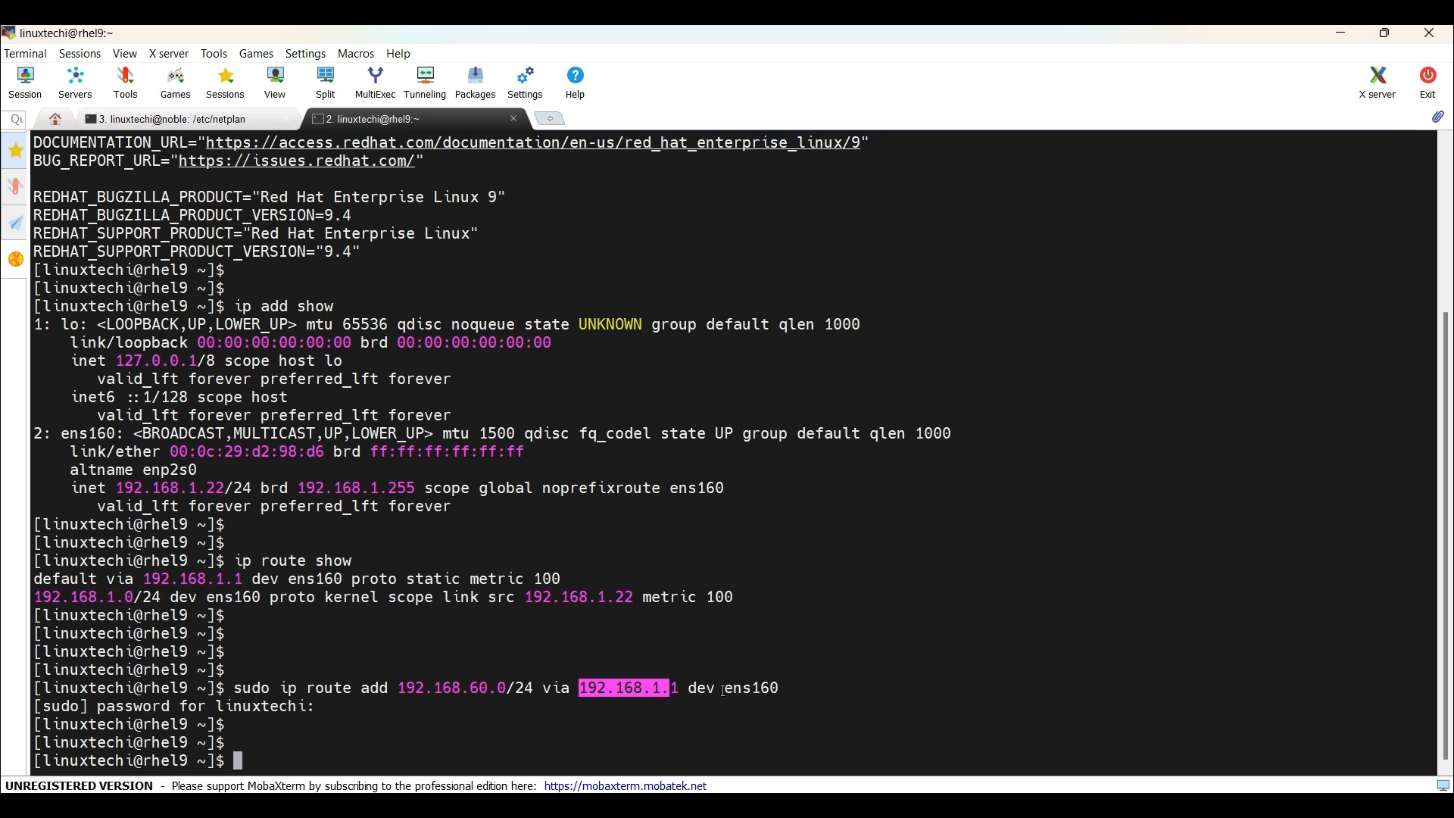
double_click(747, 687)
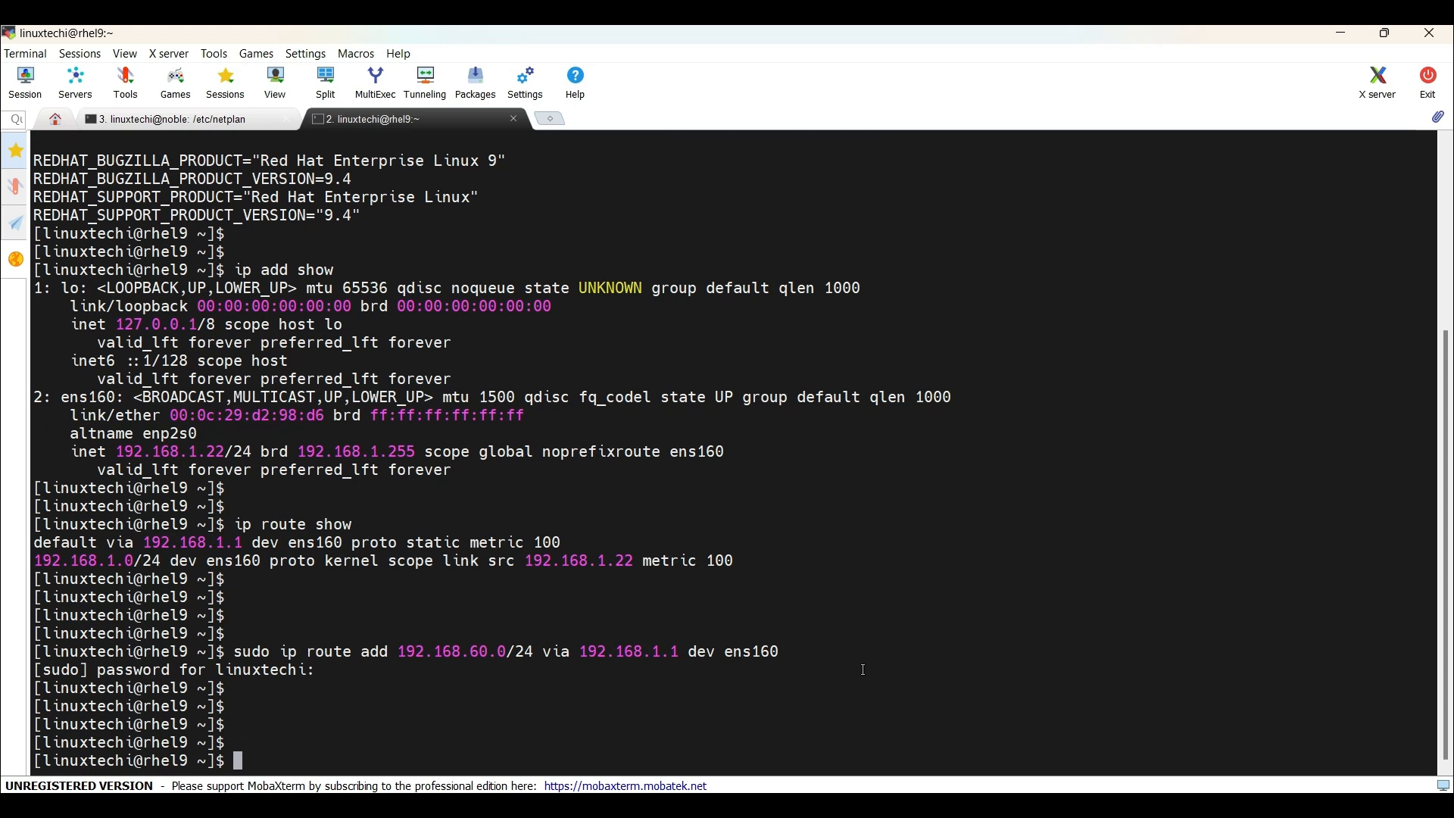
List routes and highlight the new 192.168.60.0/24 via 192.168.1.1 dev ens160 entry
text(ip route show)
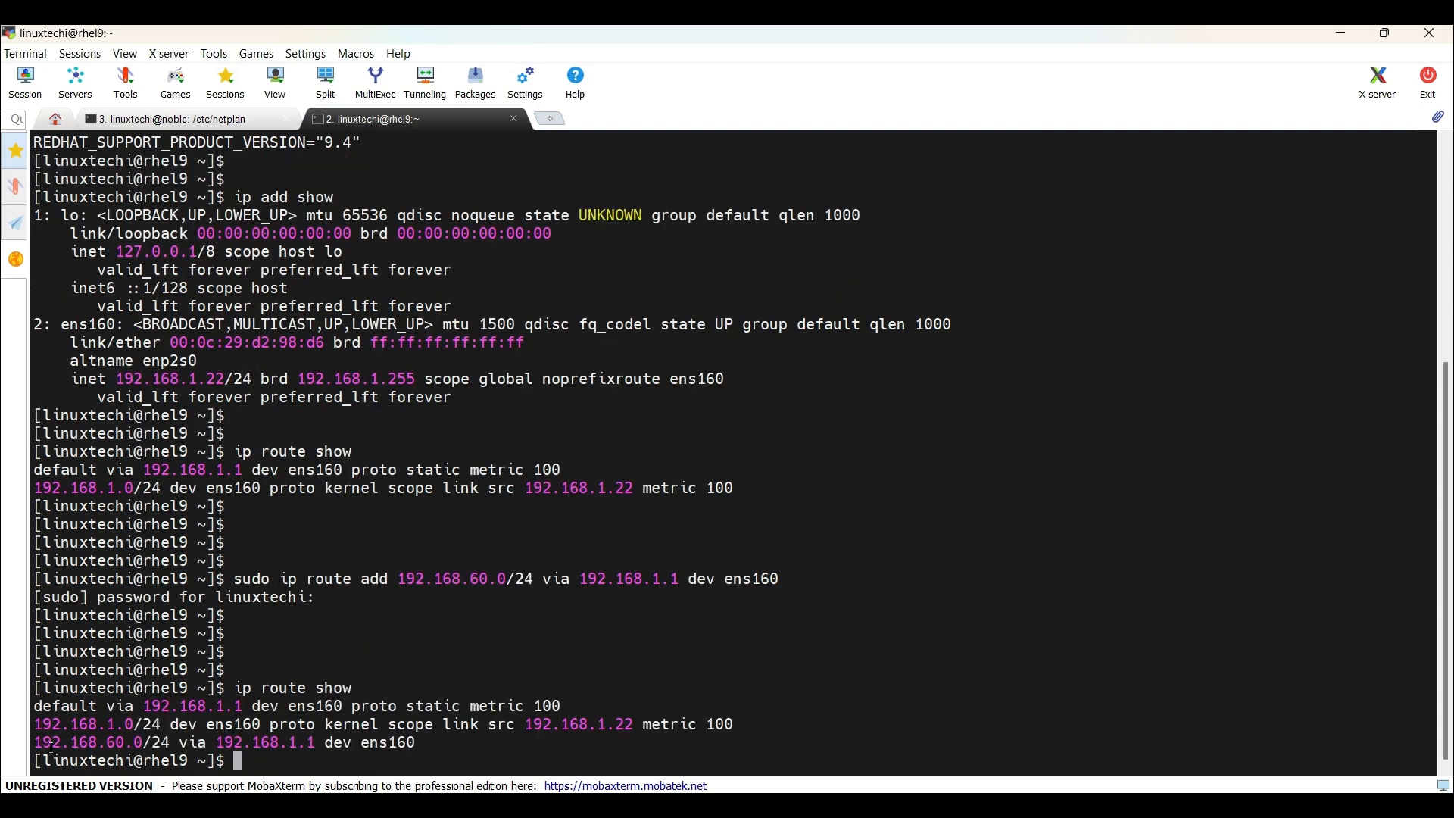
drag(34, 742, 216, 742)
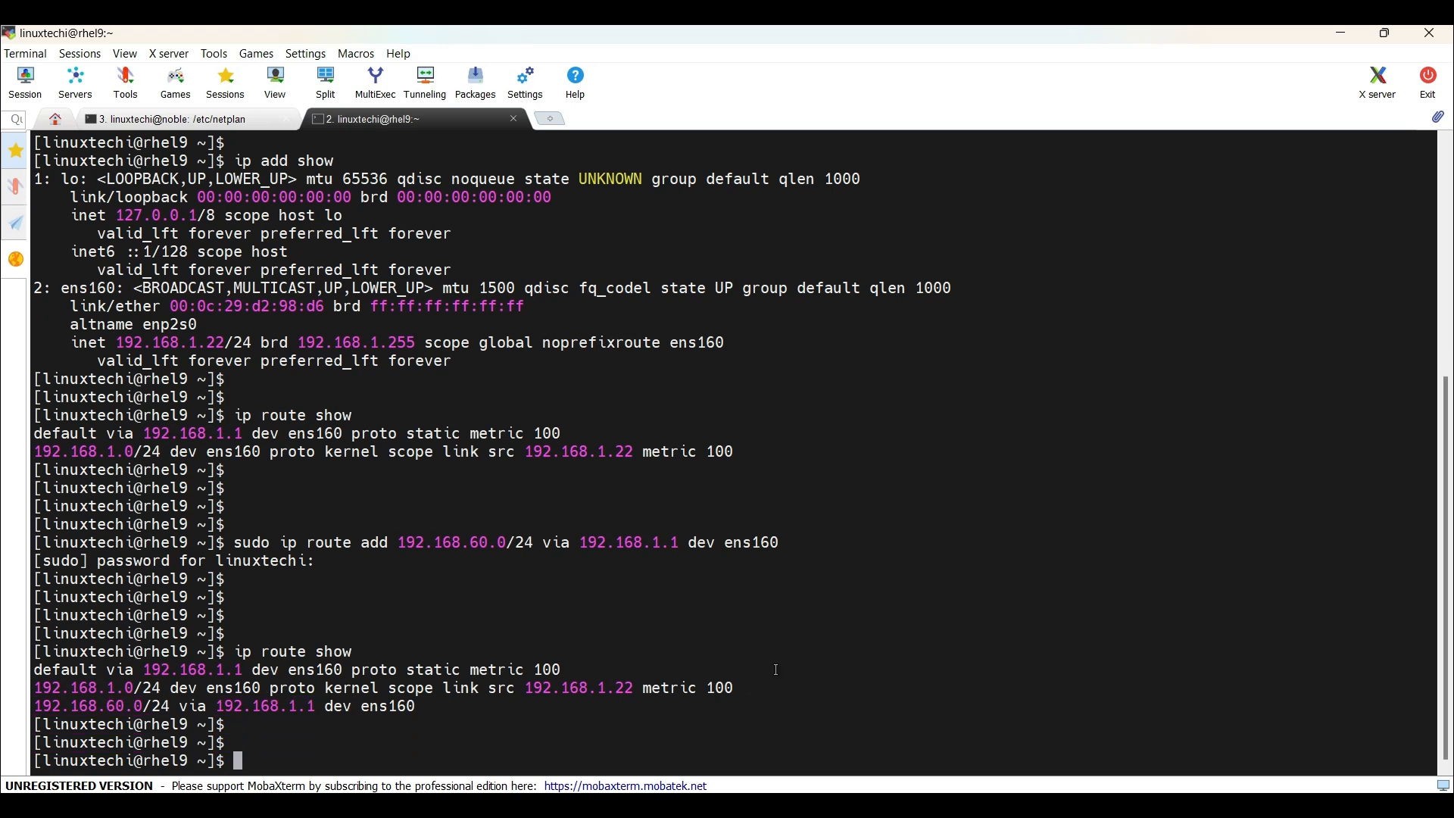
Run sudo nmcli connection show to list the ens160 ethernet and lo loopback connections
text(sudo nmcli)
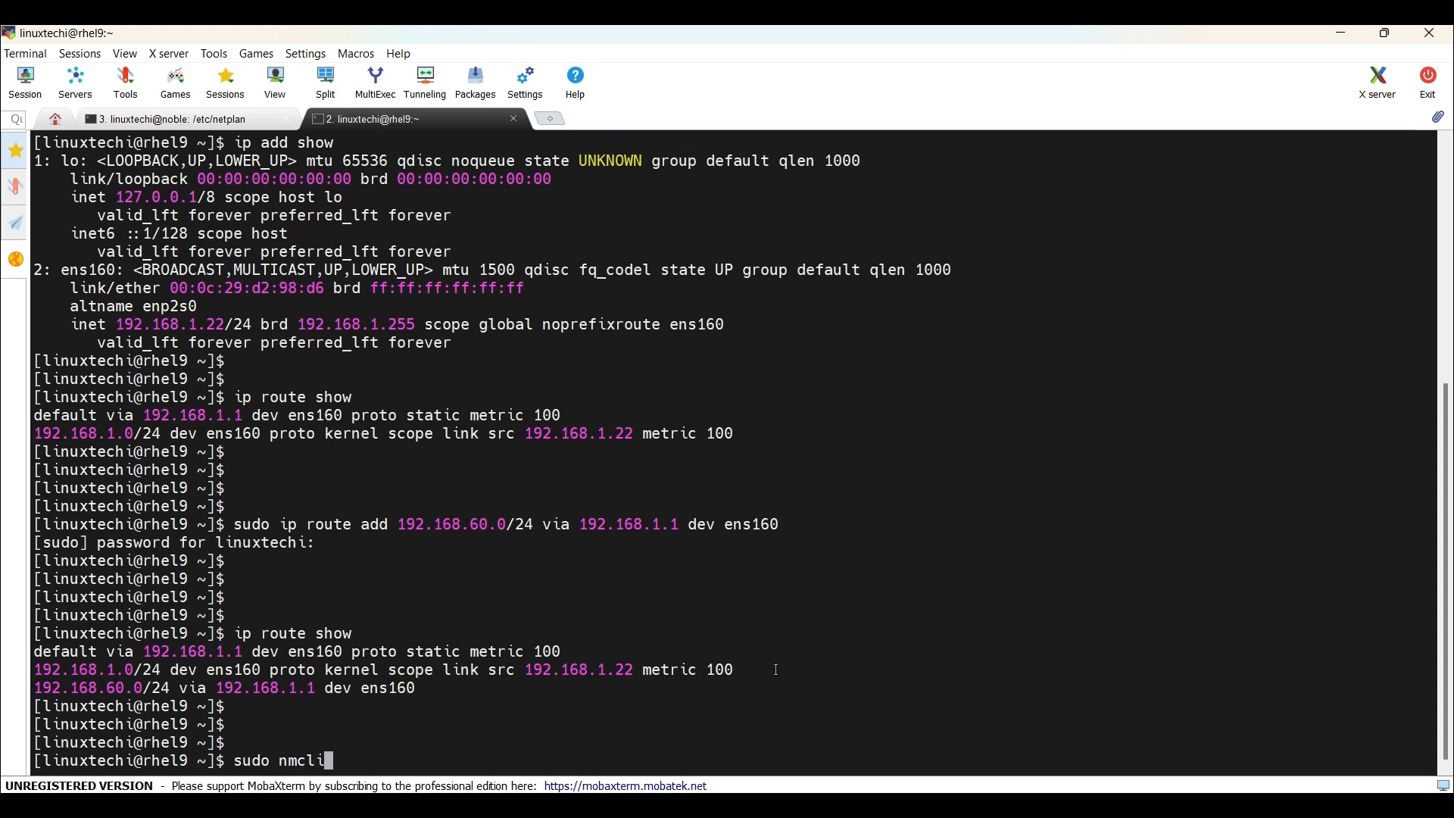
text(connection)
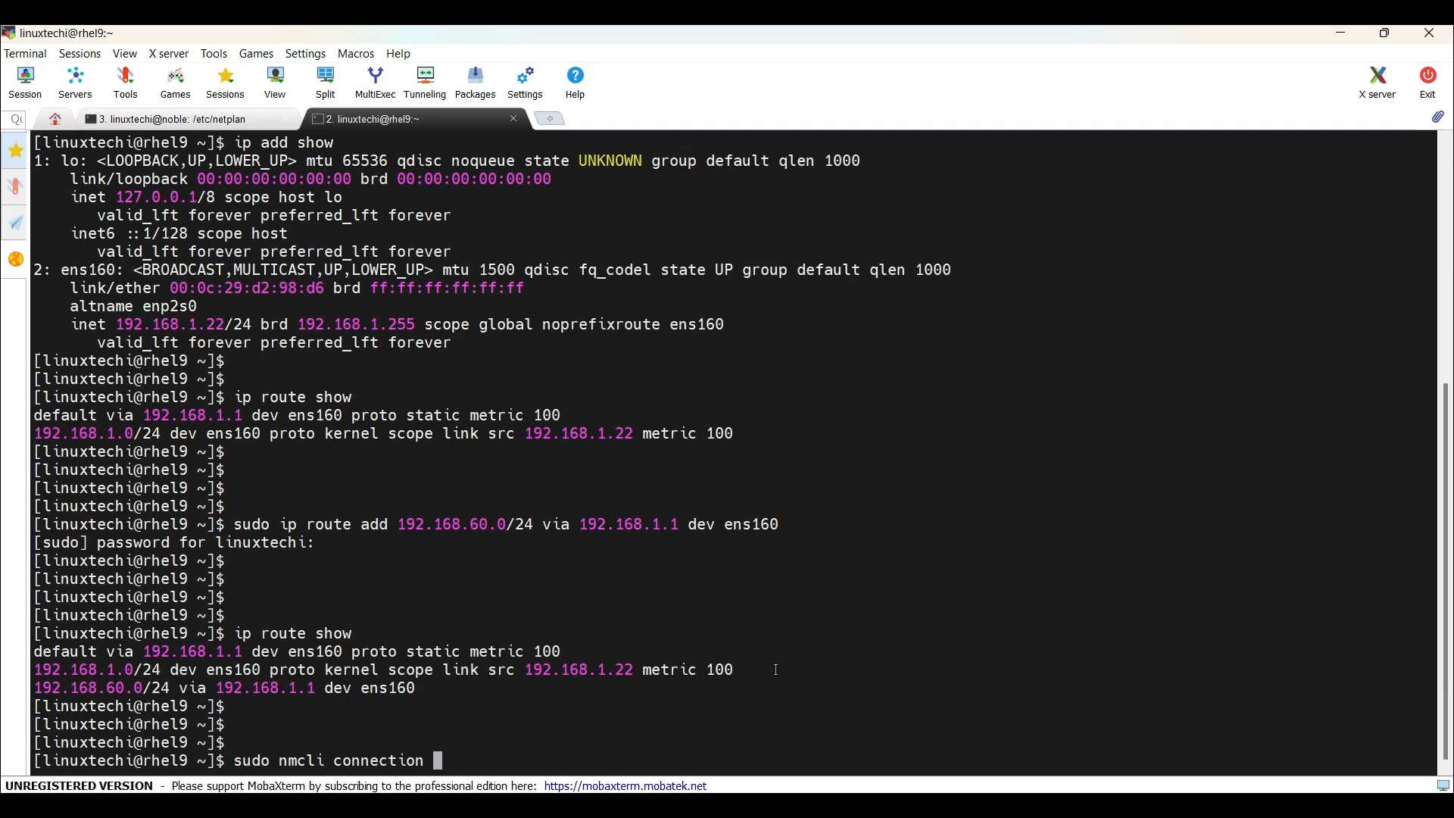
text(show)
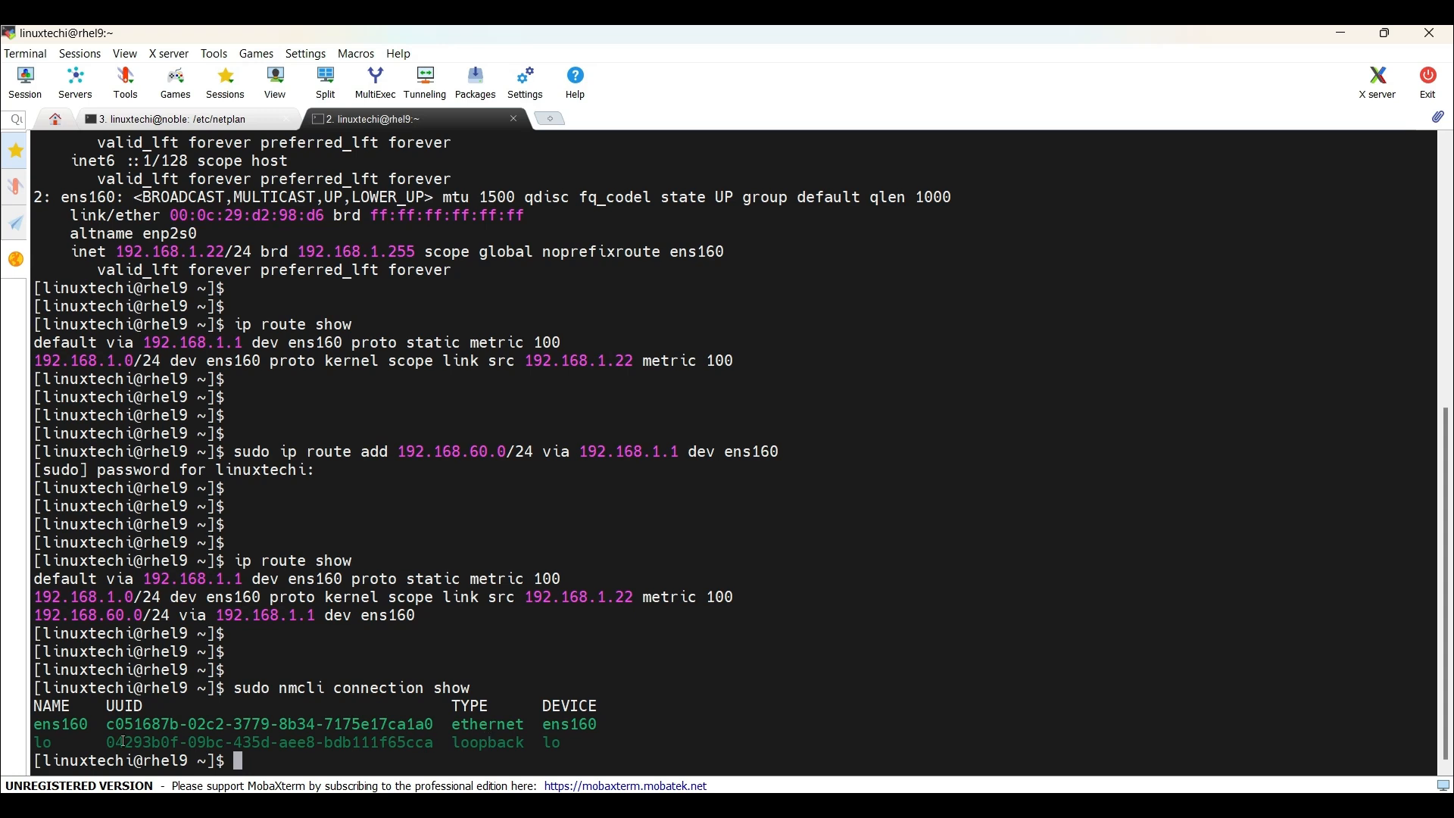
double_click(59, 724)
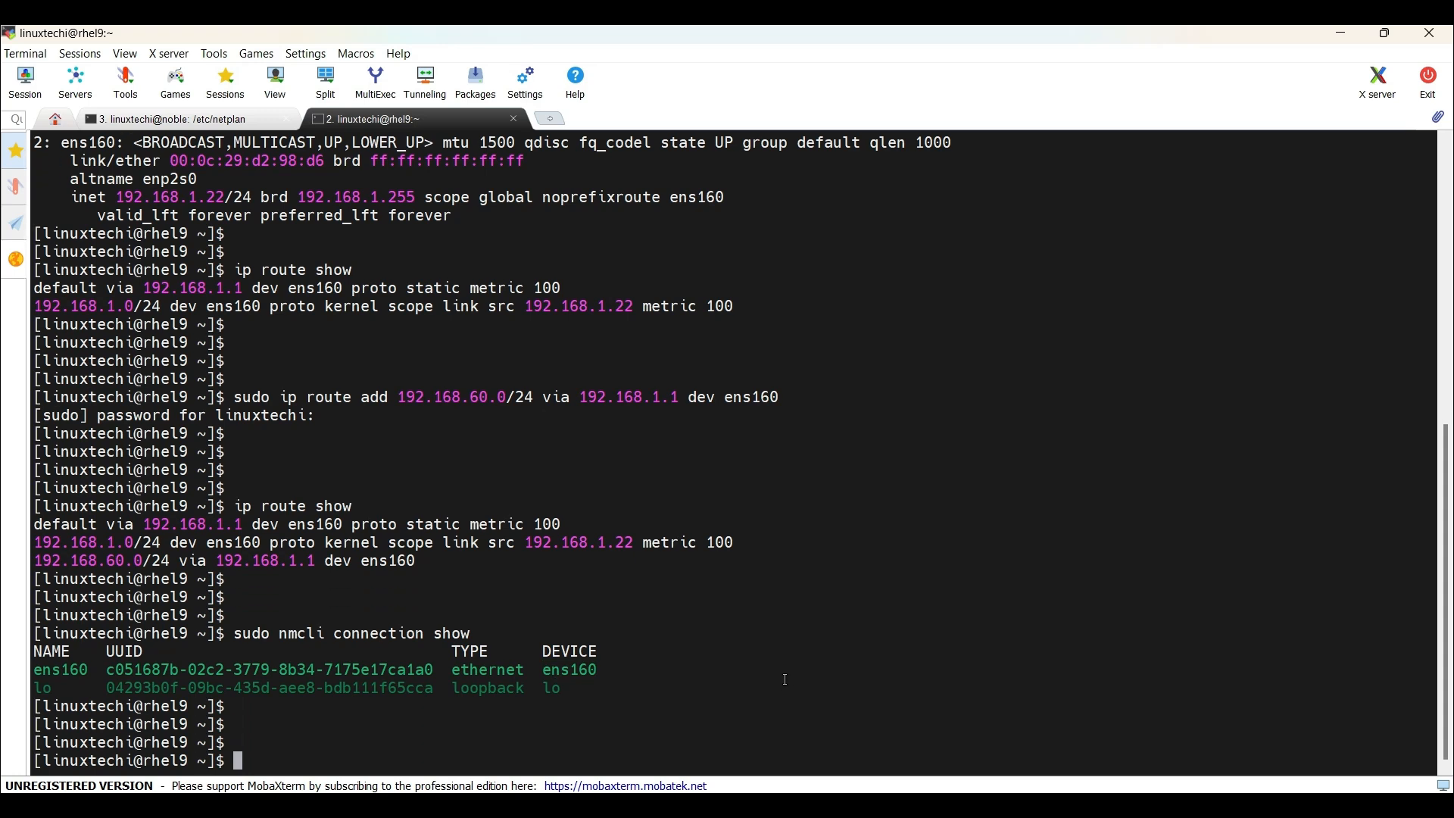
Add route 192.168.60.0/24 via 192.168.1.1 to the ens160 profile using nmcli connection modify
text(sudo)
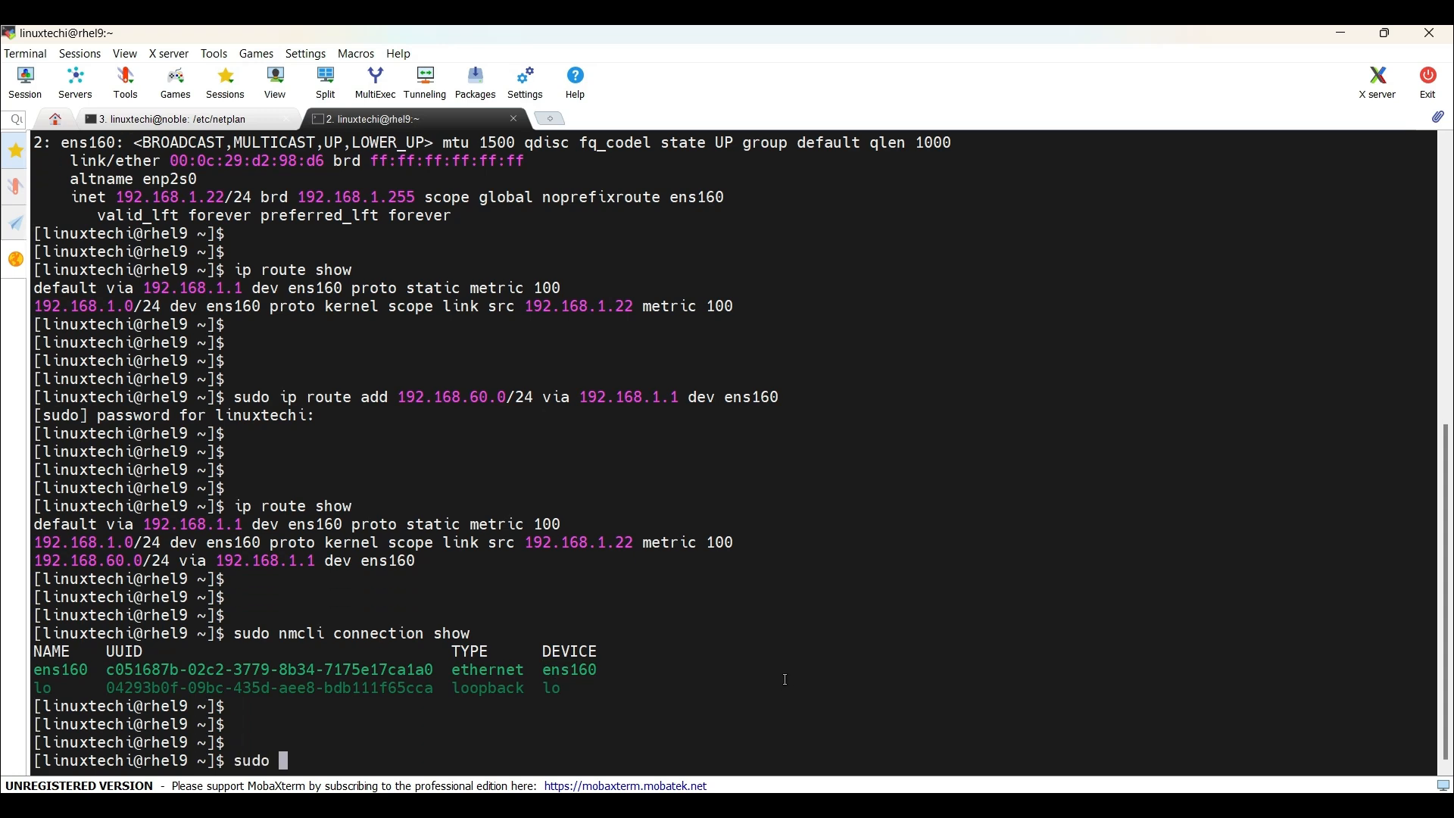
text(nmcli co)
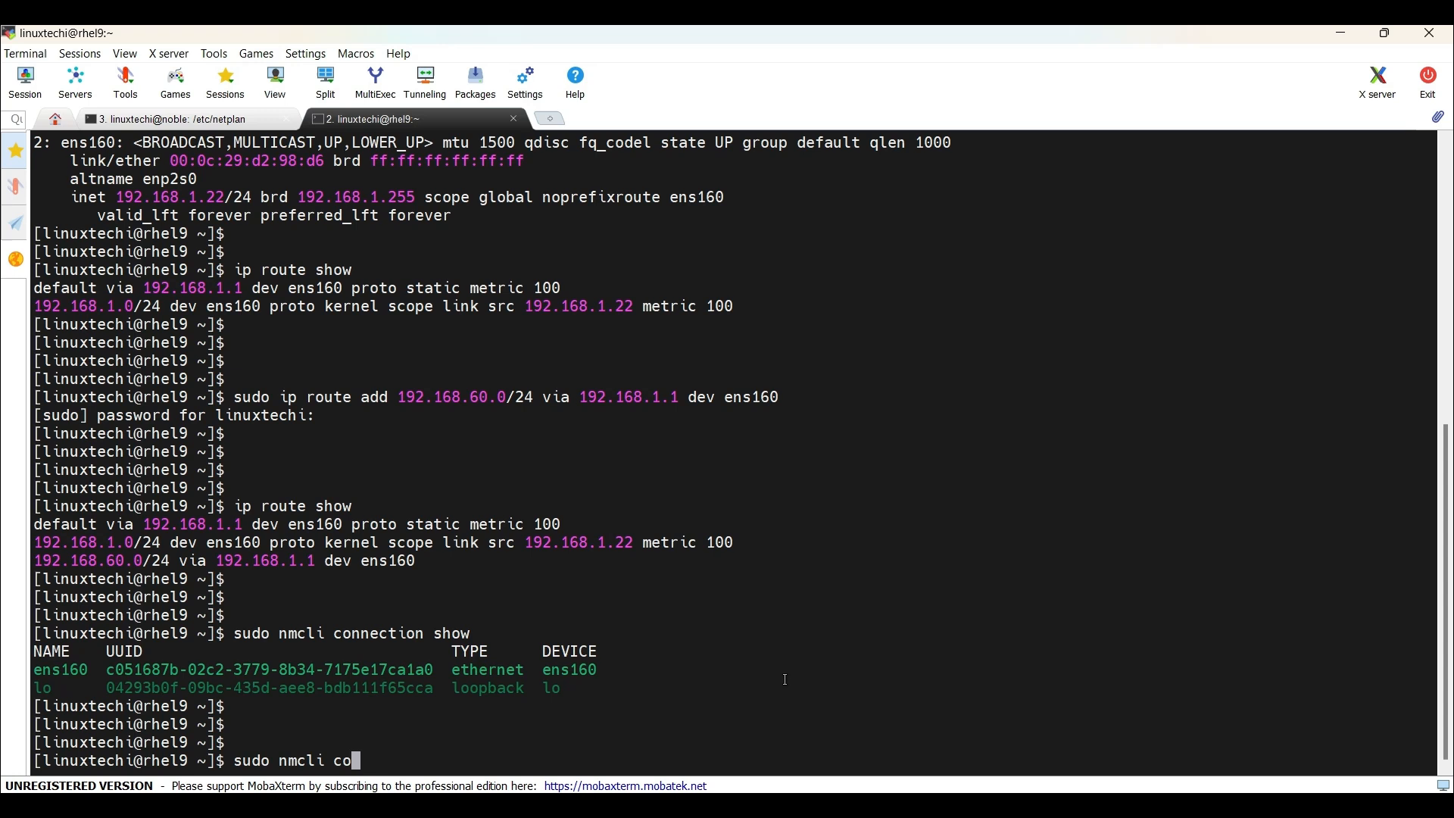
text(nnection mod)
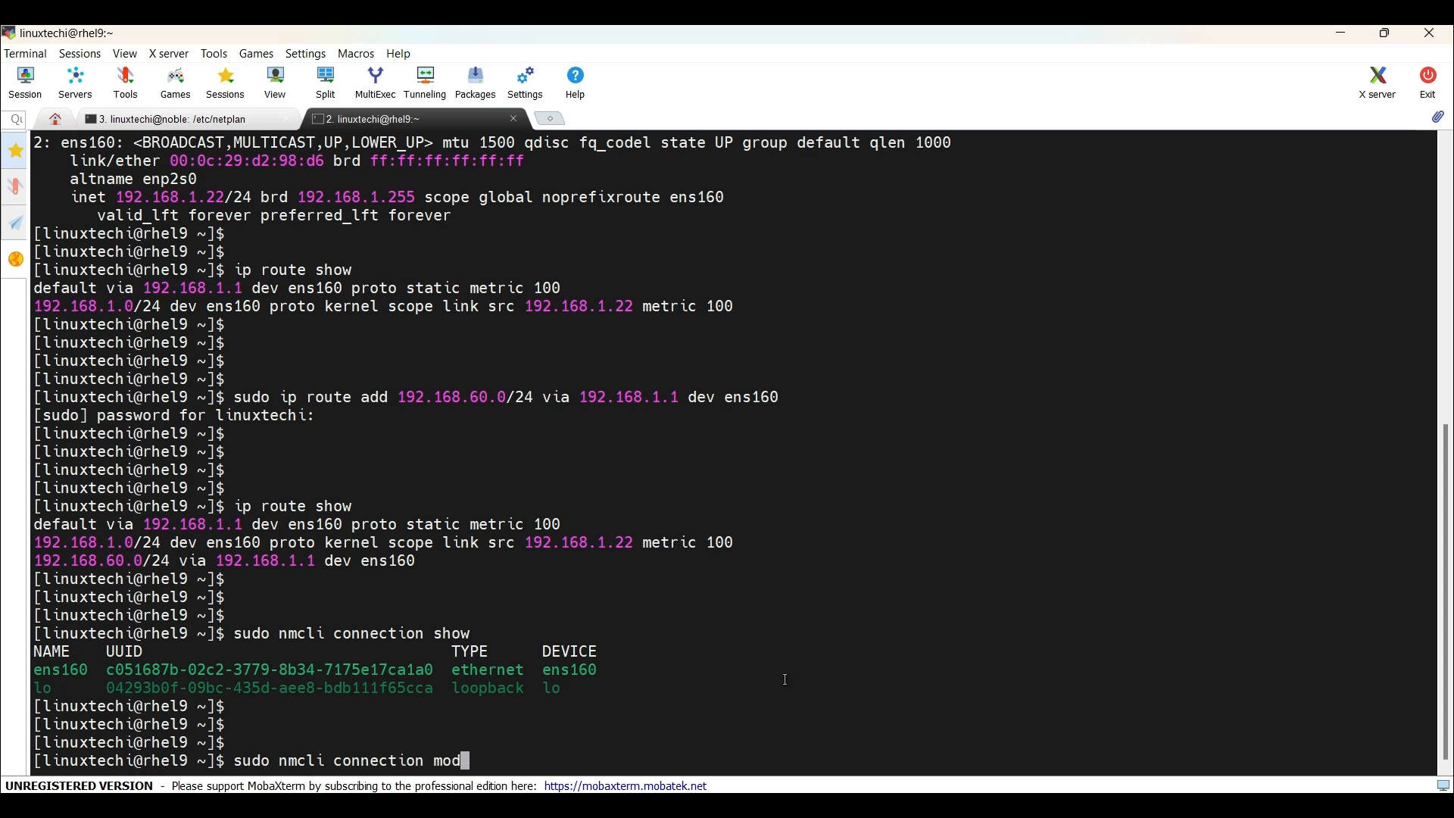
text(ify)
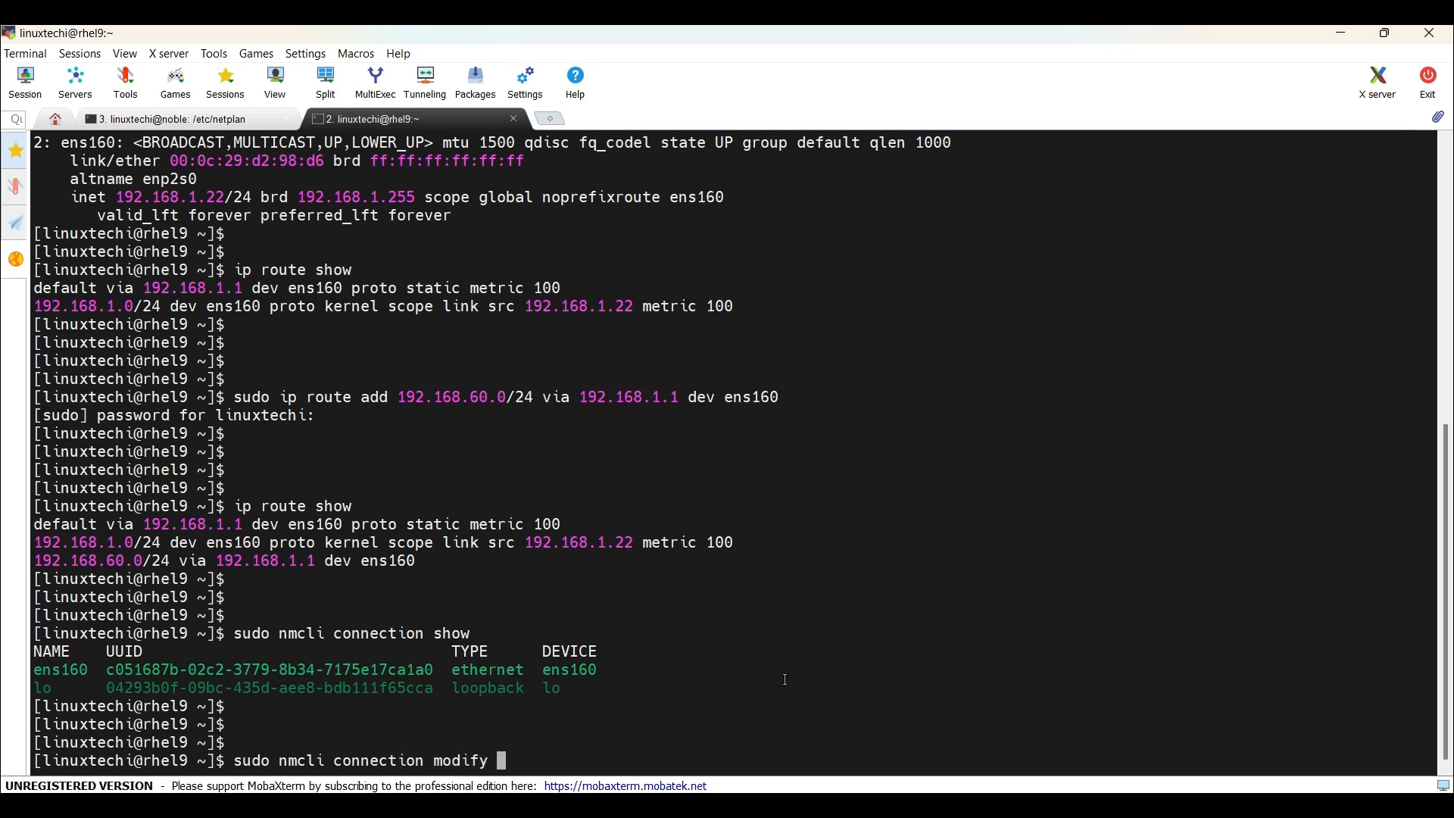
text(ens160)
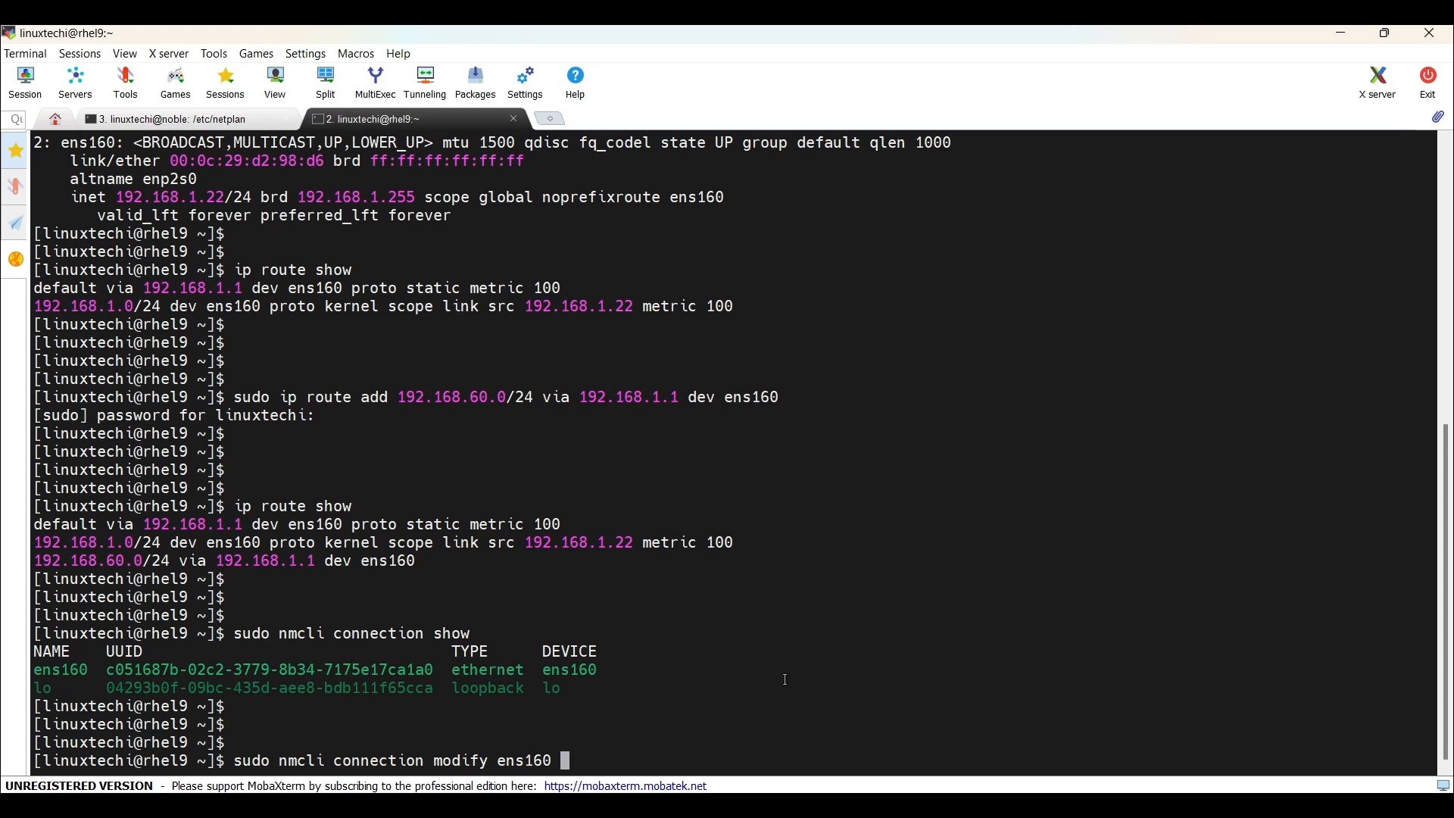
text(+ipv4)
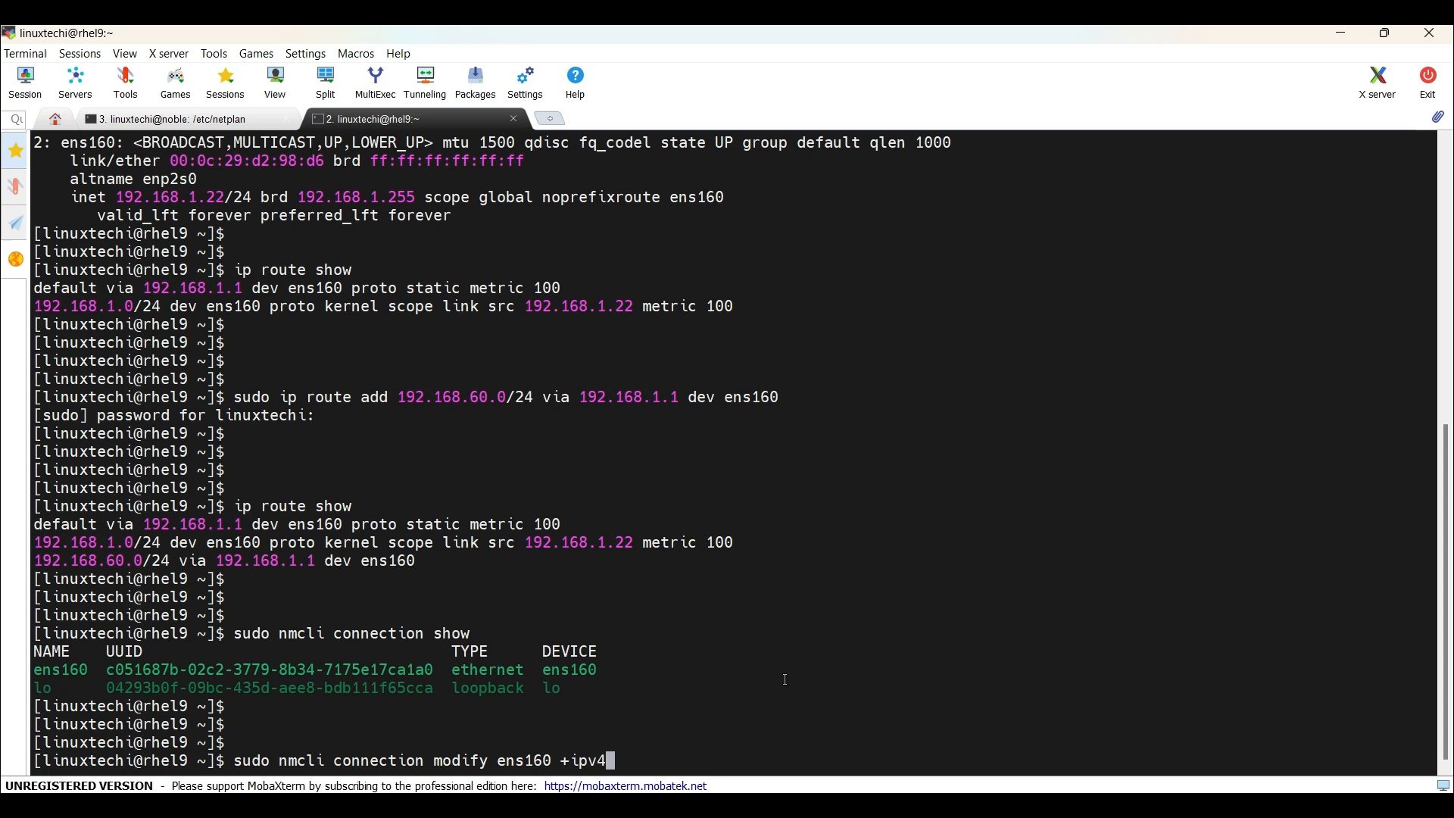
text(.)
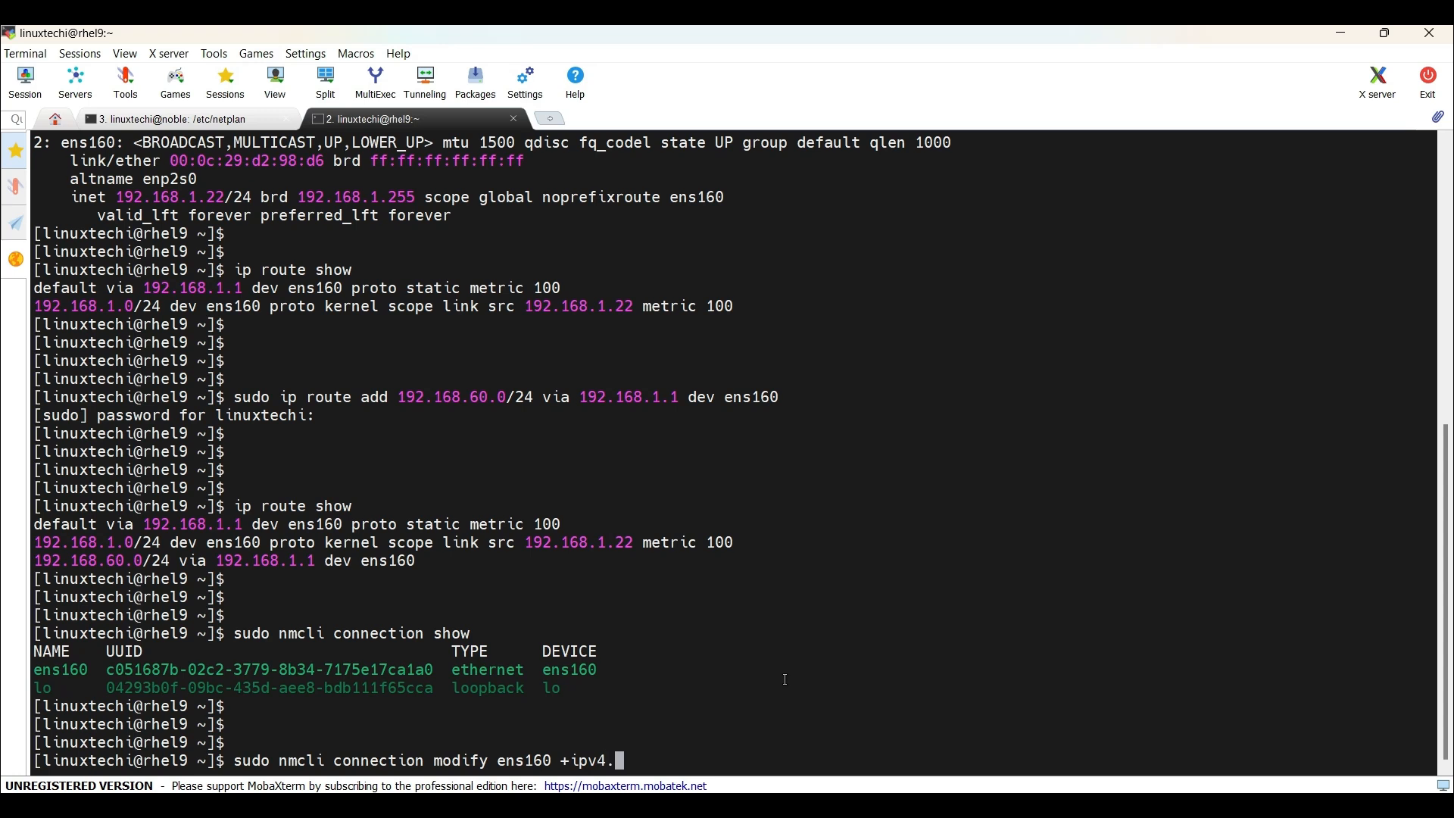
text(rout)
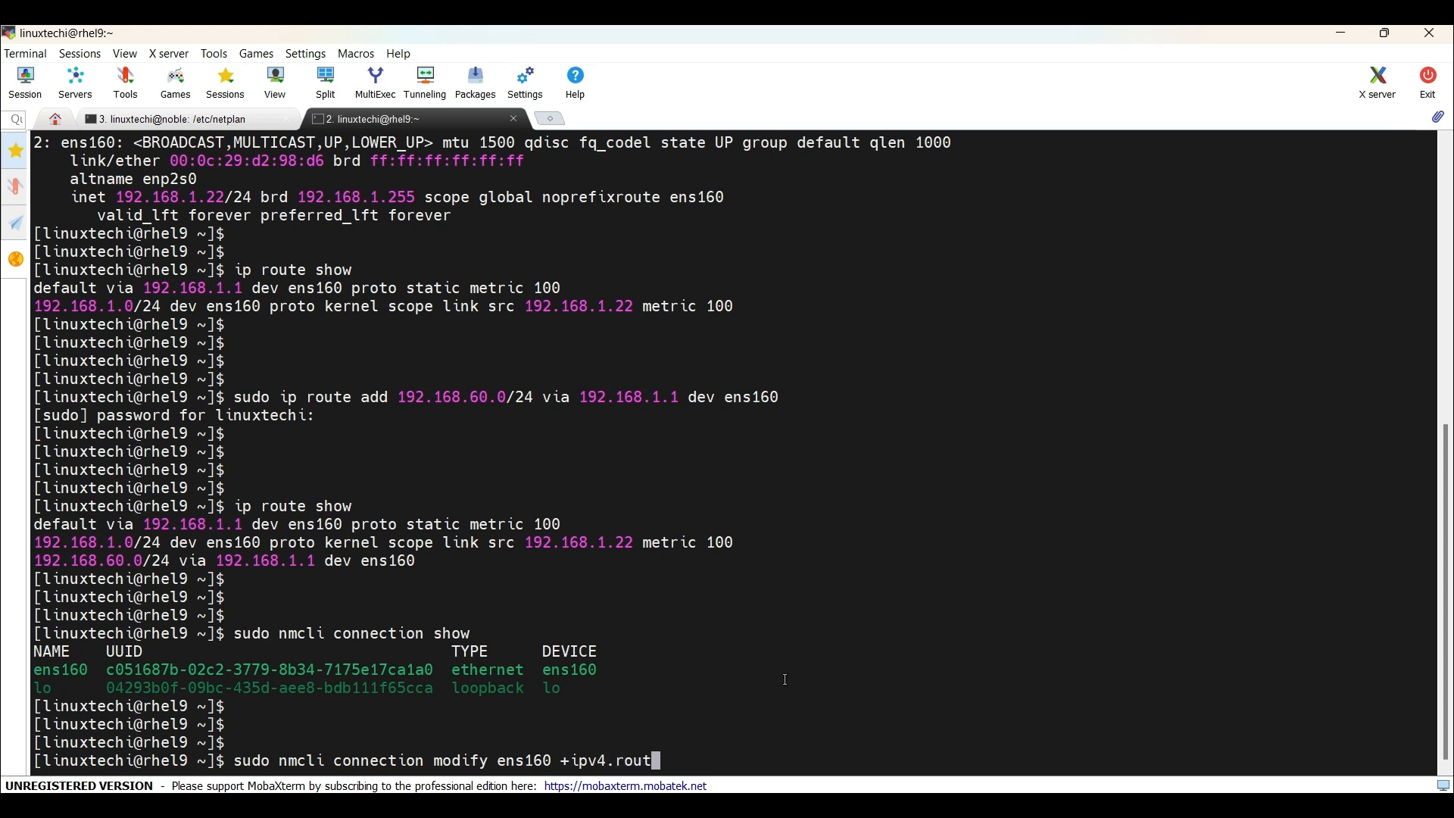
text(es)
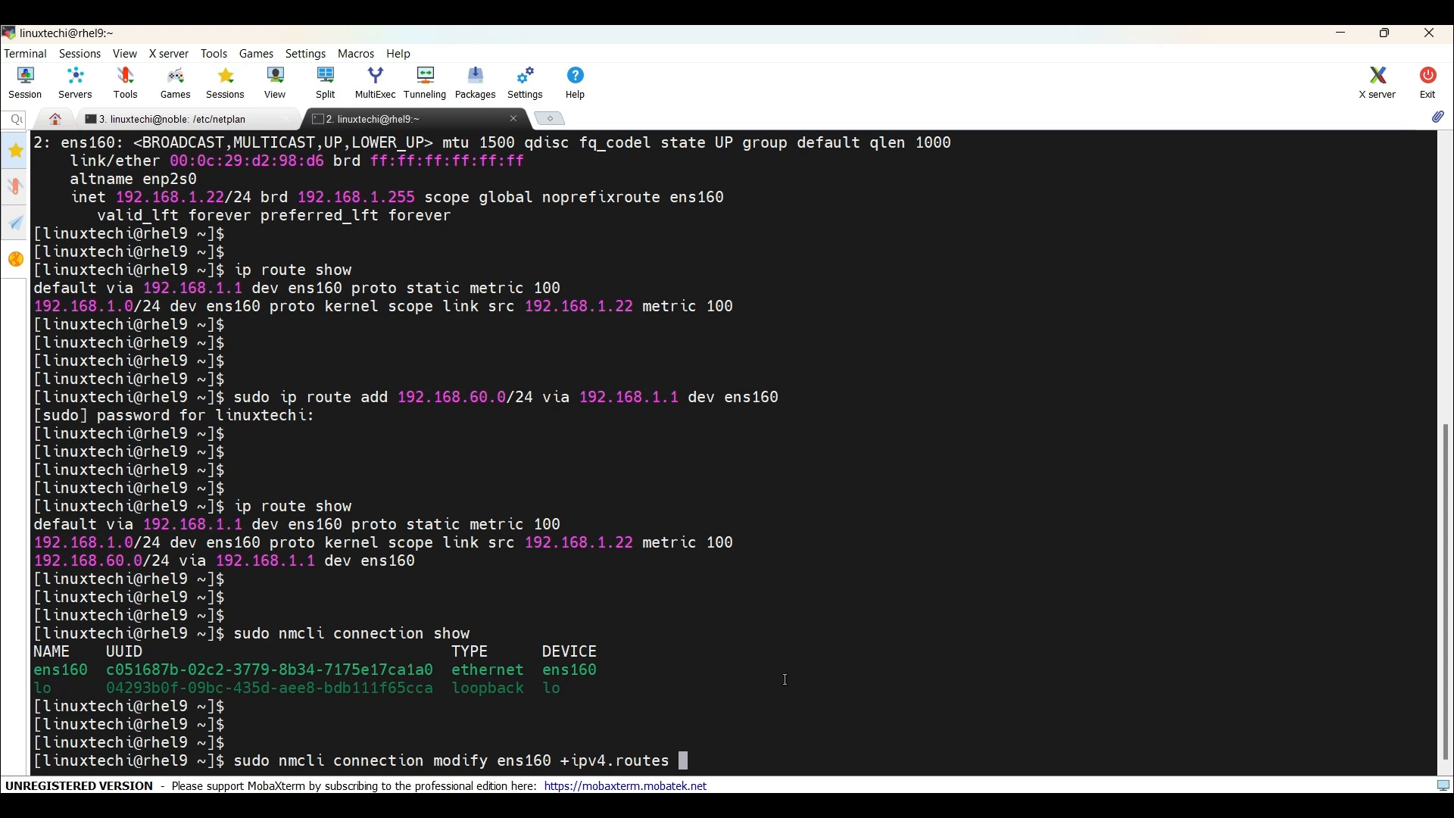
text("")
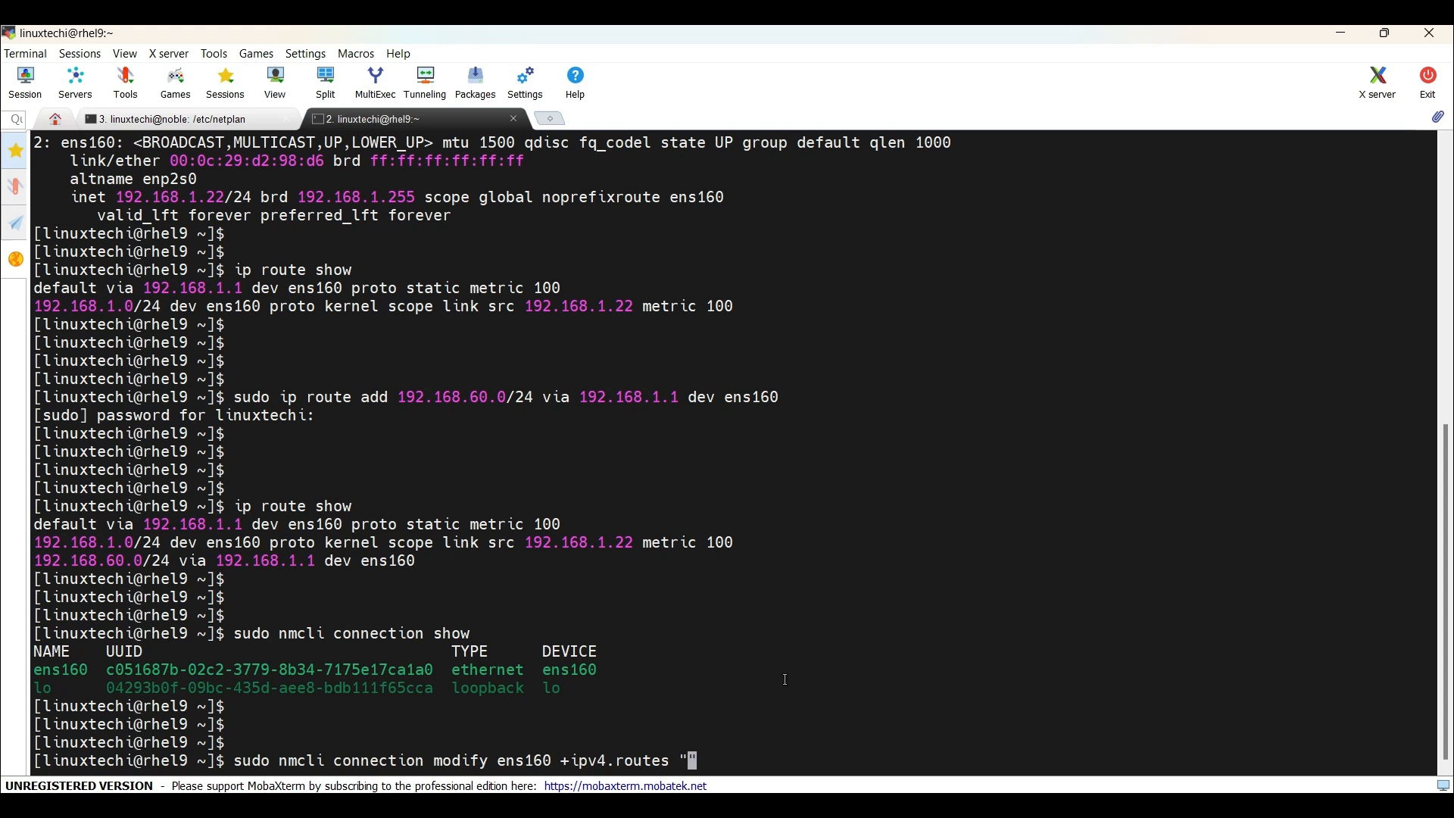
text(192.168.60.0)
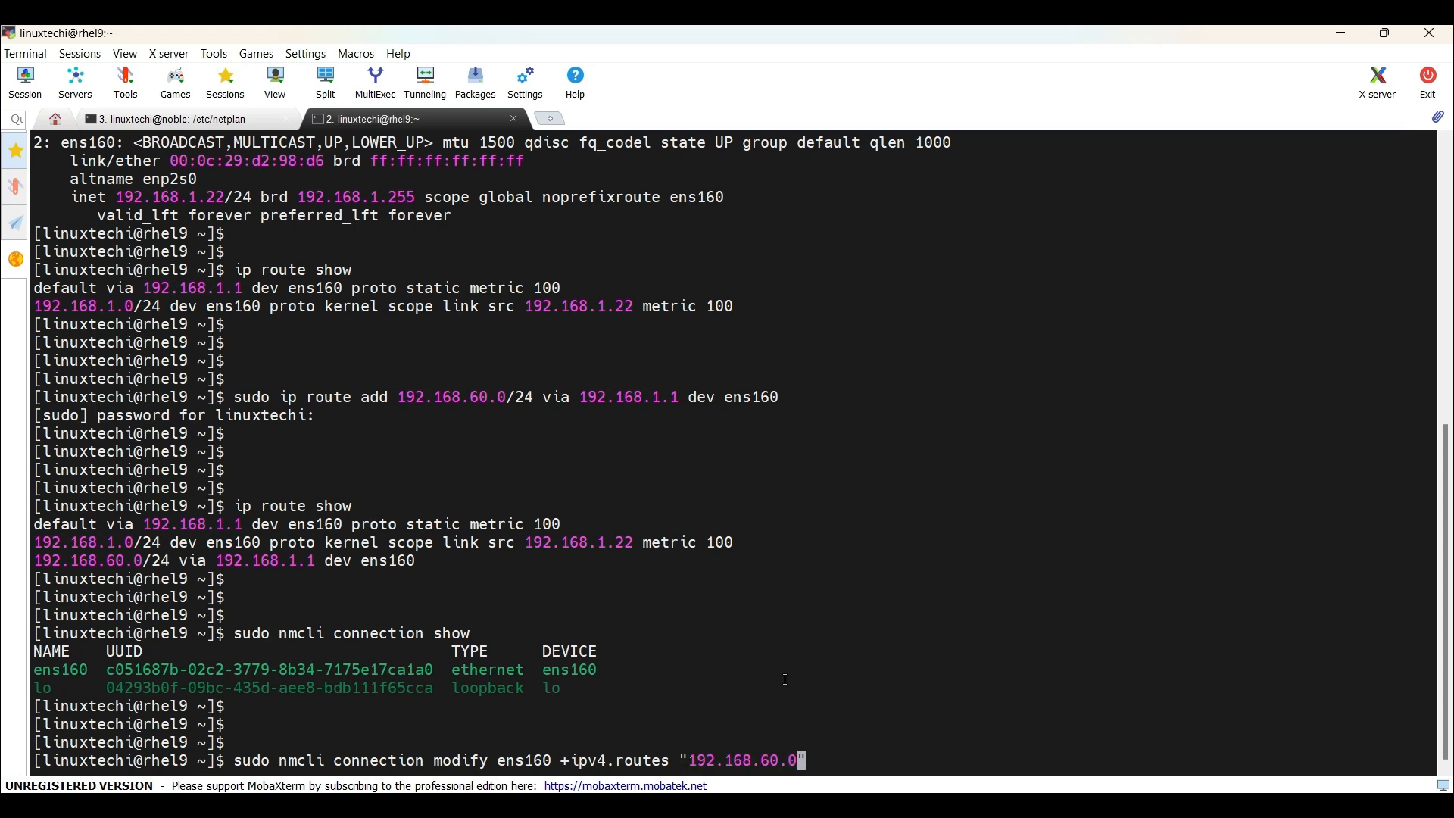
text(/24)
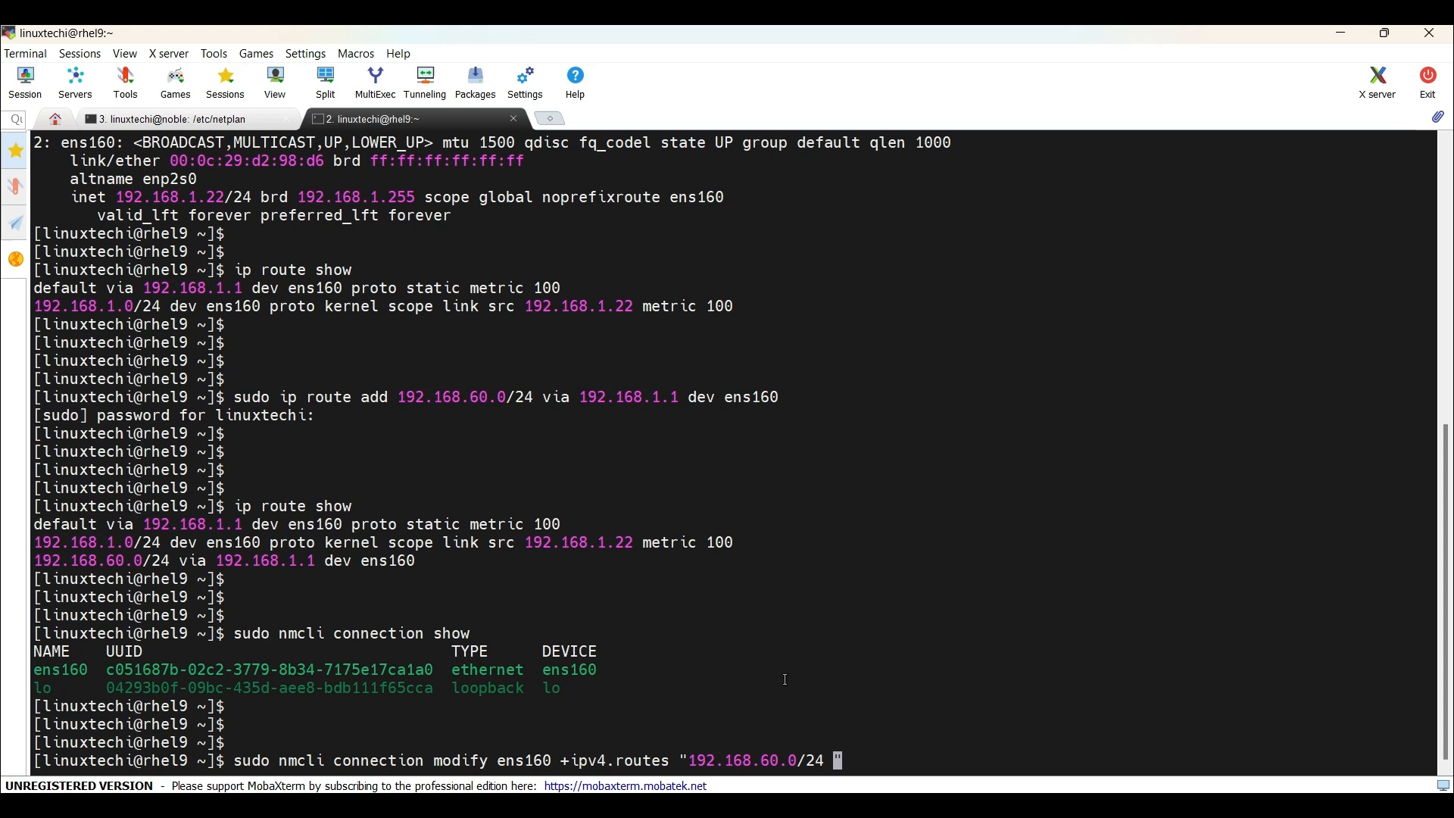
text(192.168)
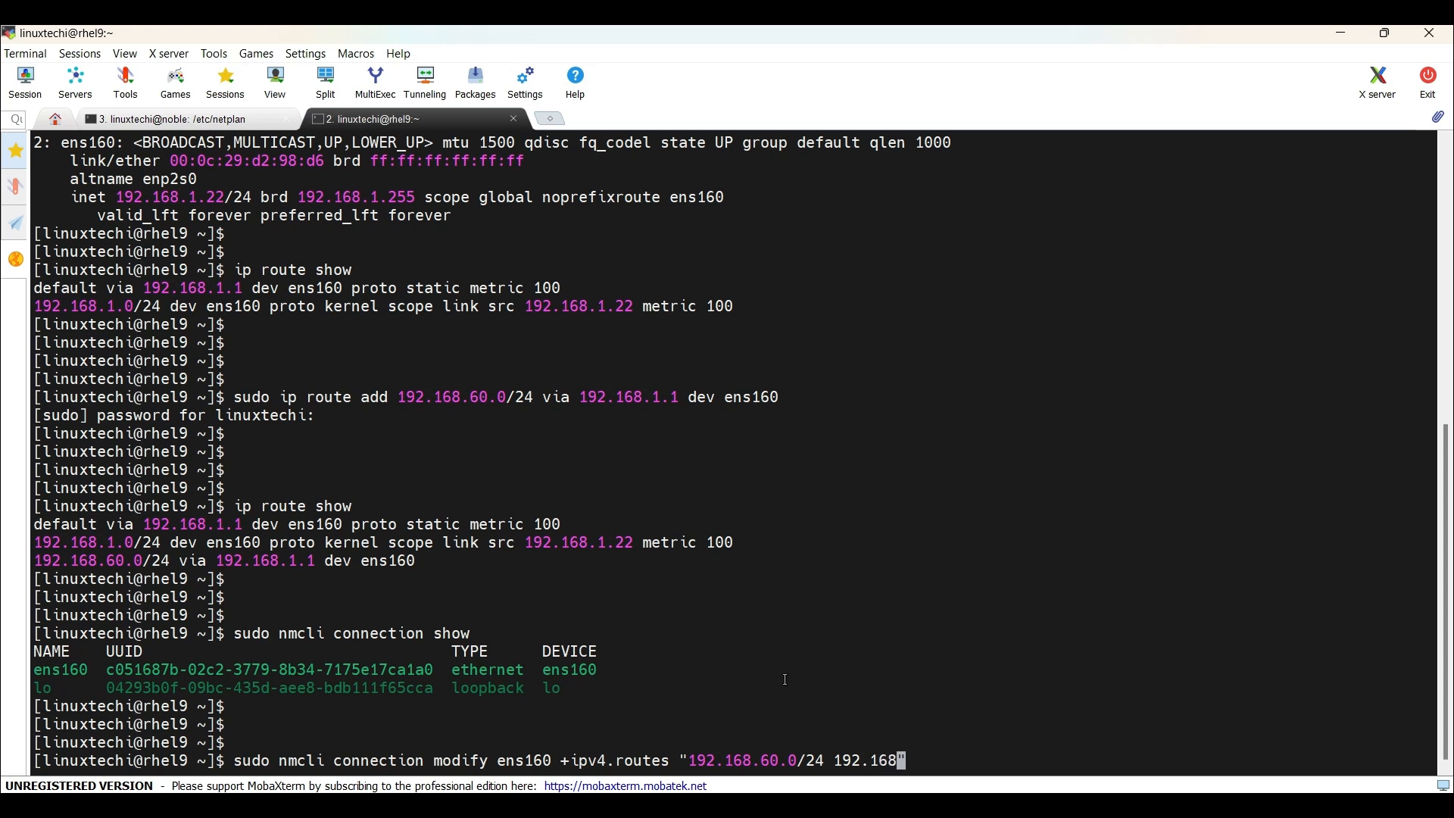
text(1.)
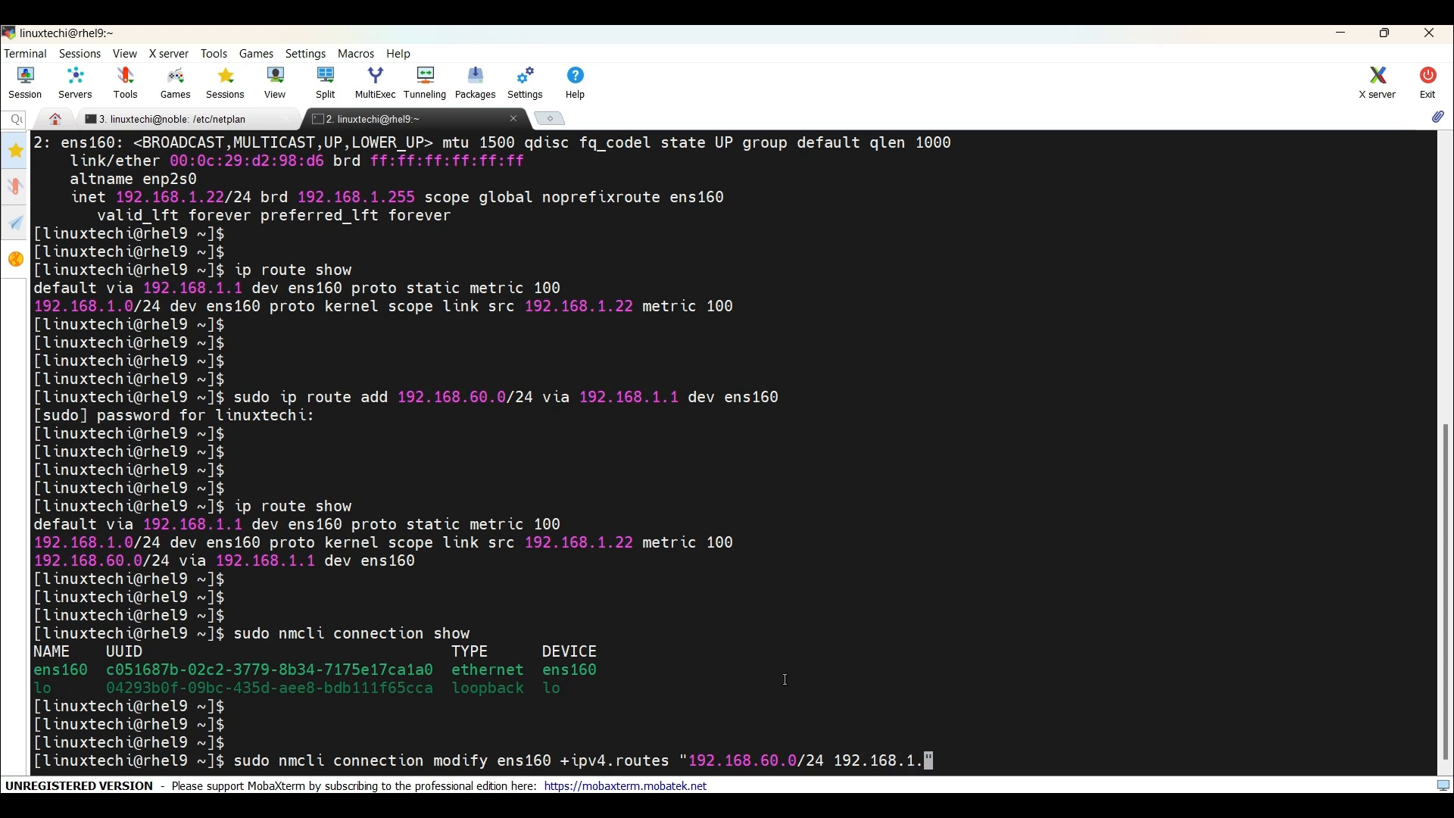
text(1")
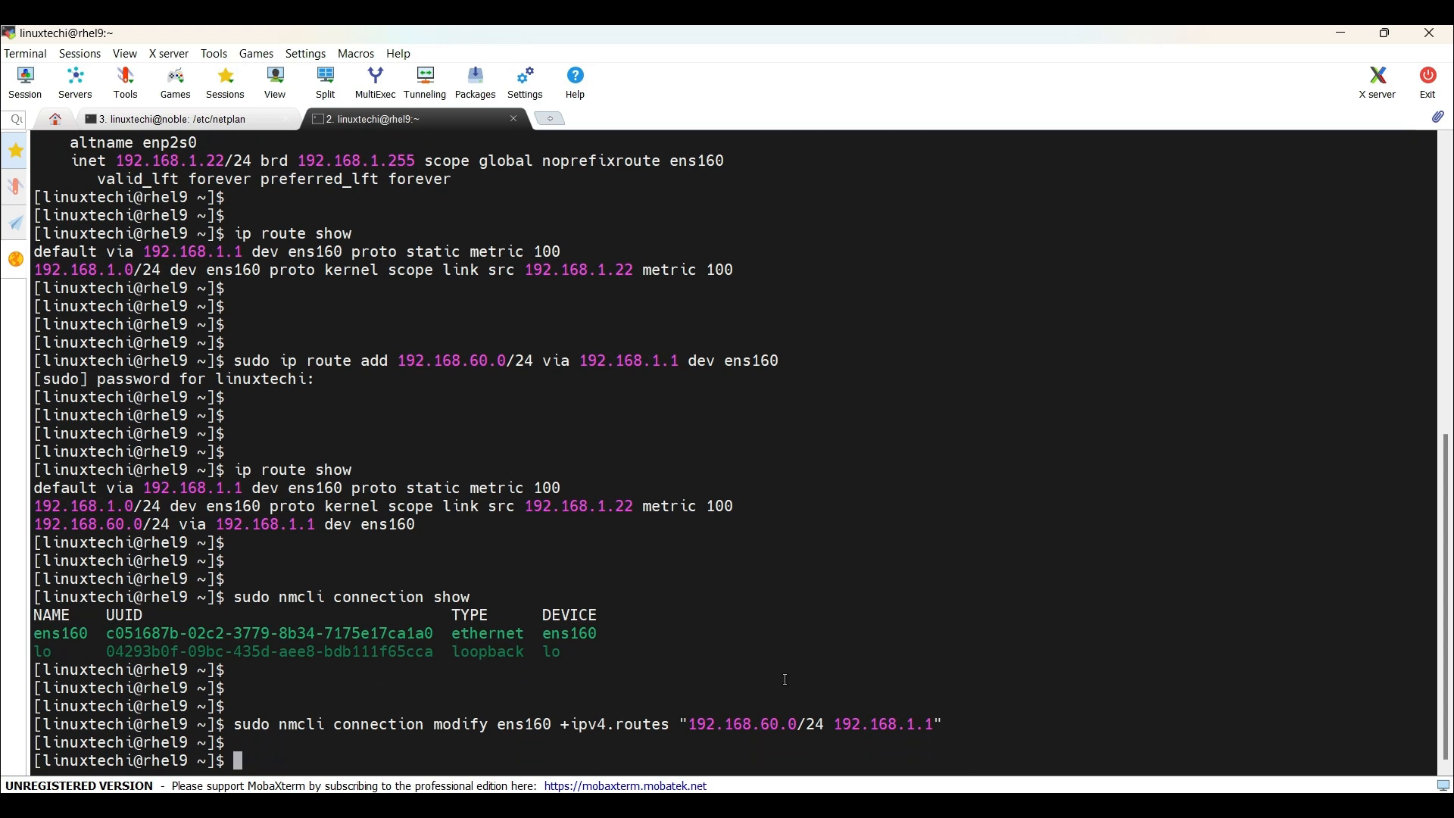
text(sudo)
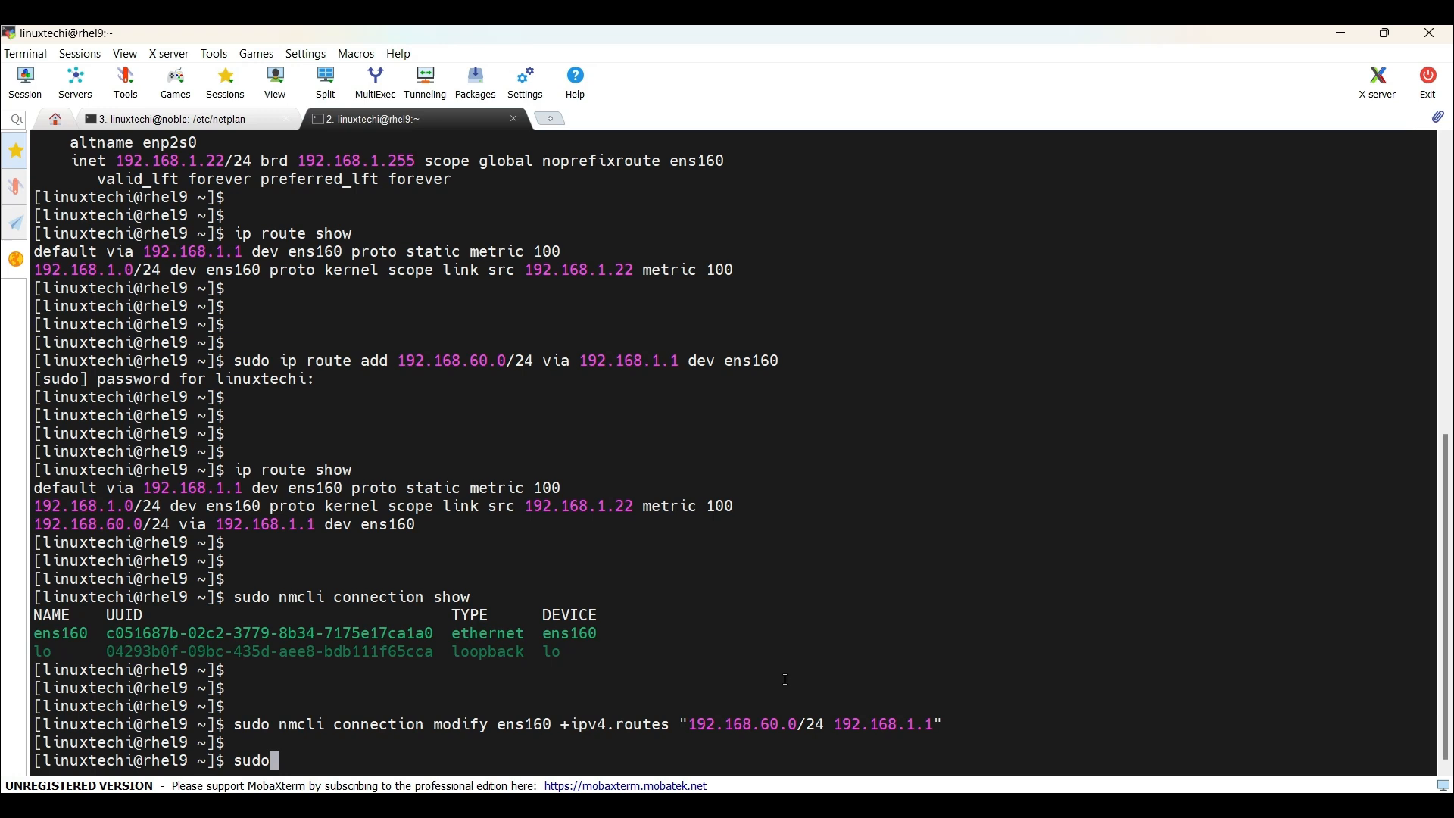
Reactivate ens160 with nmcli connection up so the 192.168.60.0/24 route is applied
text(nmcli)
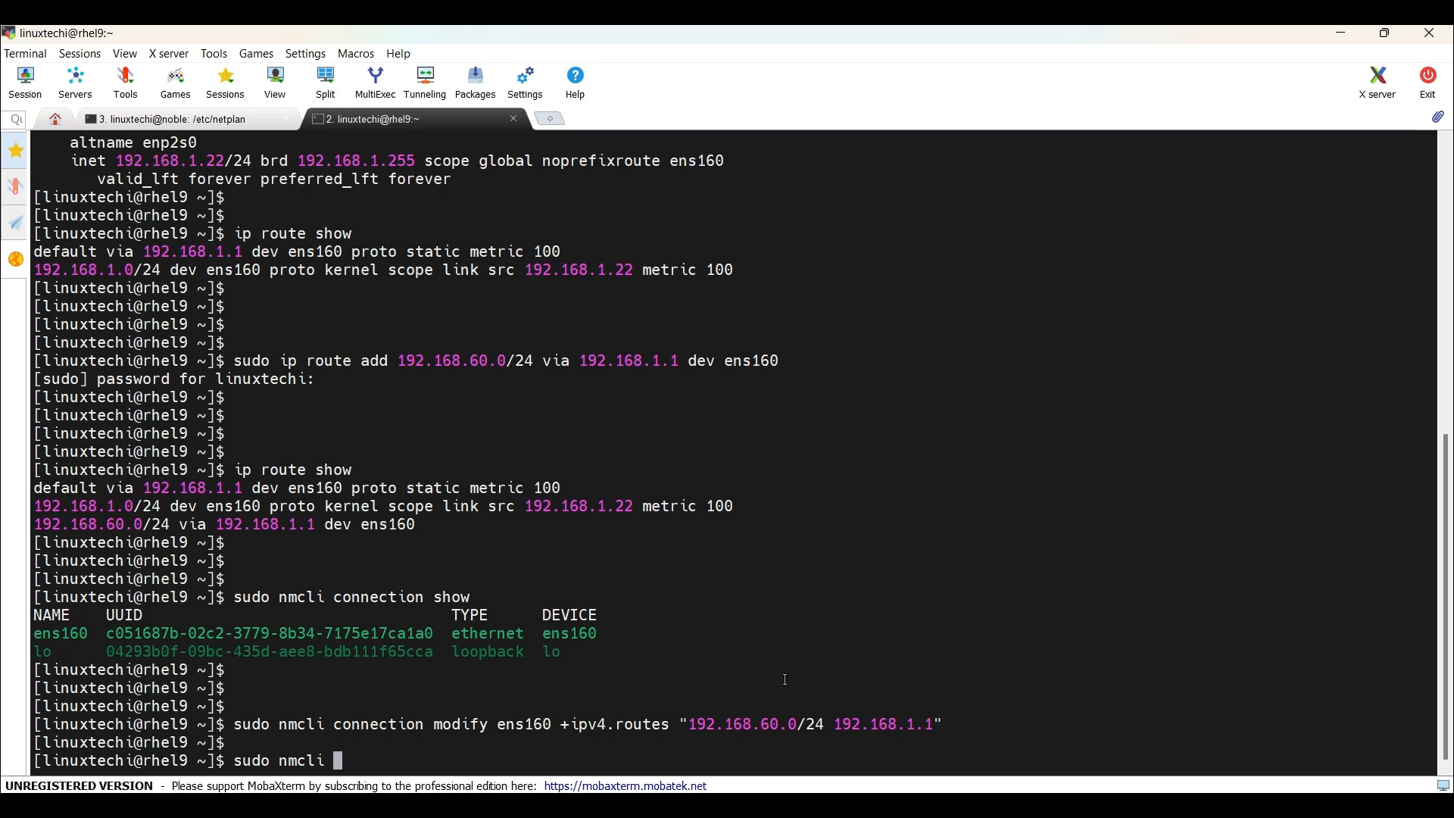
text(connection up ens160)
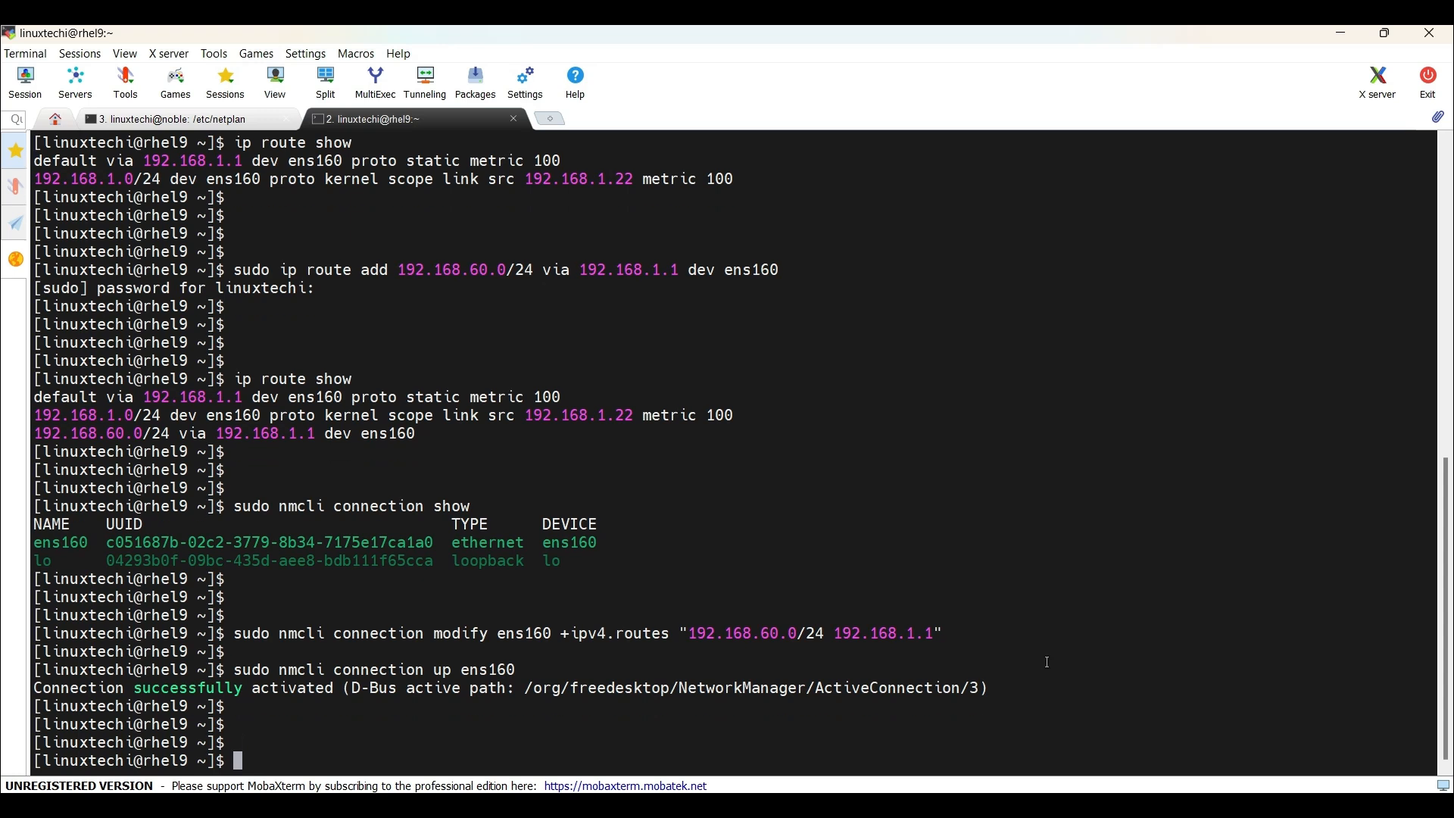
text(ip ro)
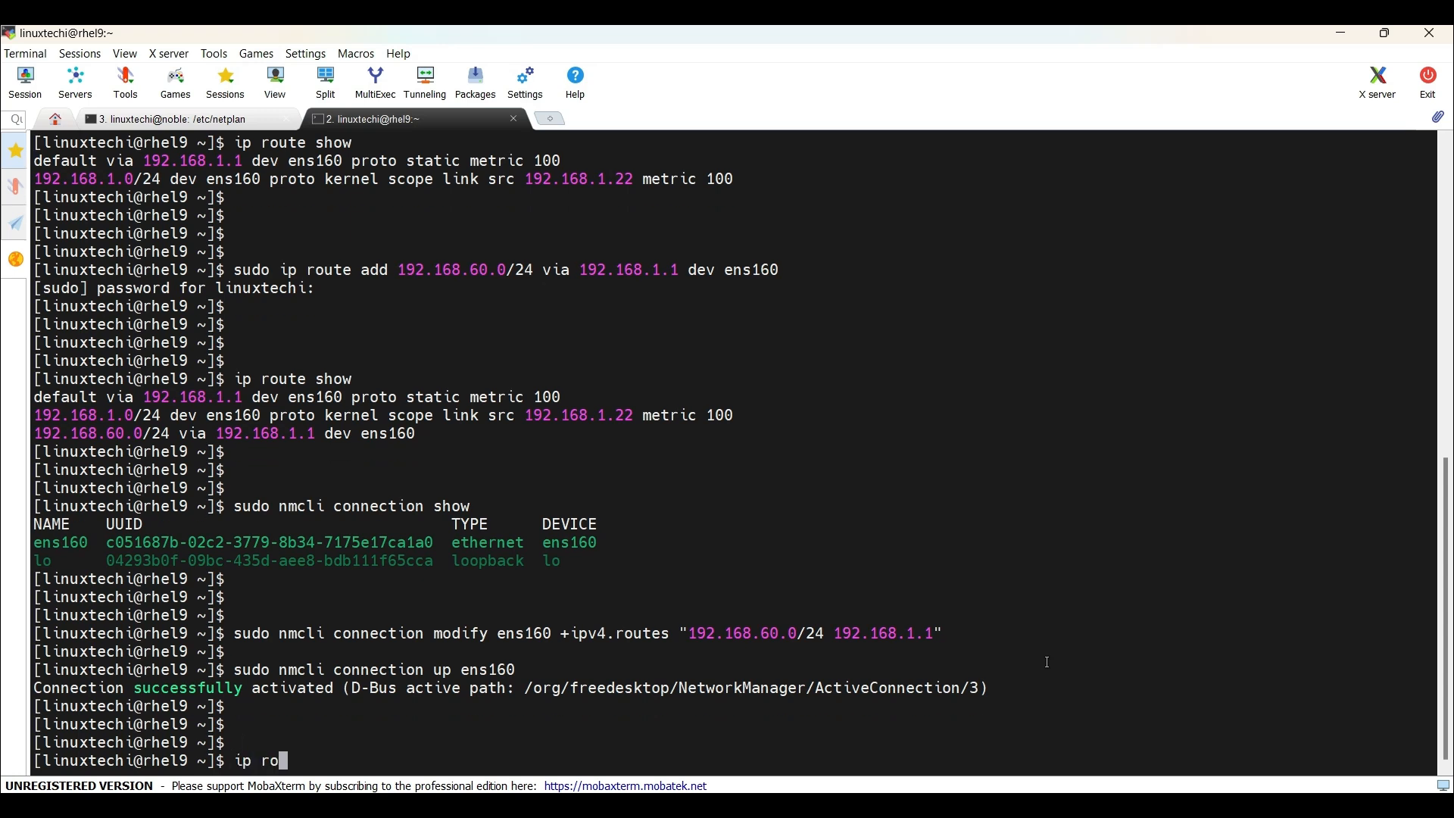